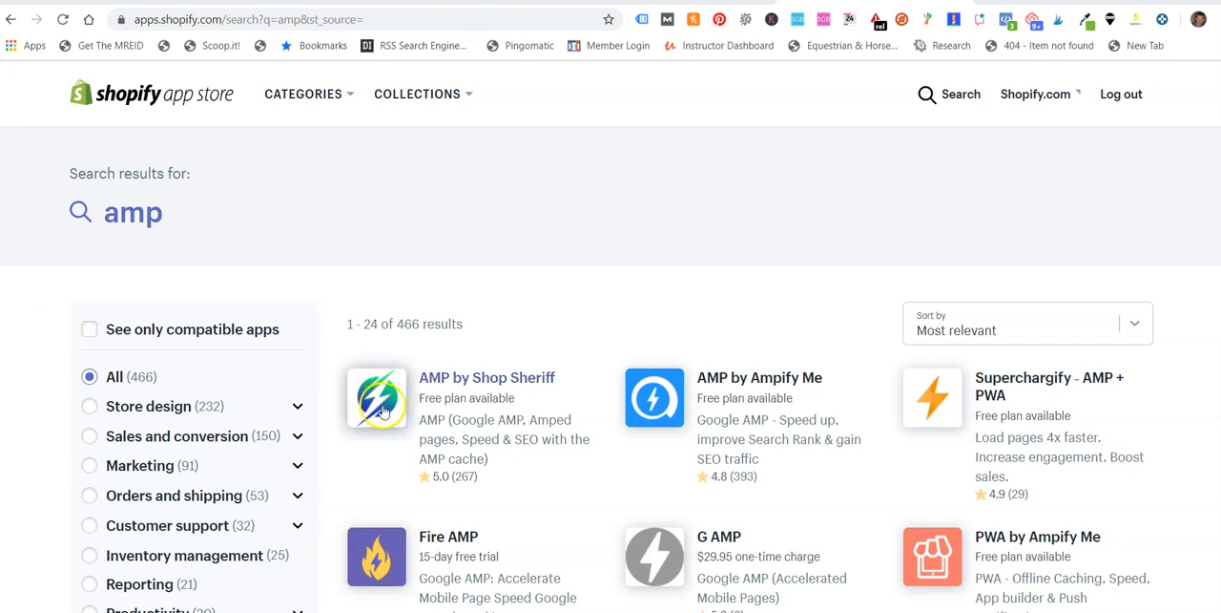
mouse_move(464, 304)
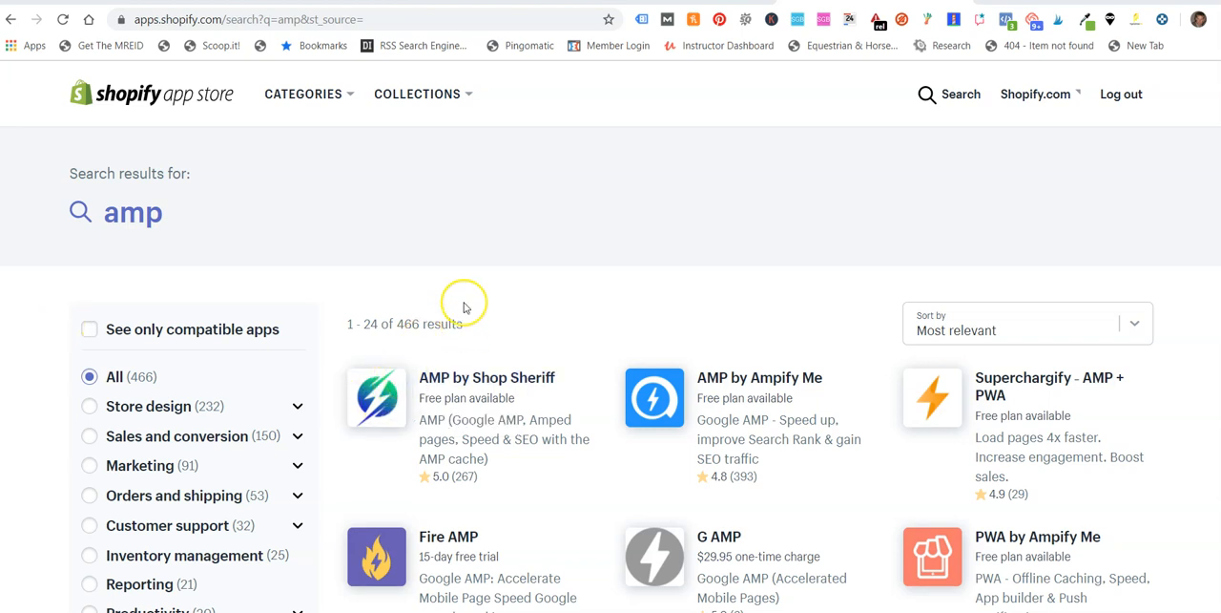
mouse_move(452, 286)
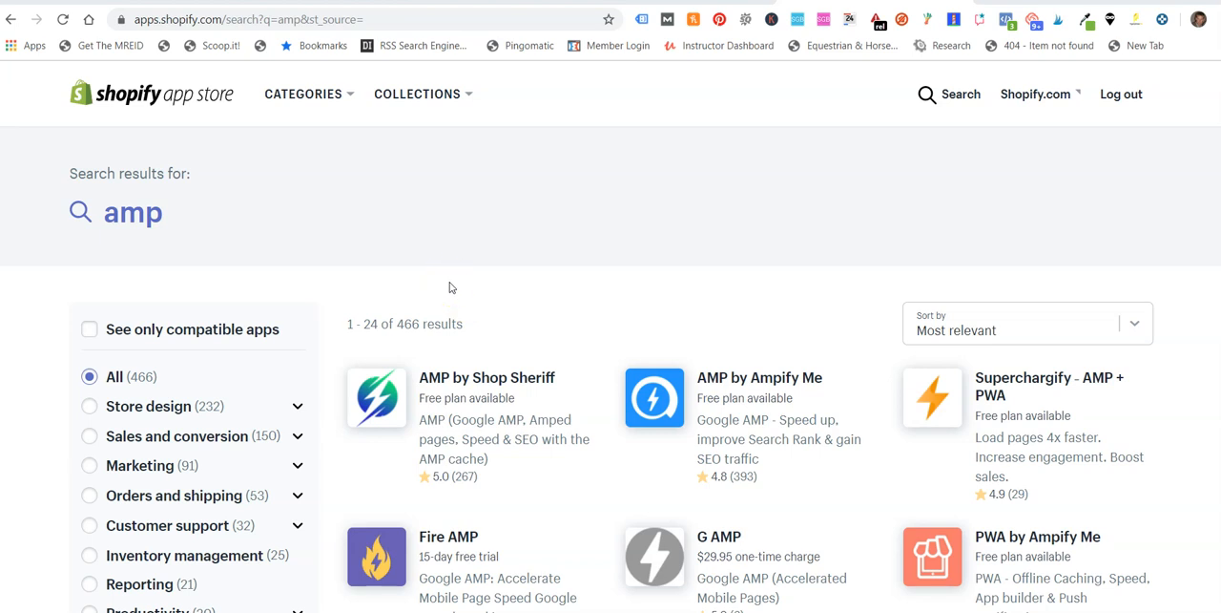
mouse_move(584, 289)
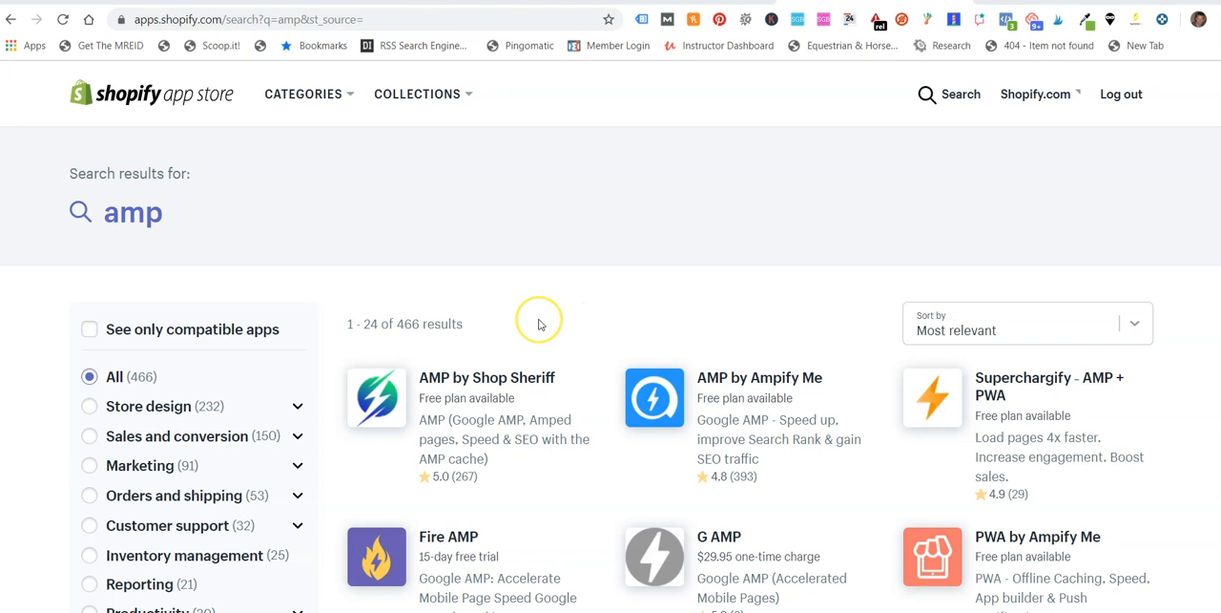
mouse_move(538, 323)
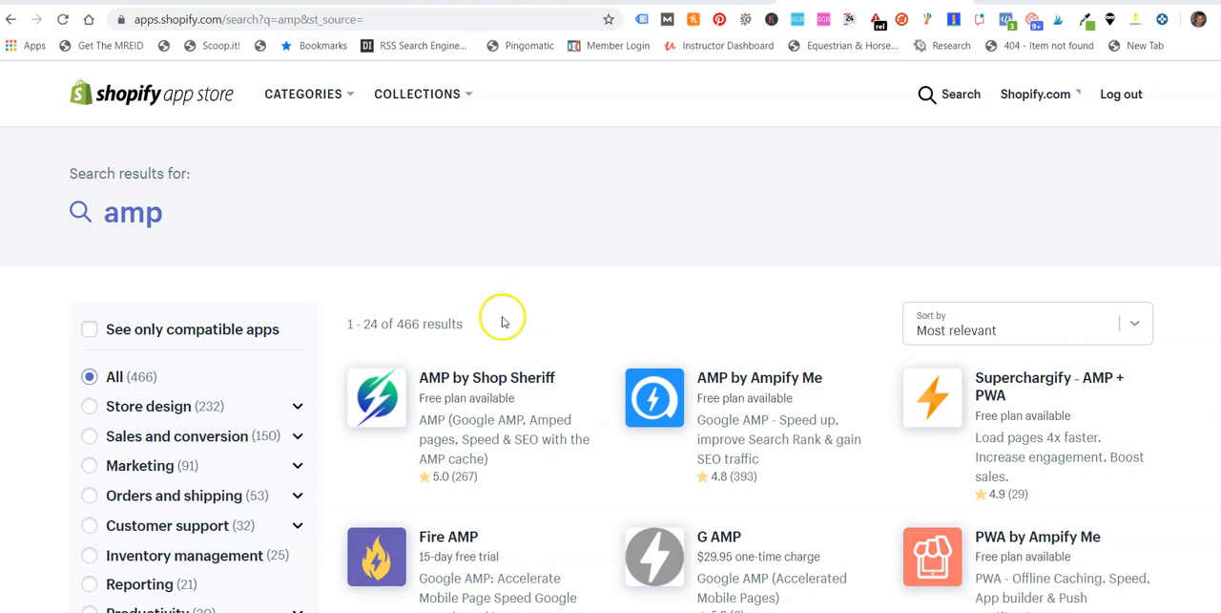
mouse_move(523, 317)
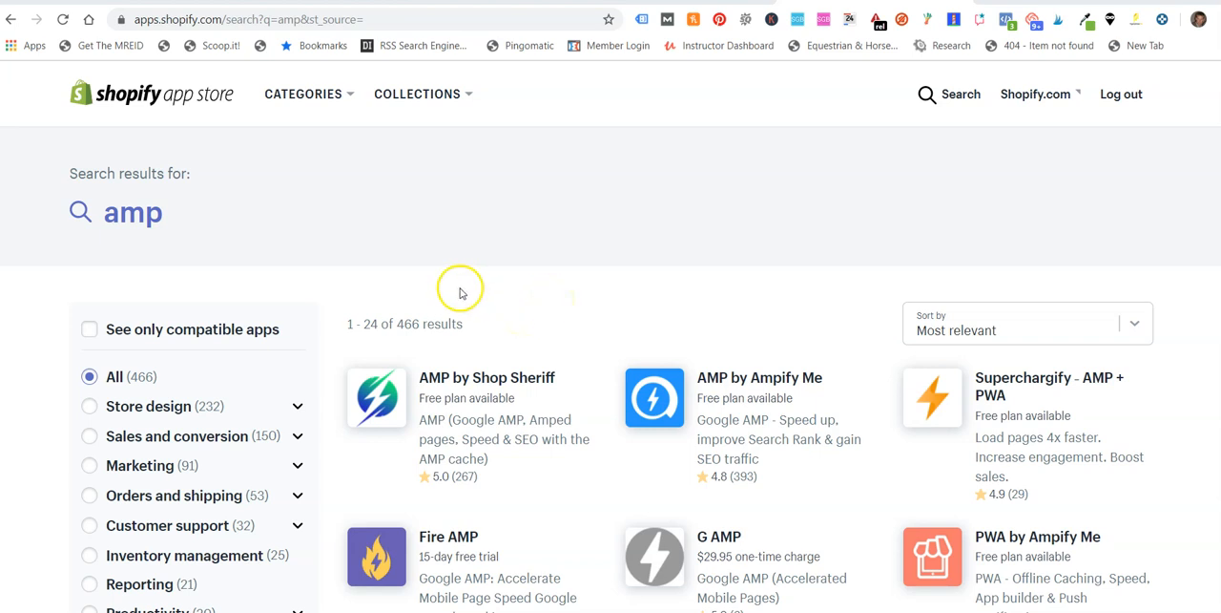
mouse_move(361, 289)
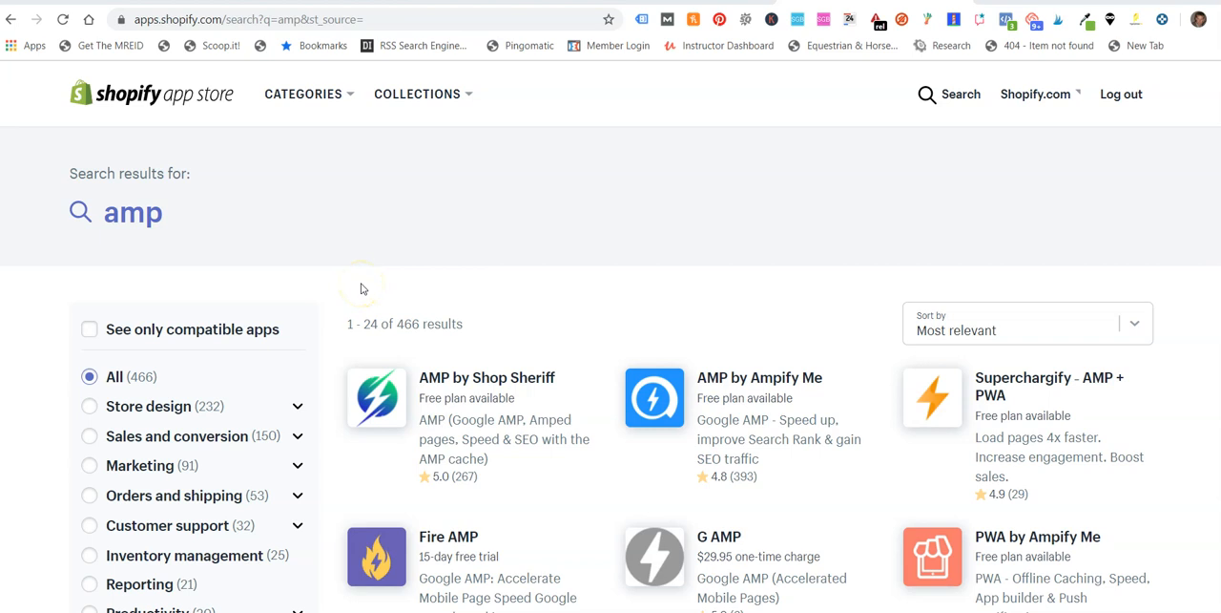
mouse_move(521, 288)
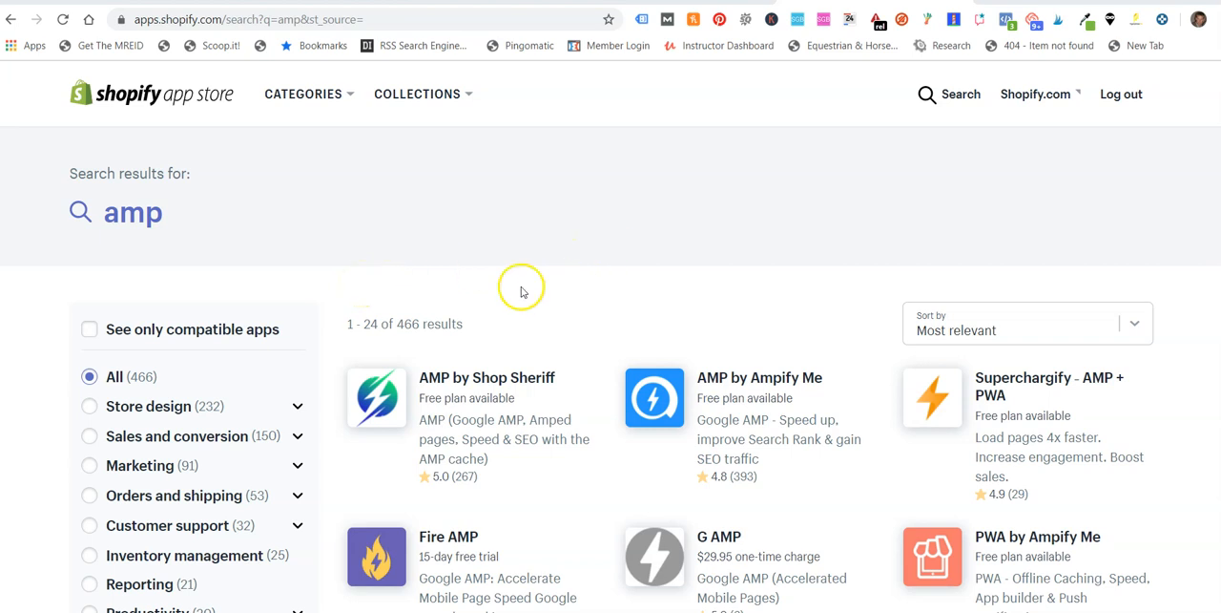
mouse_move(732, 315)
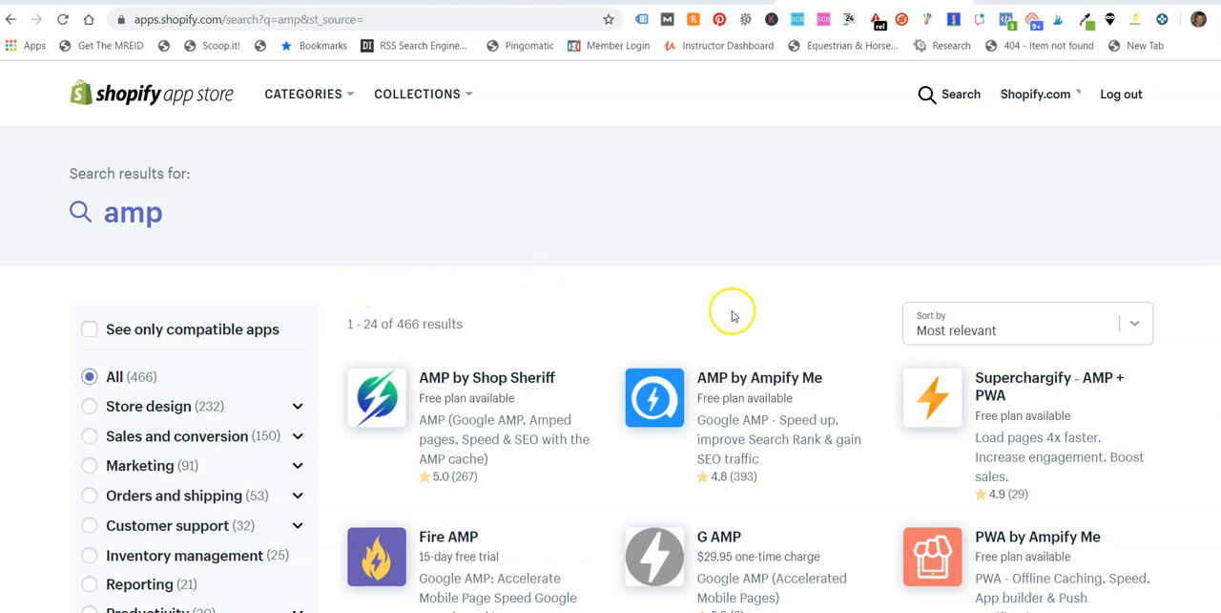
mouse_move(467, 322)
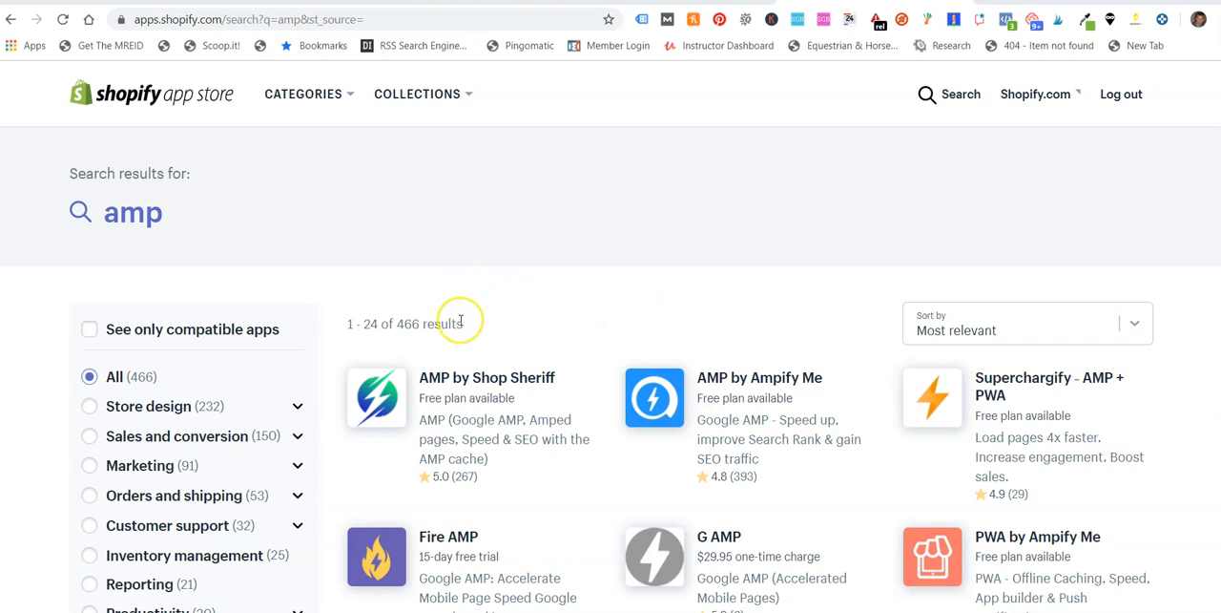
mouse_move(511, 296)
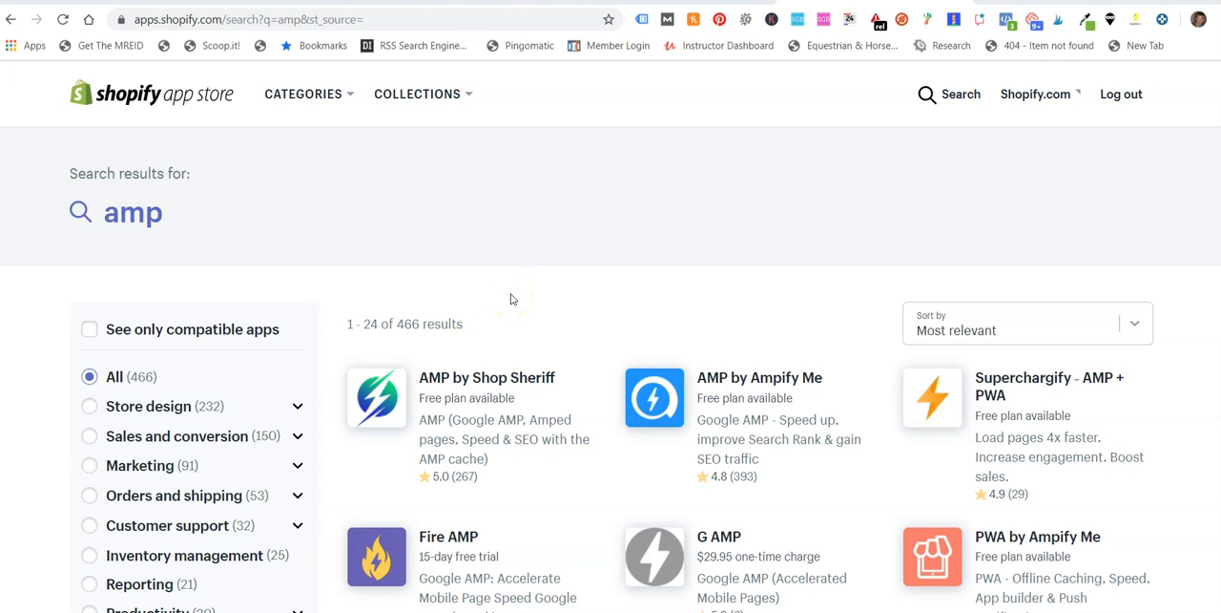
mouse_move(512, 331)
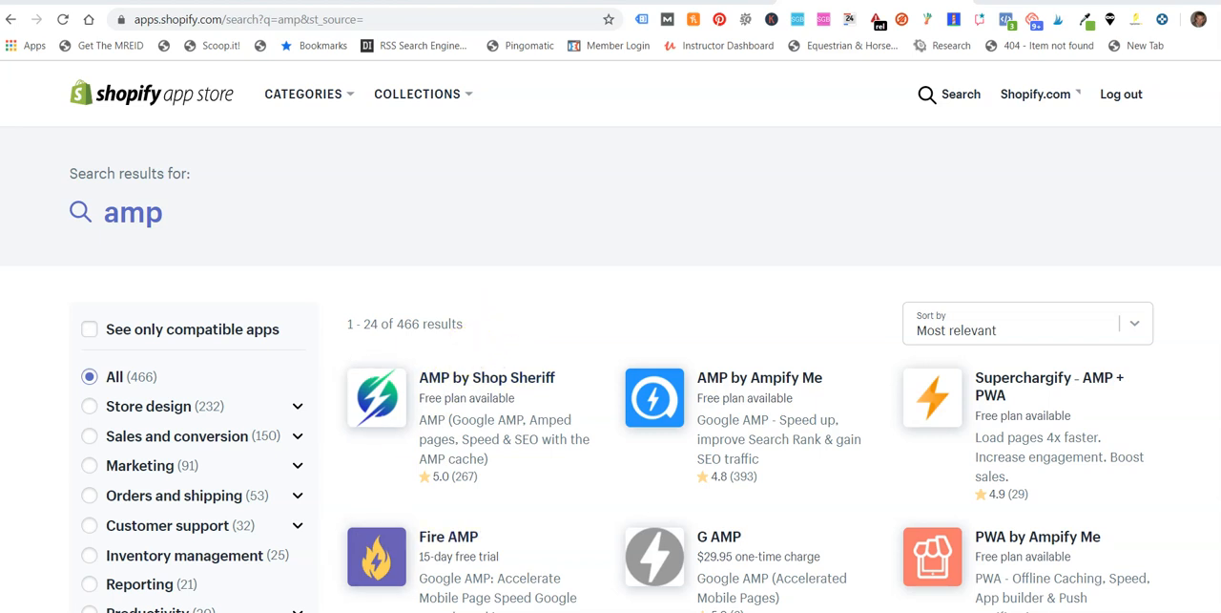
mouse_move(327, 329)
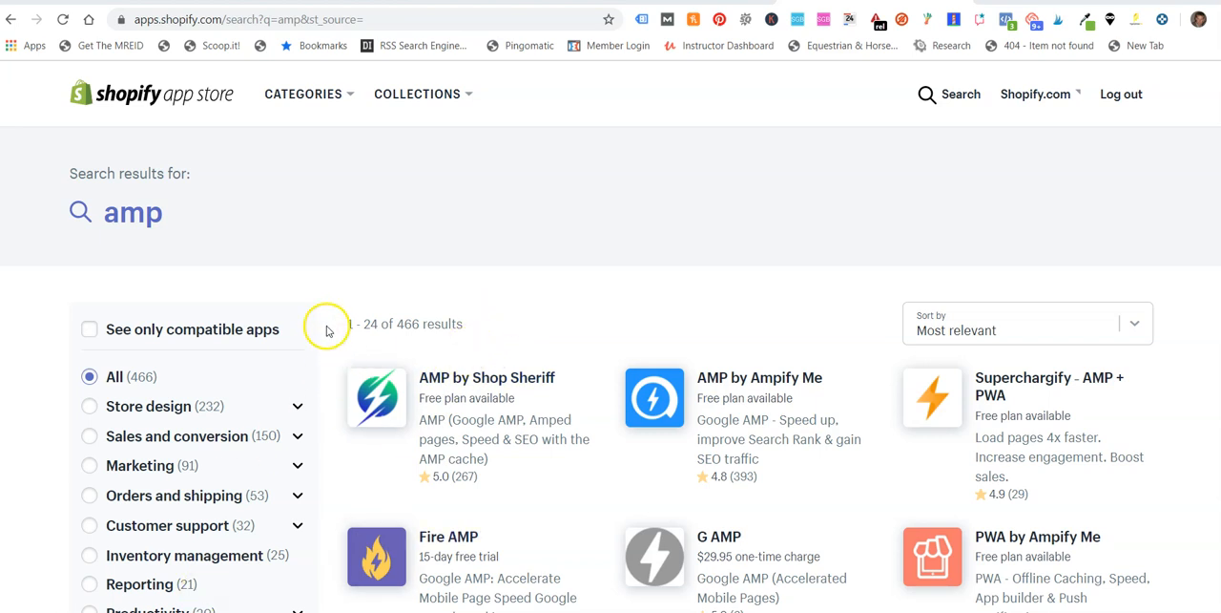
mouse_move(326, 291)
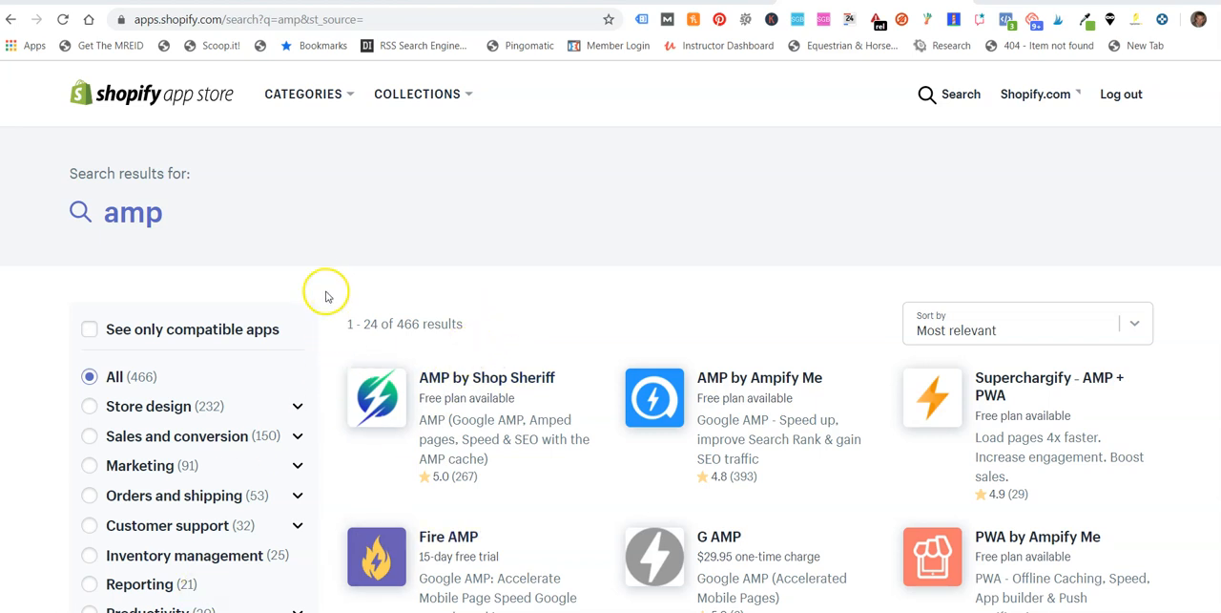
mouse_move(276, 295)
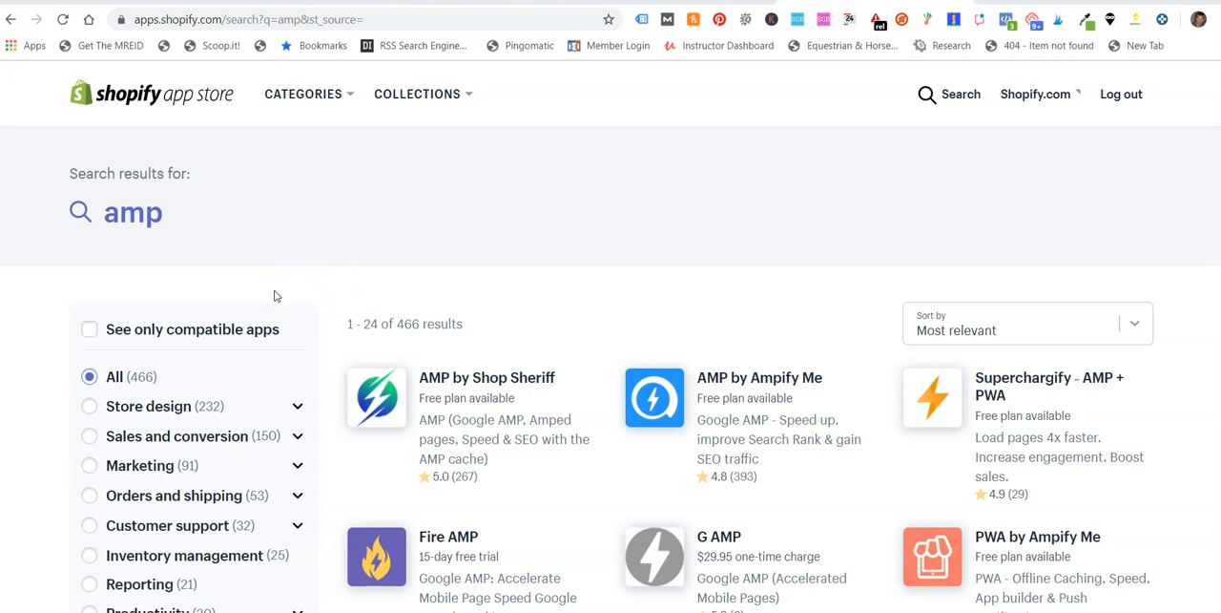
mouse_move(191, 366)
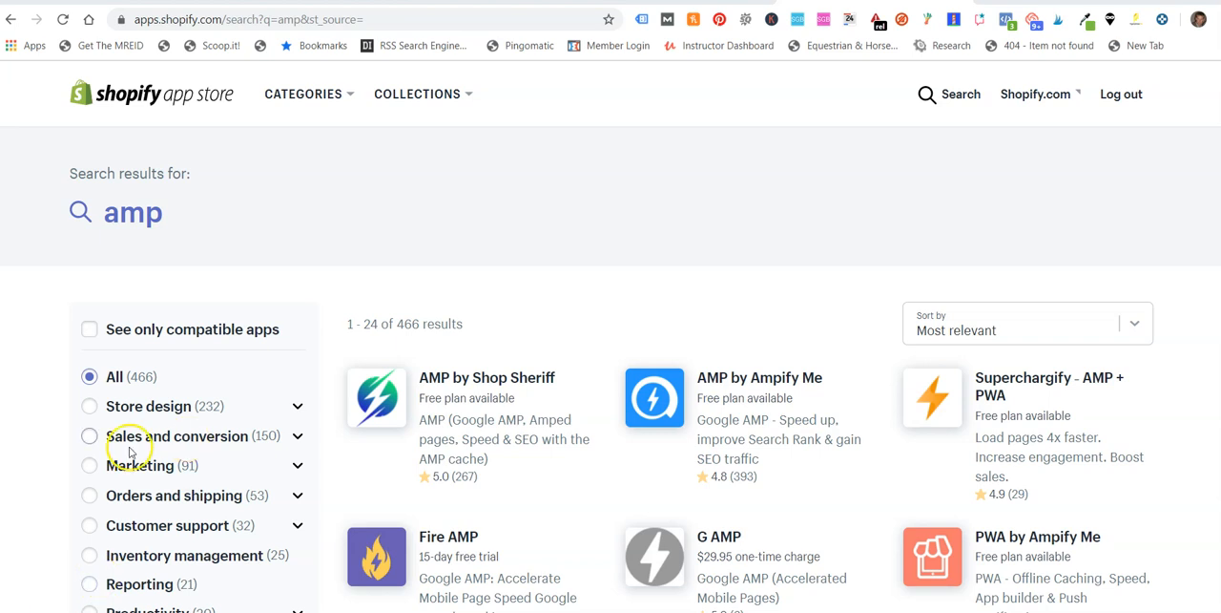
mouse_move(70, 426)
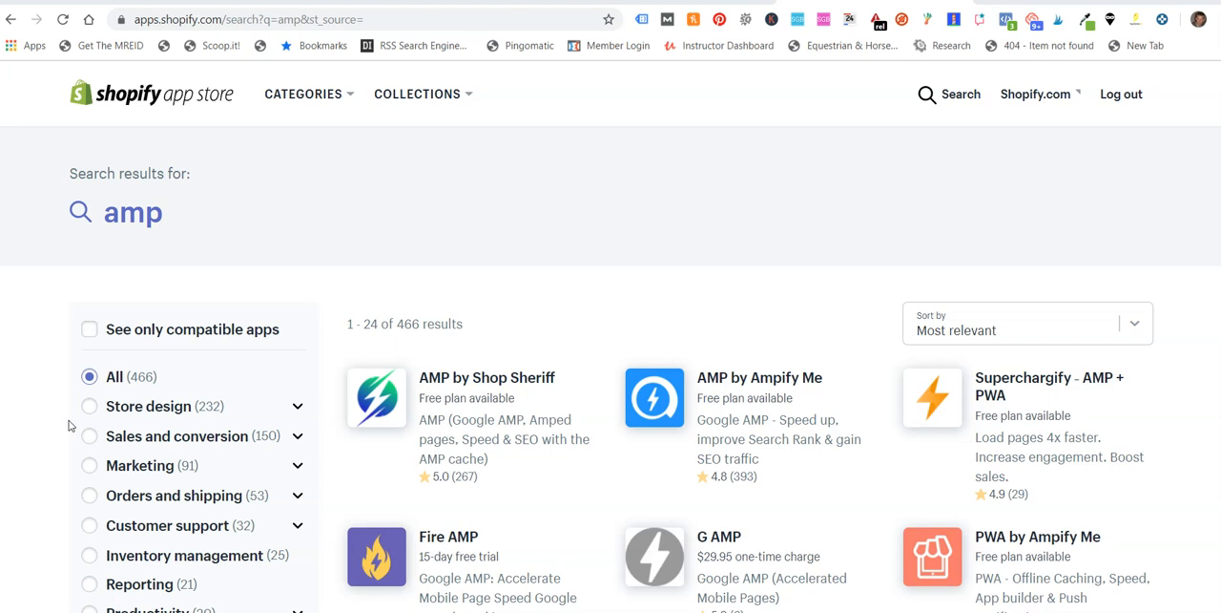
mouse_move(539, 361)
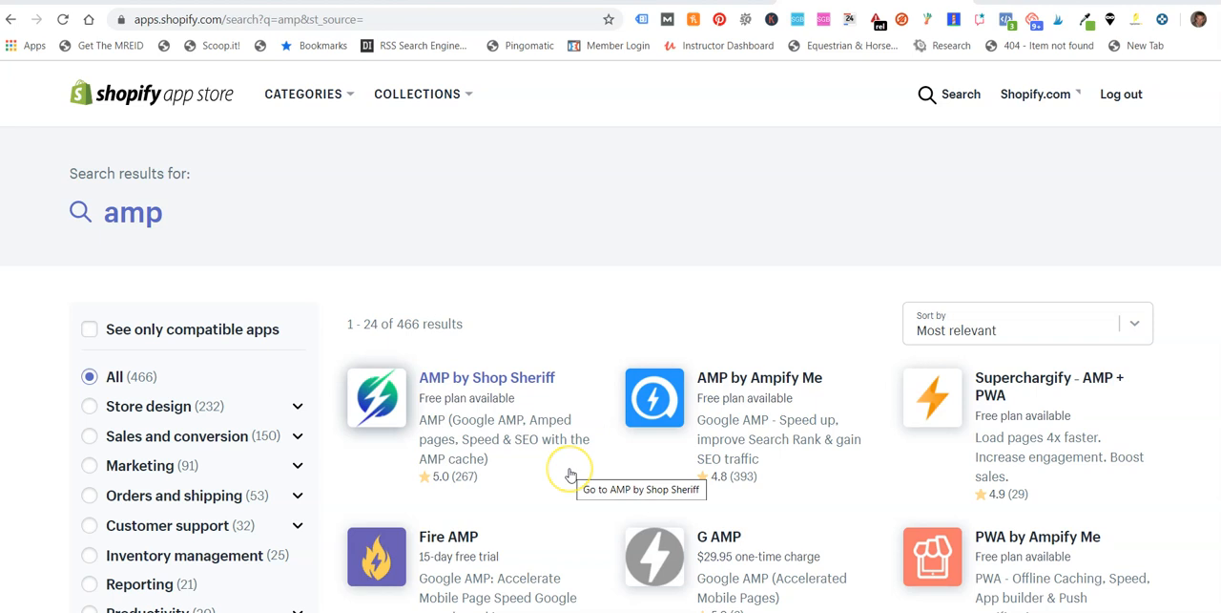
mouse_move(573, 323)
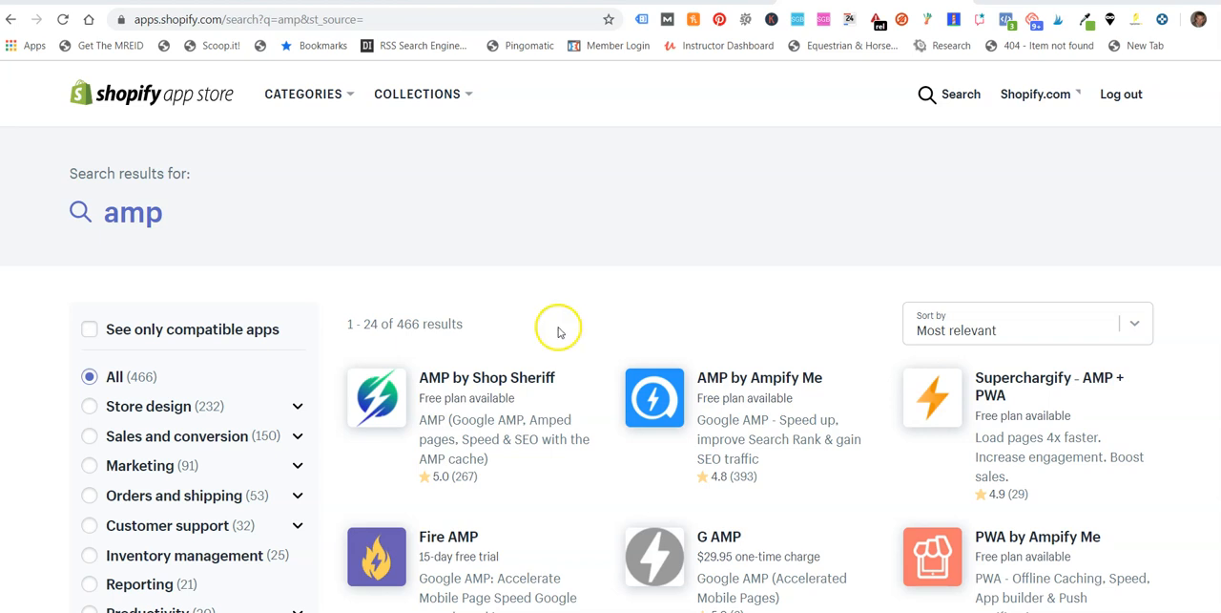
mouse_move(558, 329)
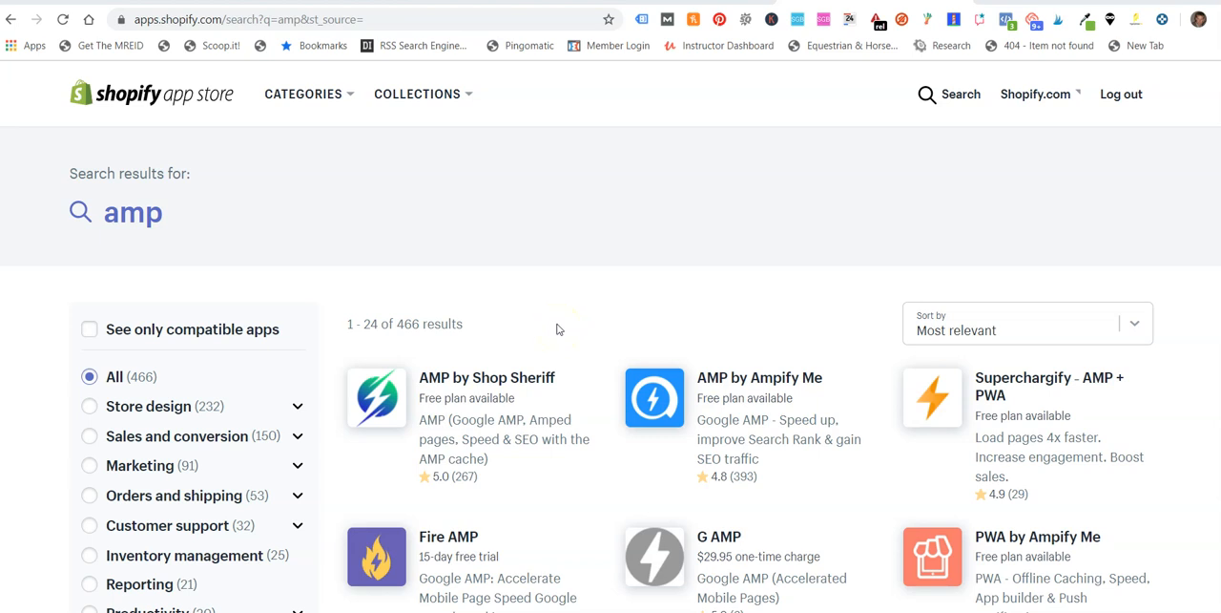
mouse_move(493, 294)
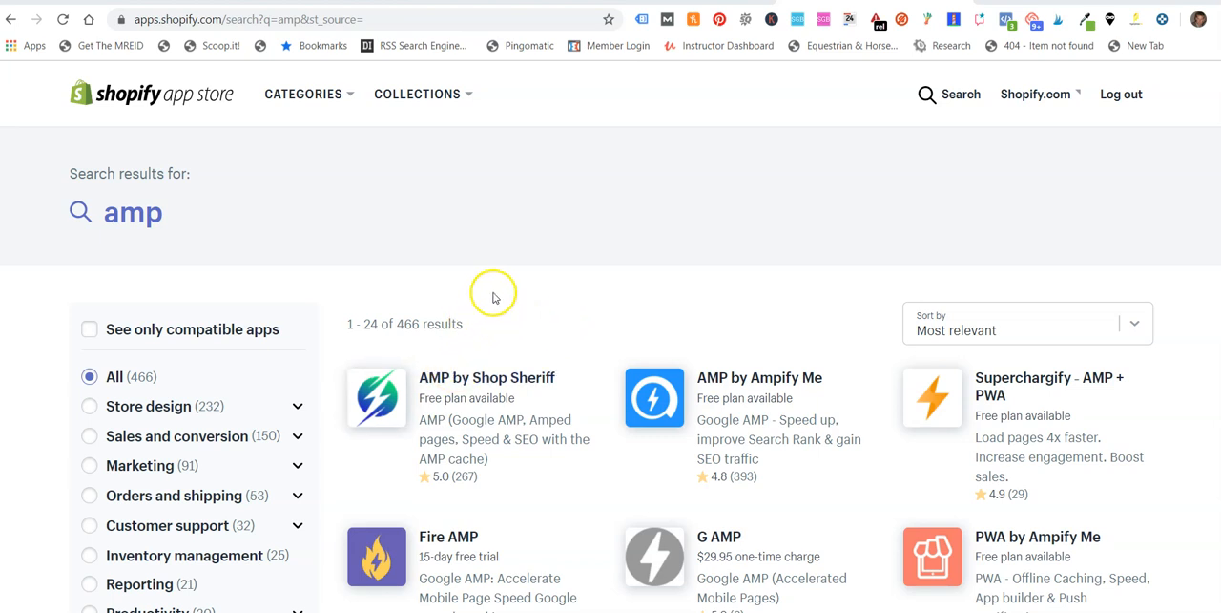
mouse_move(501, 293)
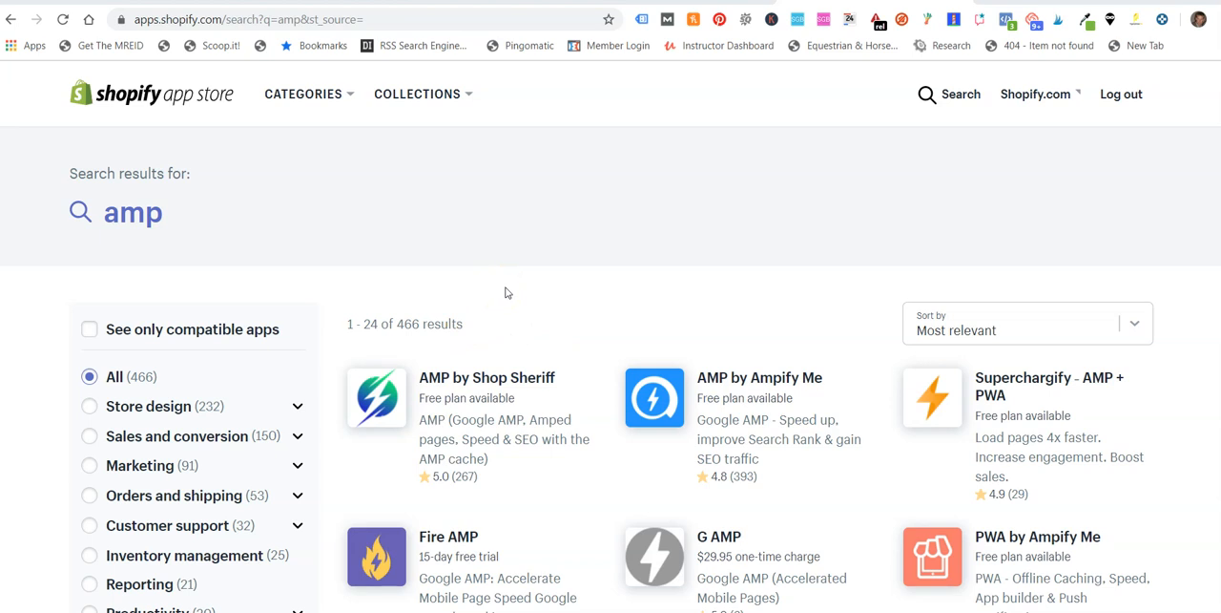
mouse_move(523, 294)
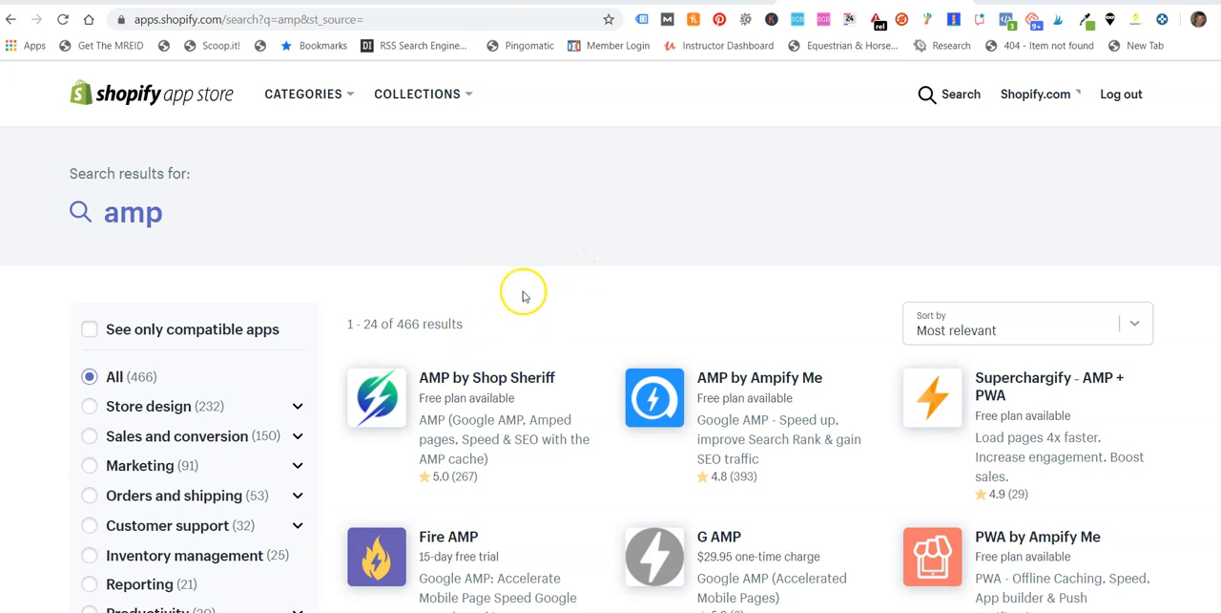
mouse_move(513, 300)
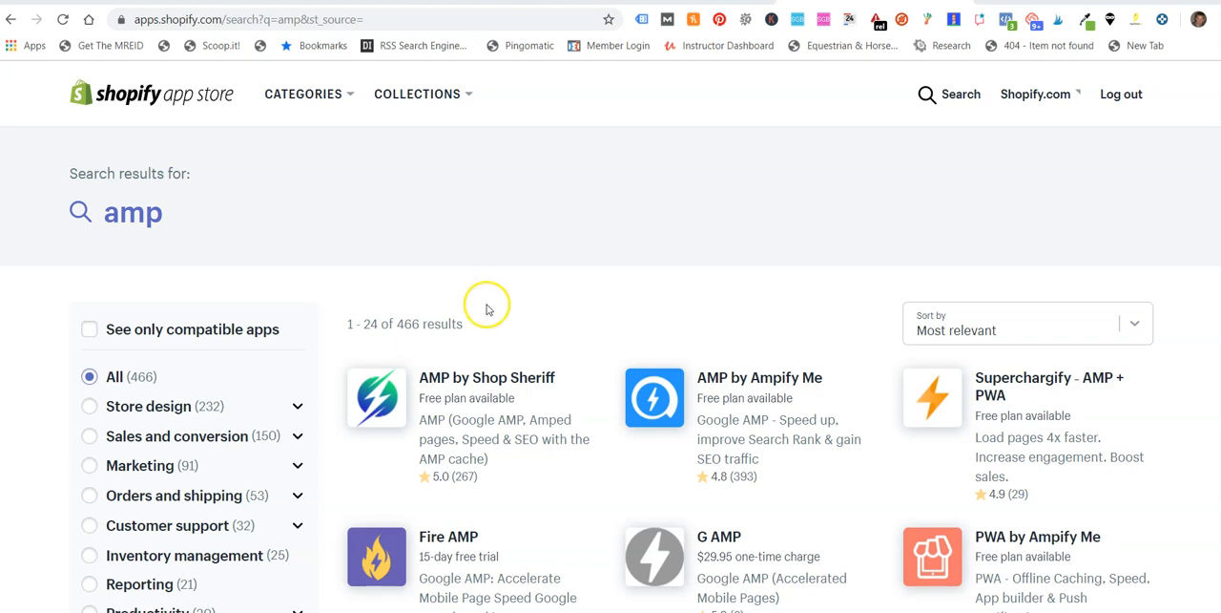
mouse_move(488, 310)
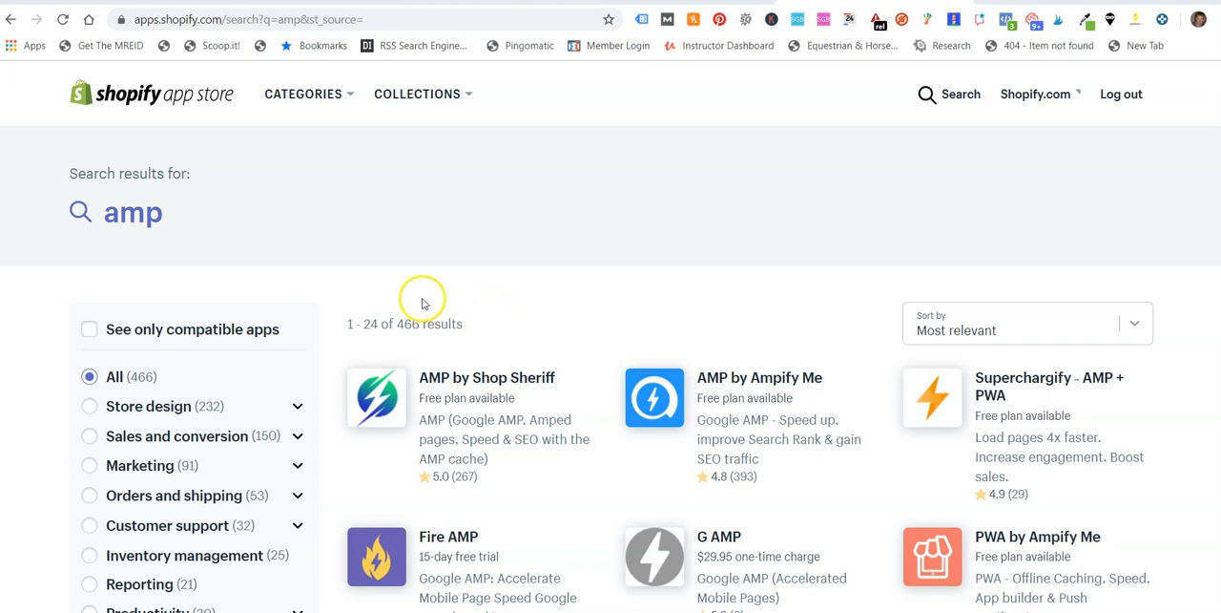
mouse_move(558, 316)
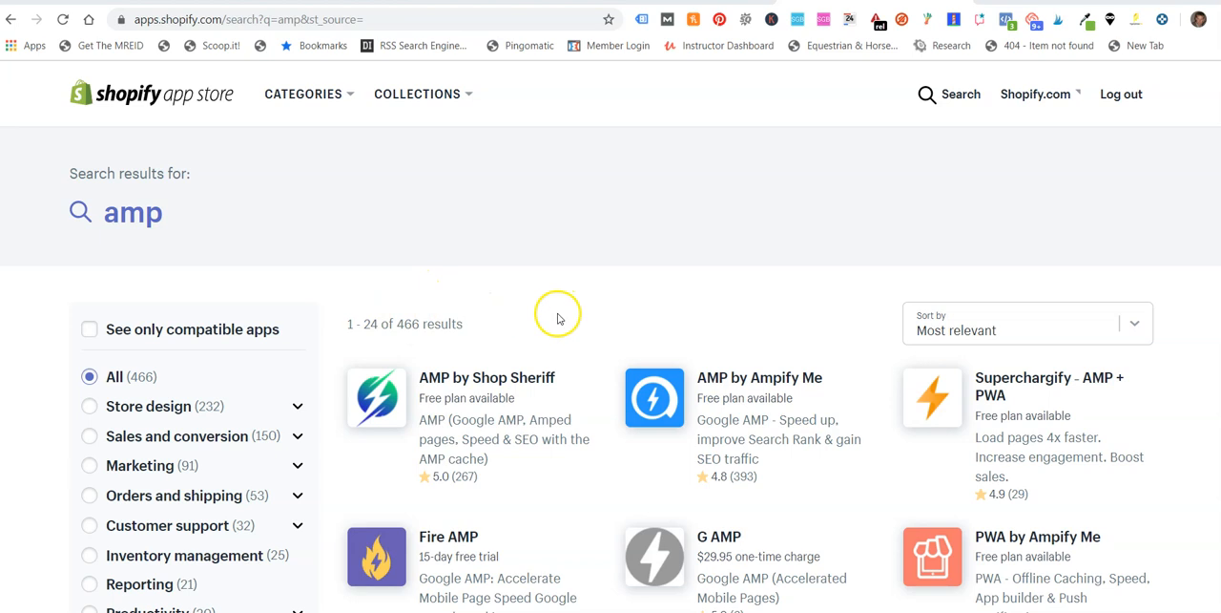
mouse_move(535, 313)
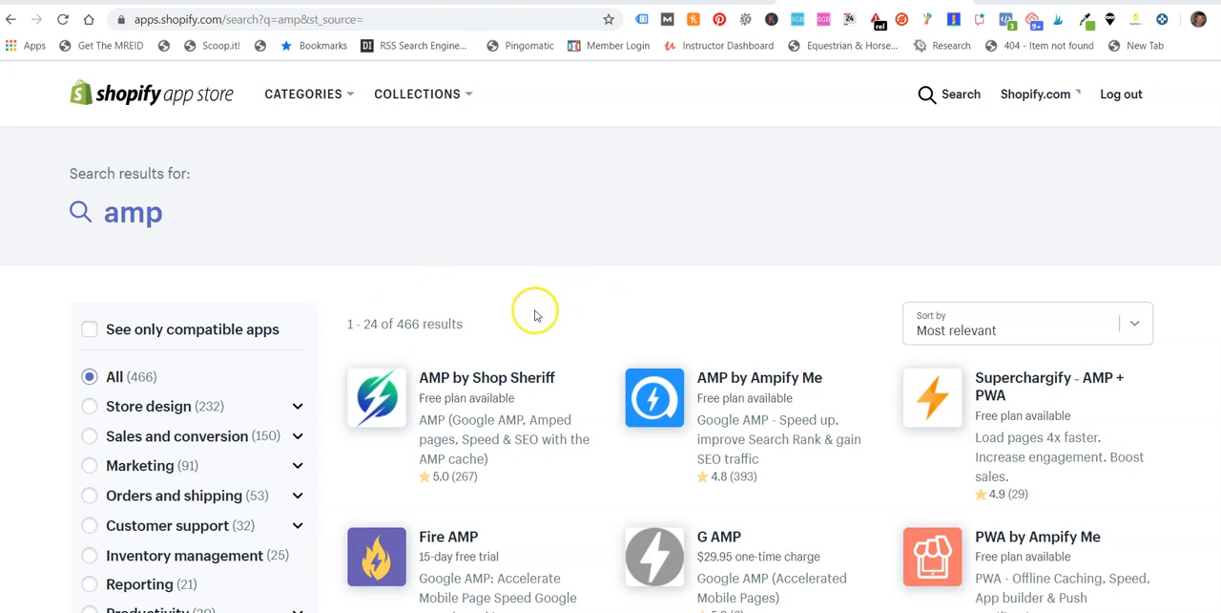
mouse_move(517, 342)
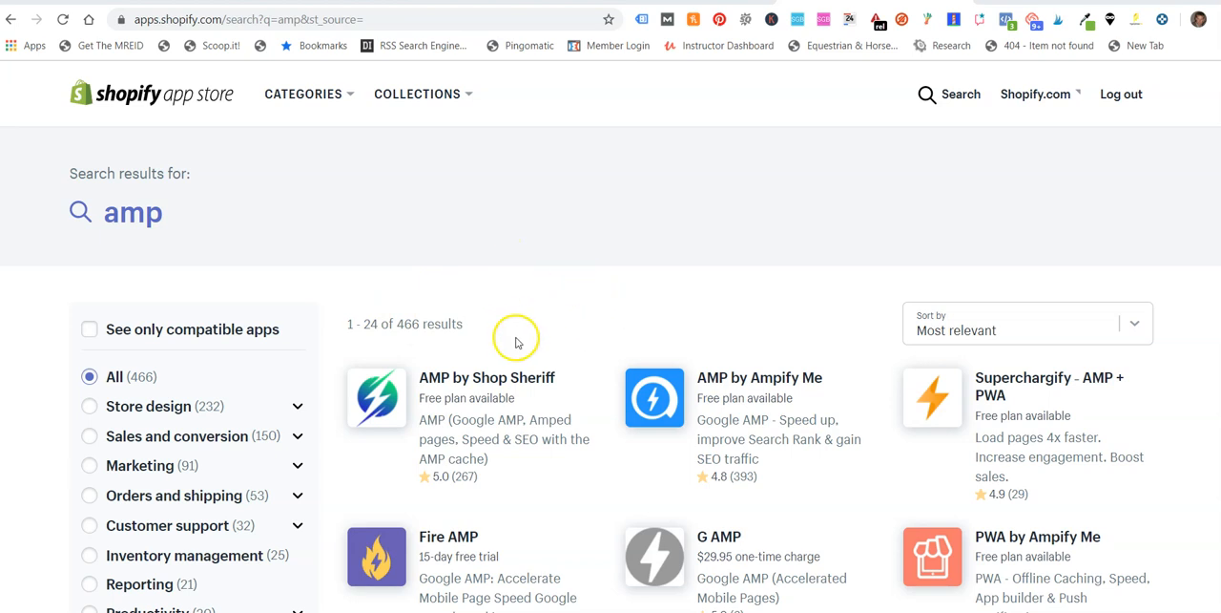
mouse_move(495, 306)
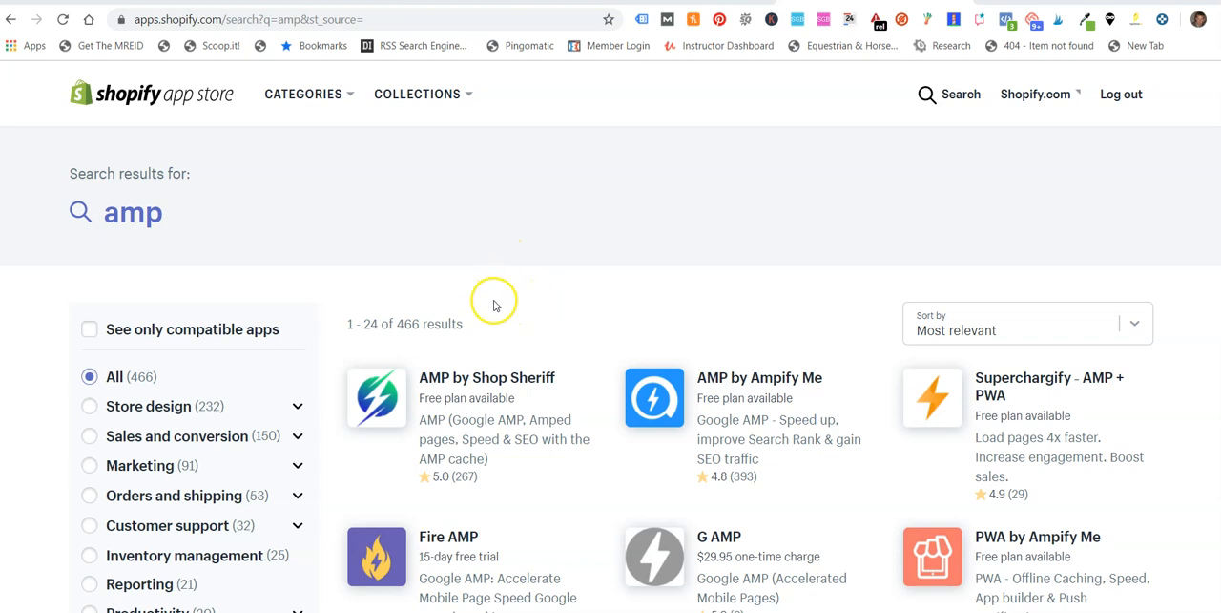
mouse_move(507, 310)
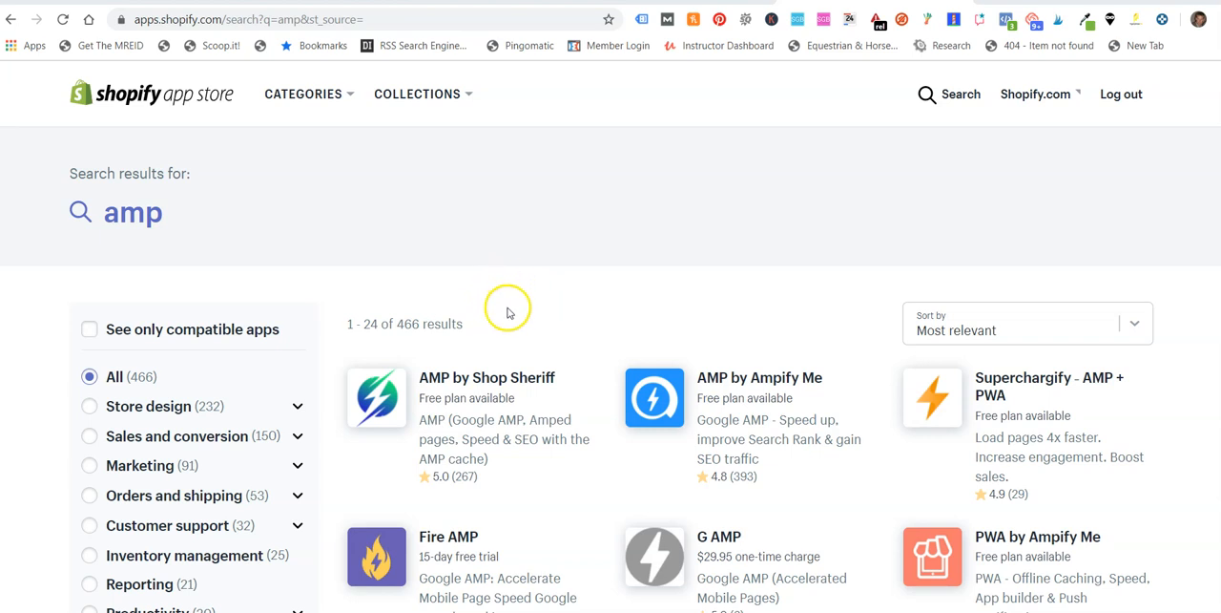
mouse_move(519, 291)
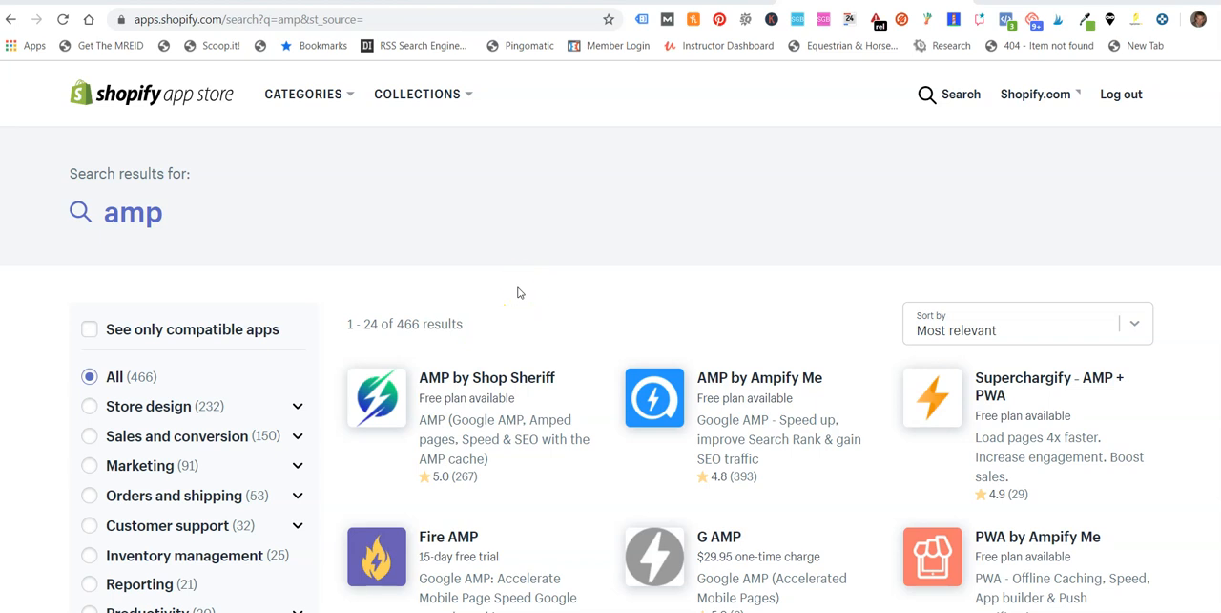
mouse_move(518, 306)
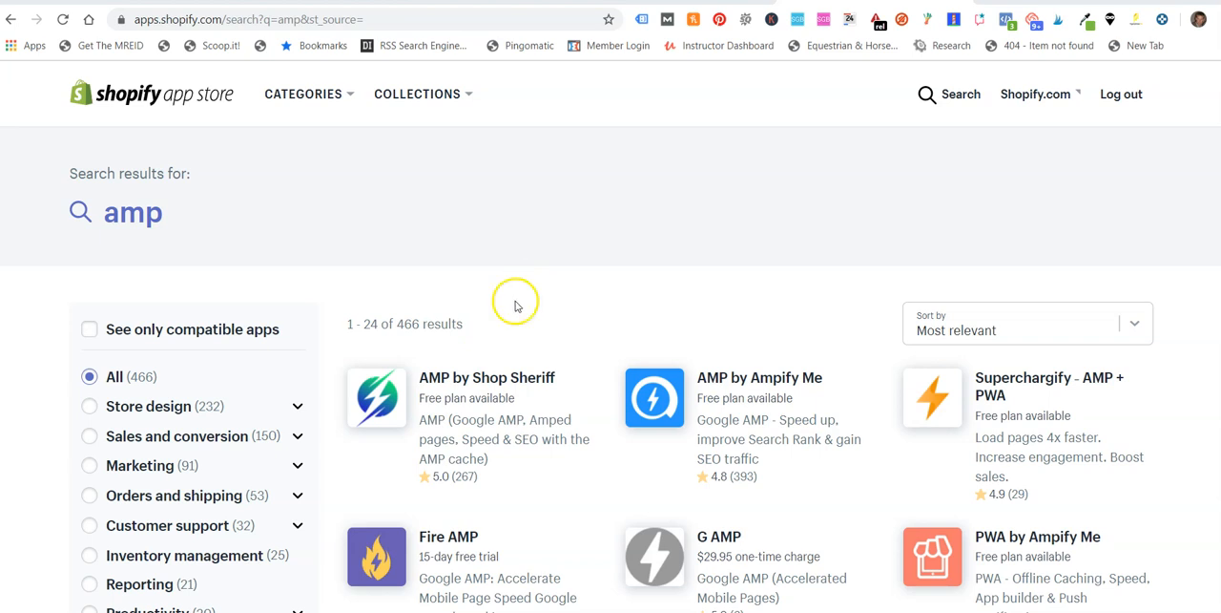
mouse_move(533, 294)
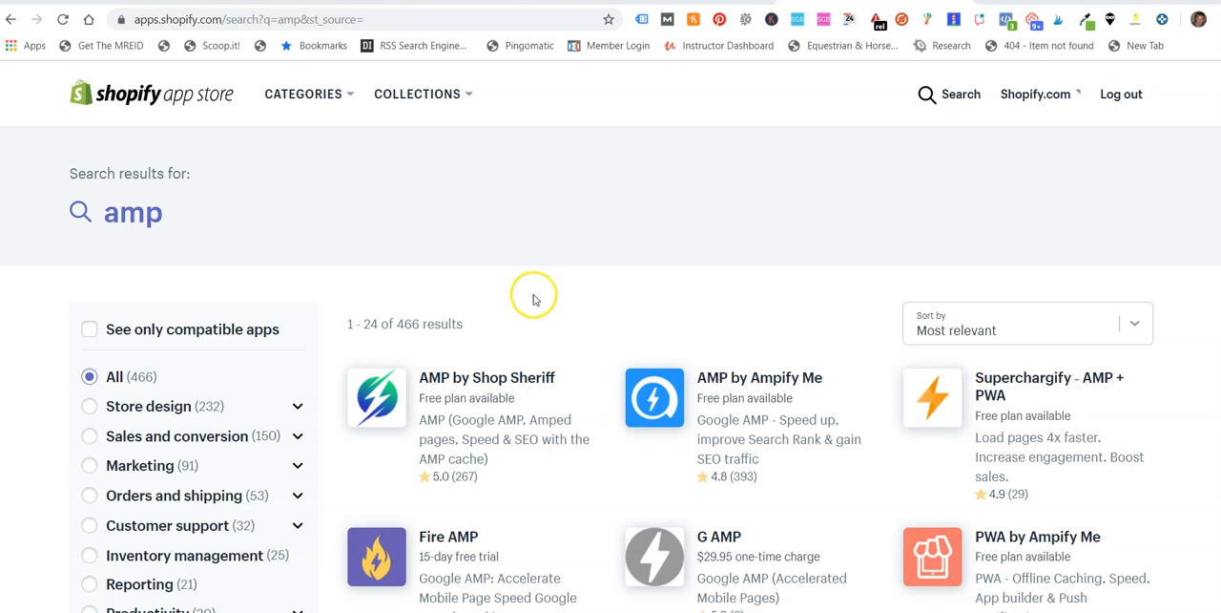
mouse_move(530, 308)
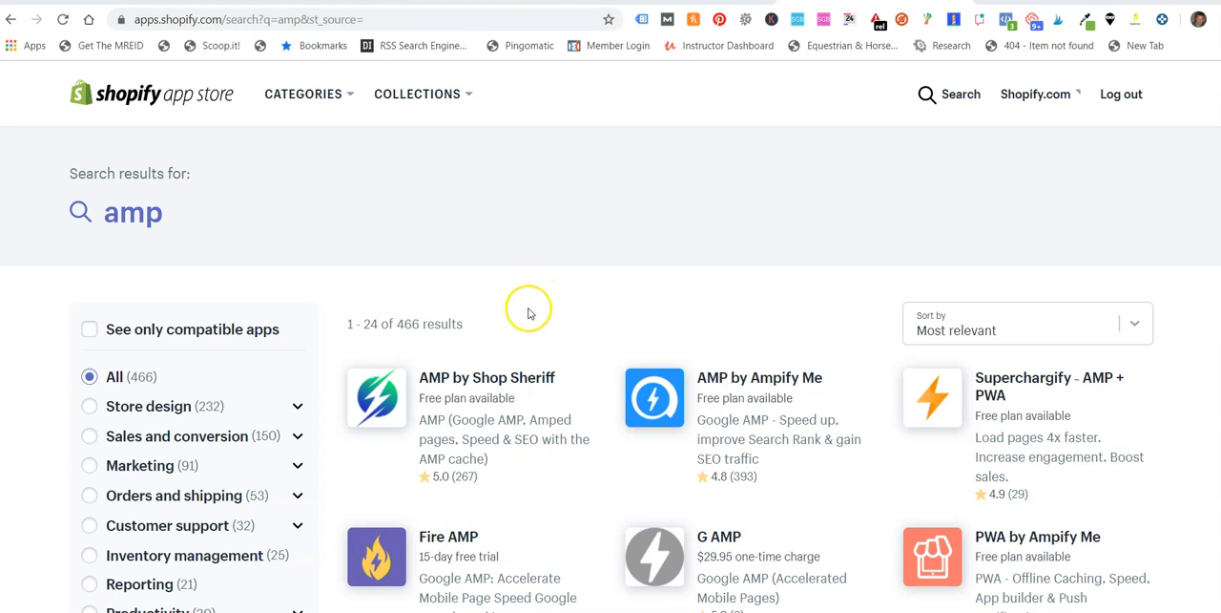
mouse_move(547, 319)
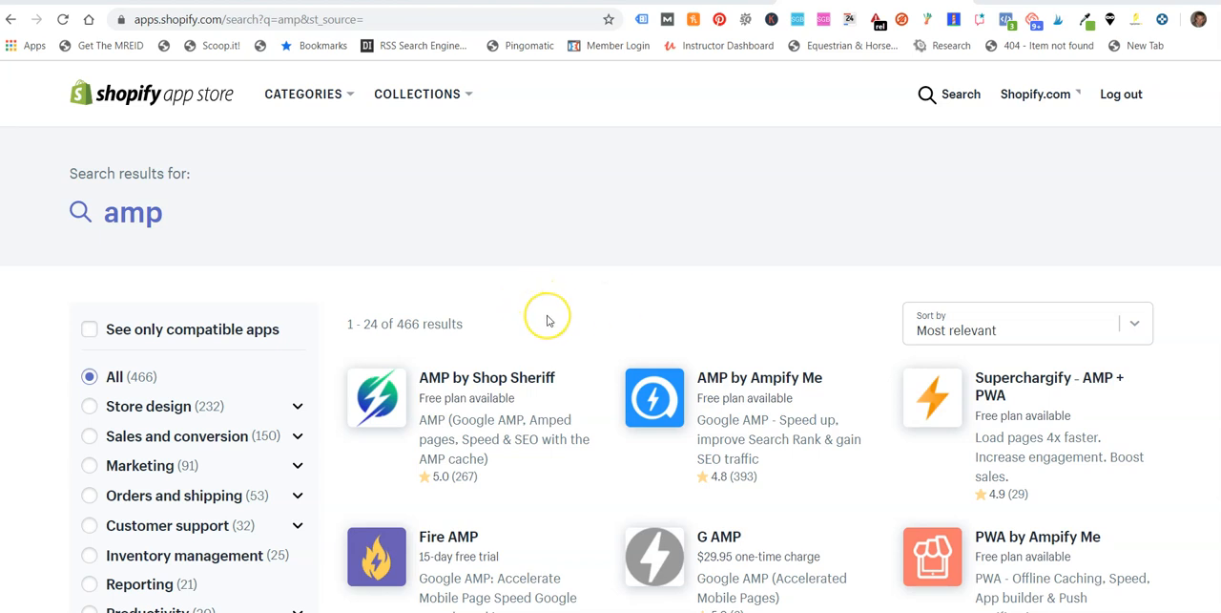
mouse_move(622, 313)
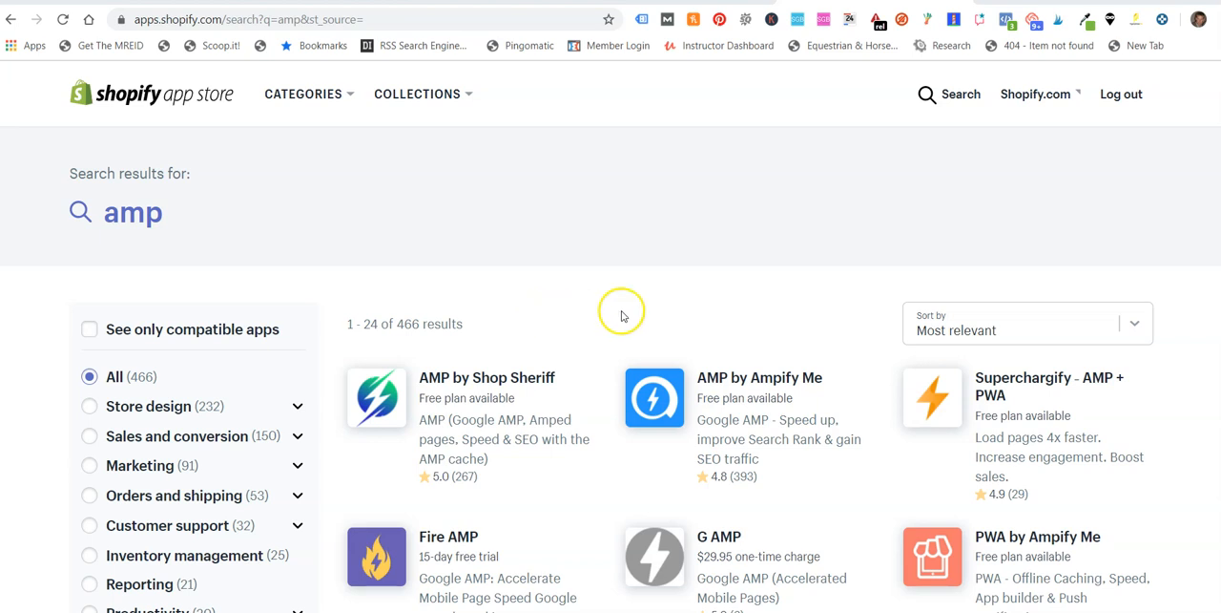
mouse_move(579, 341)
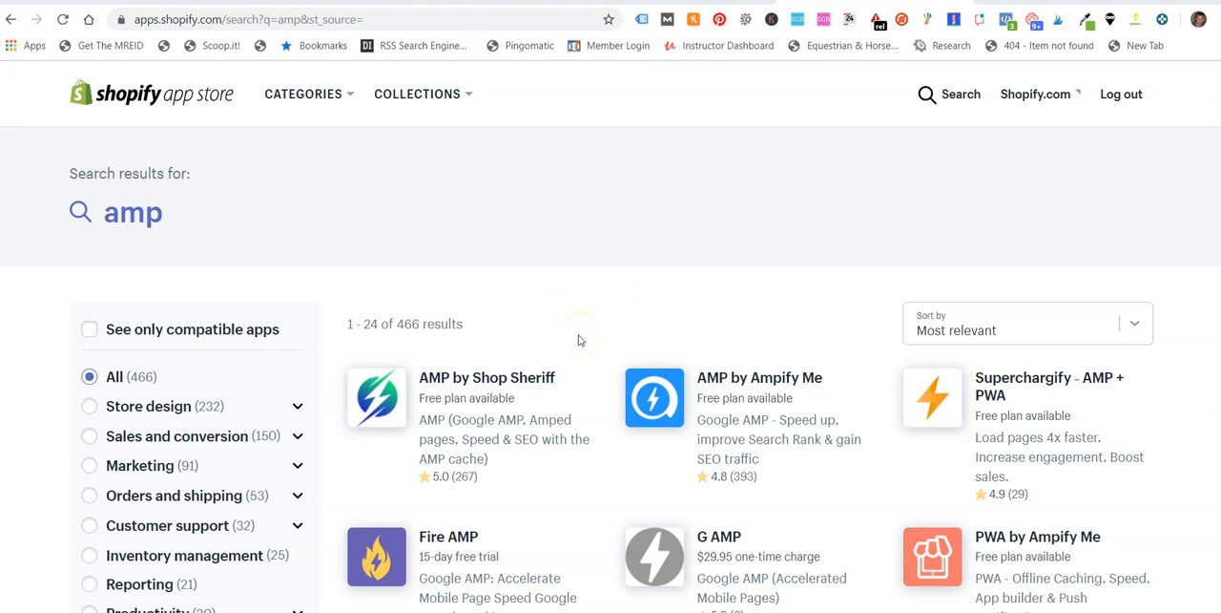
mouse_move(556, 356)
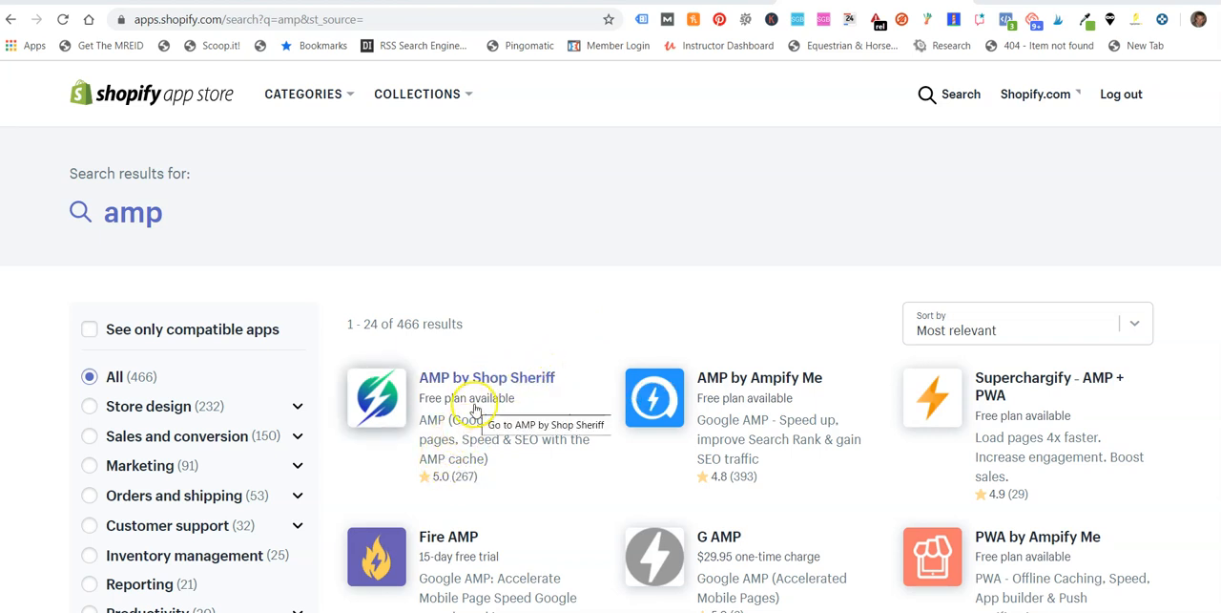
mouse_move(802, 477)
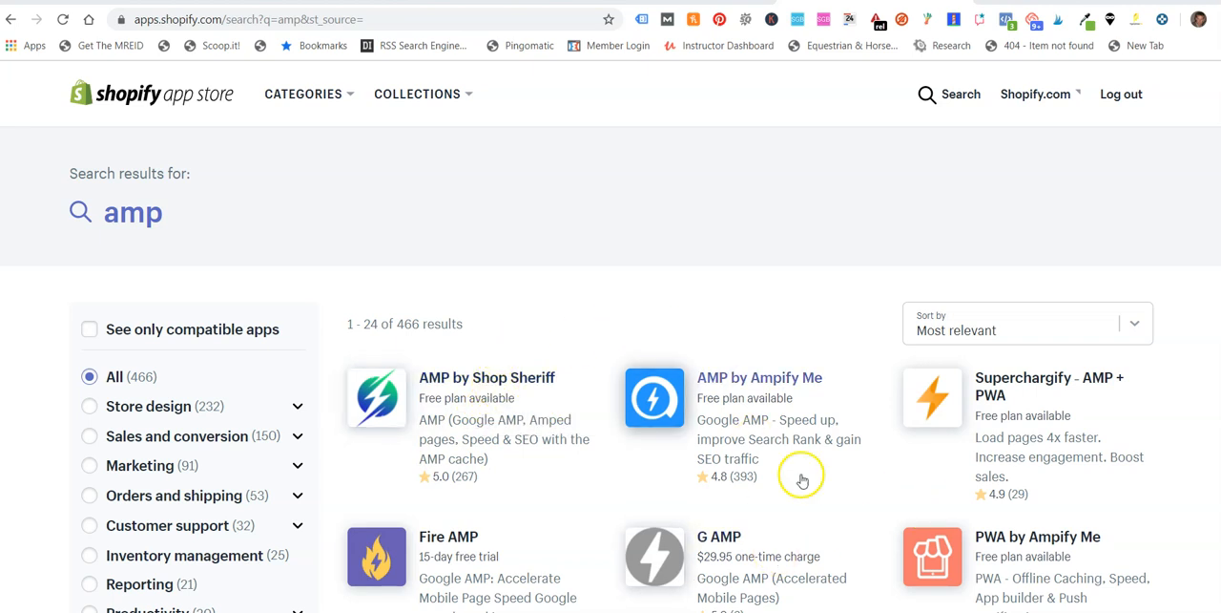
mouse_move(454, 377)
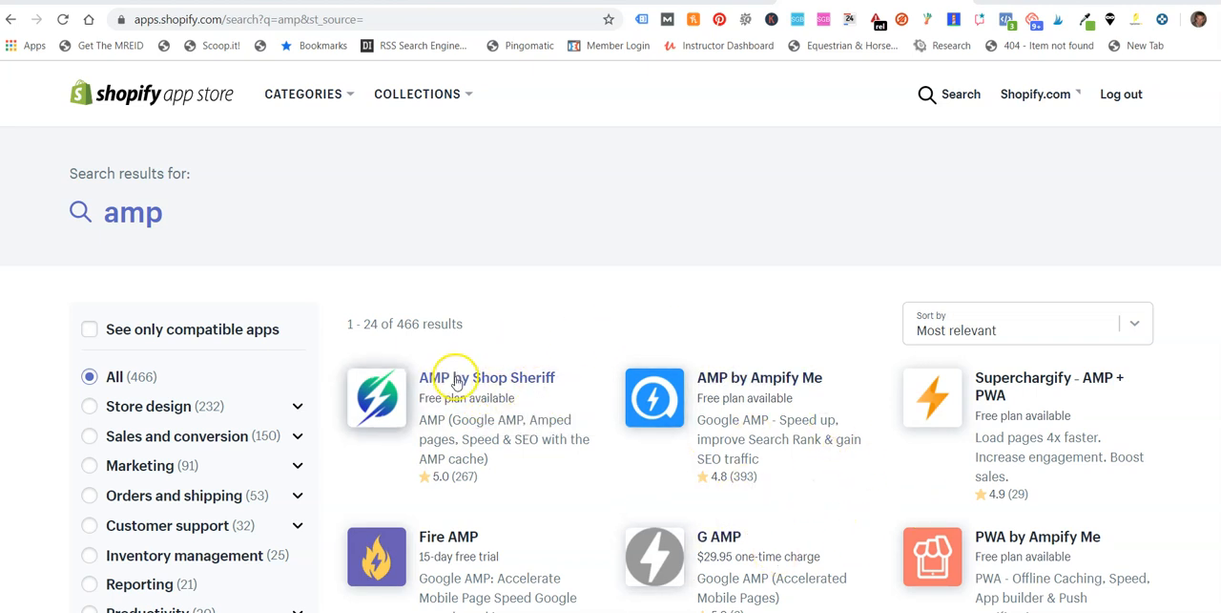
mouse_move(444, 386)
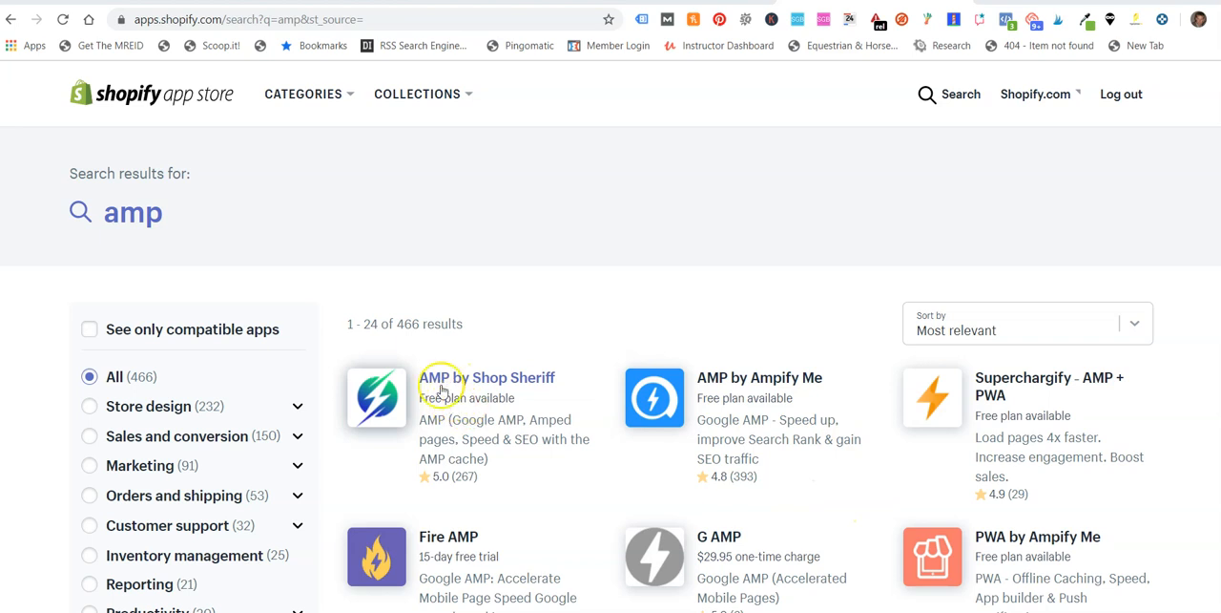
mouse_move(460, 408)
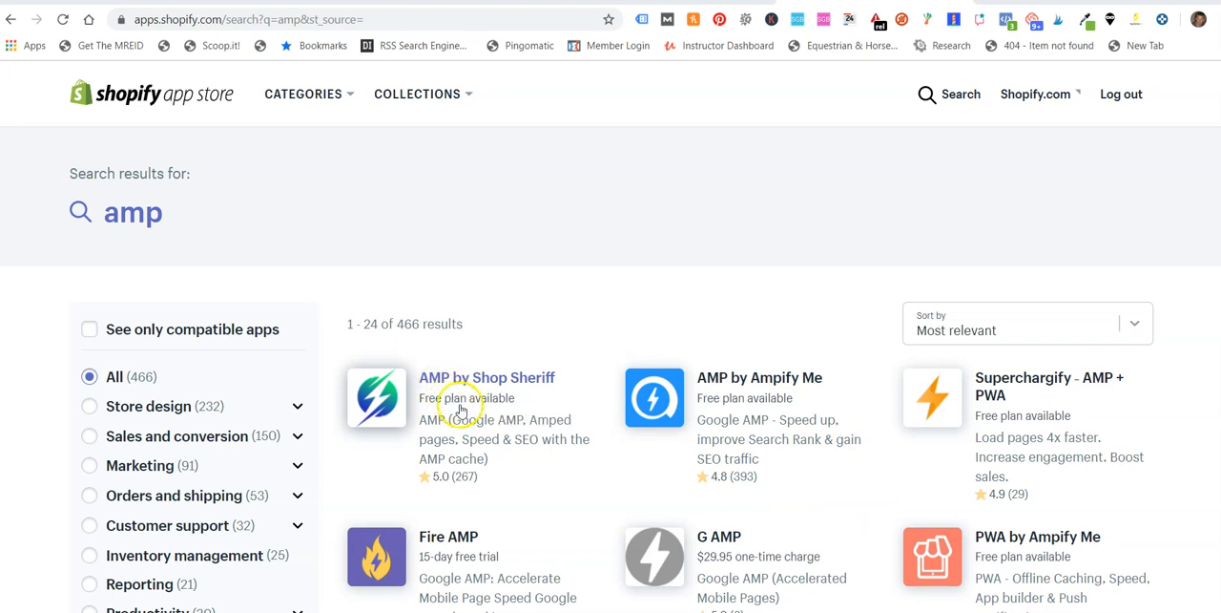
mouse_move(474, 423)
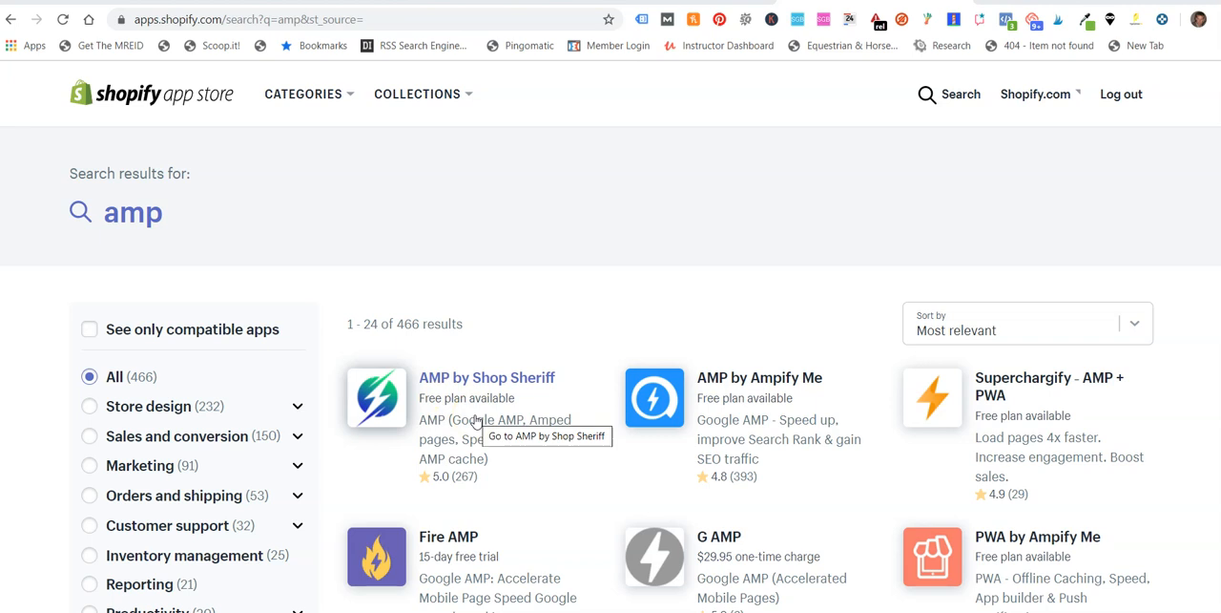
mouse_move(504, 384)
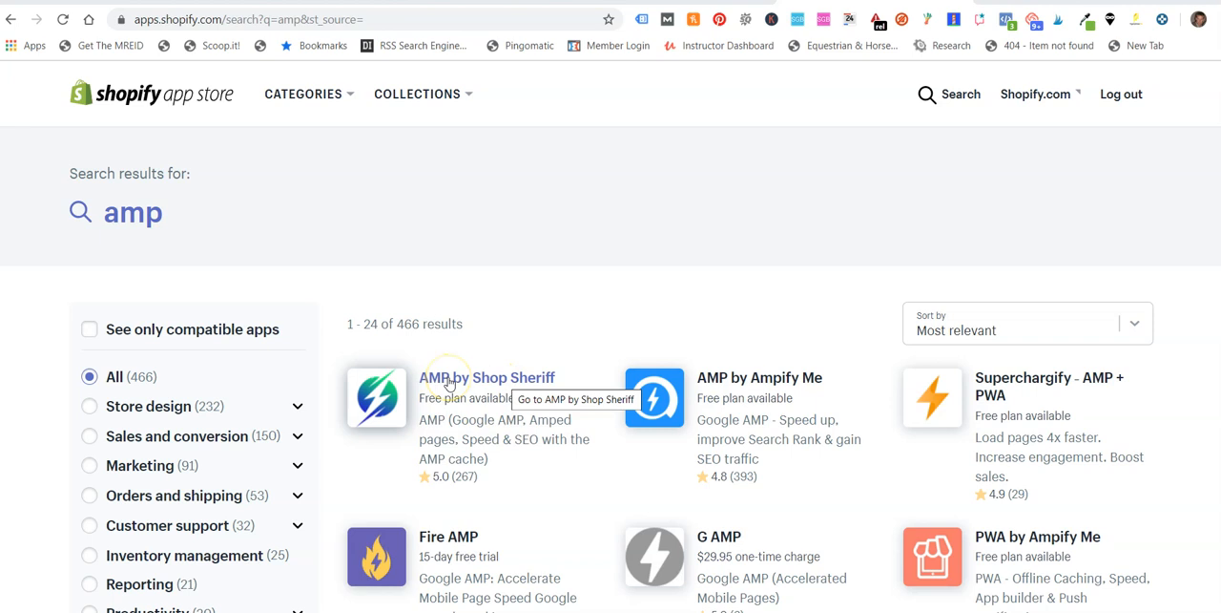
Step: Open the AMP by Shop Sheriff listing and scroll down to its About section
click(487, 377)
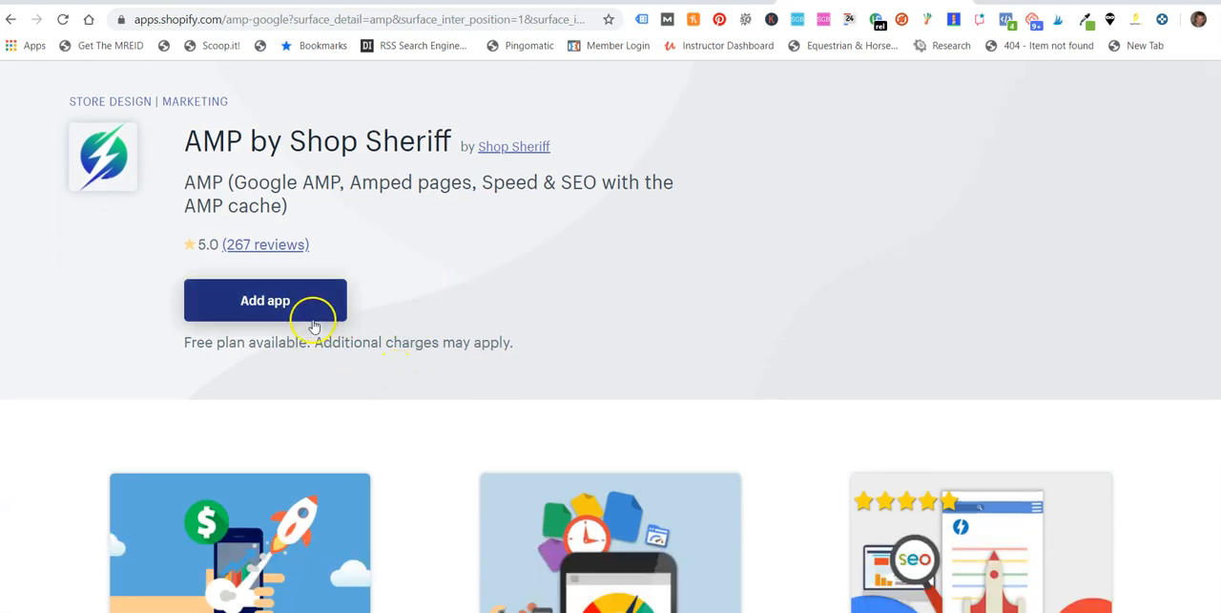
scroll(down, 3)
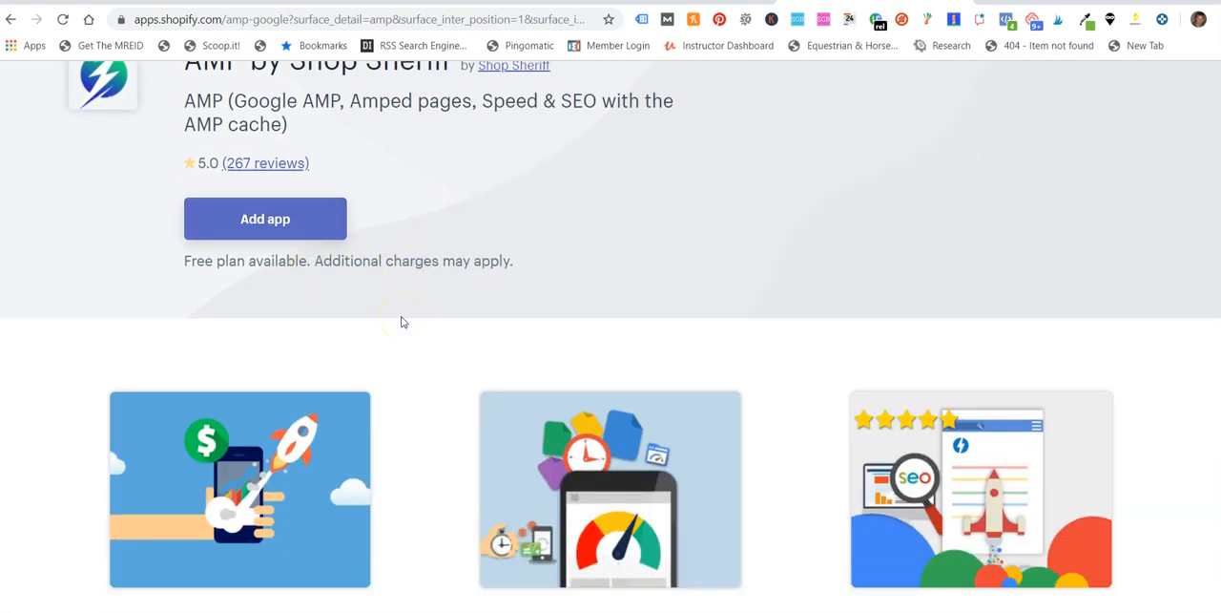
scroll(up, 3)
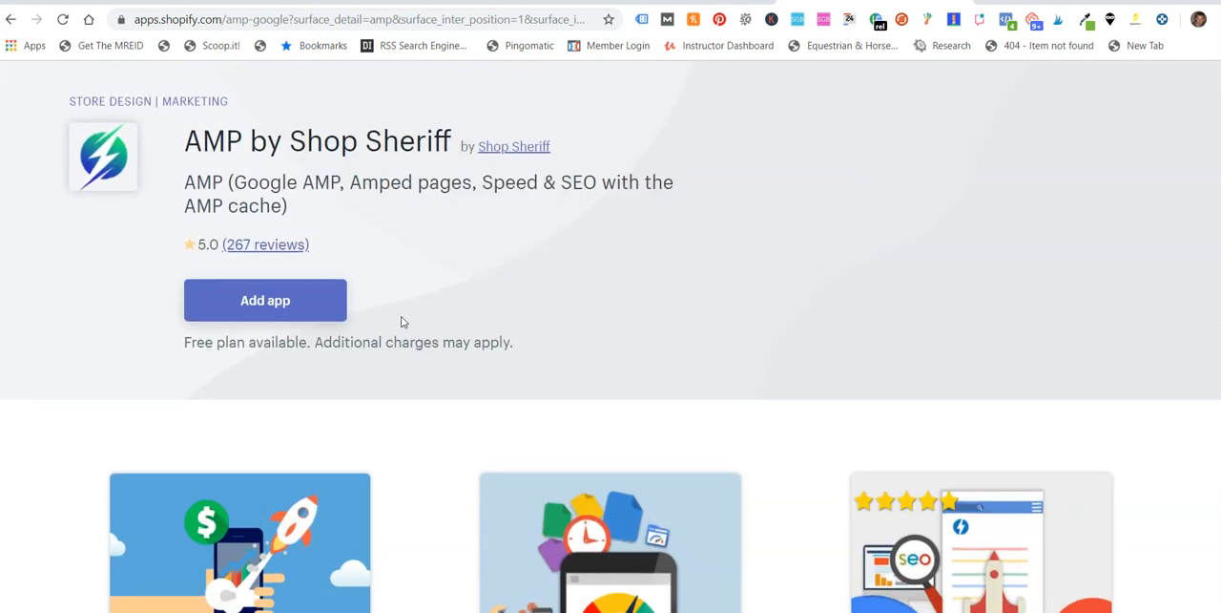
scroll(down, 3)
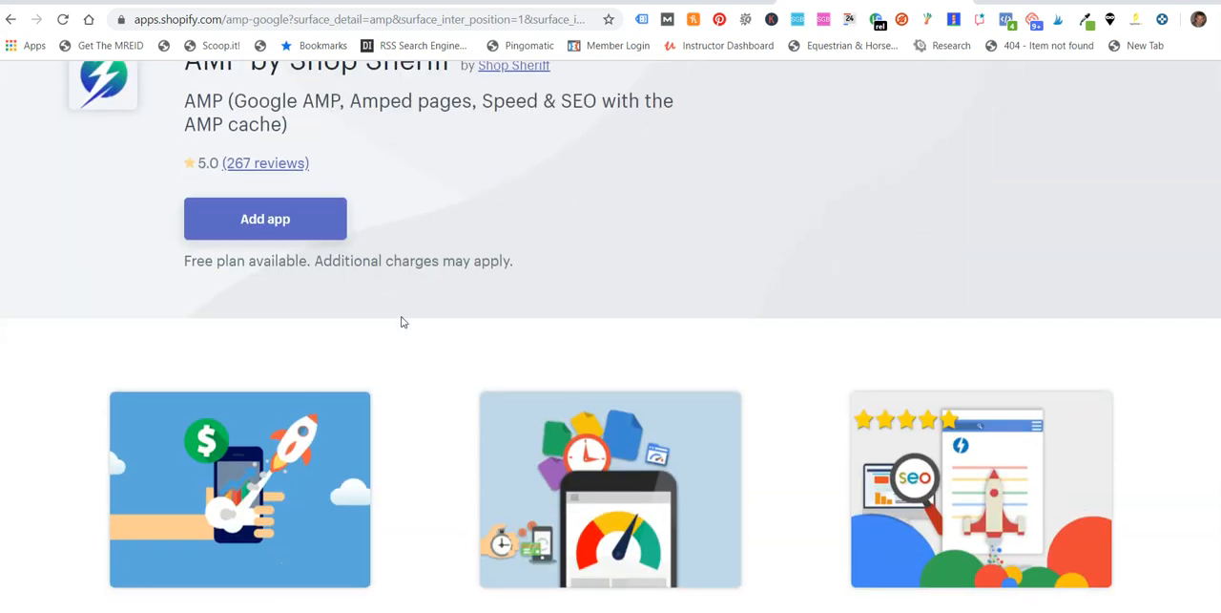
scroll(up, 3)
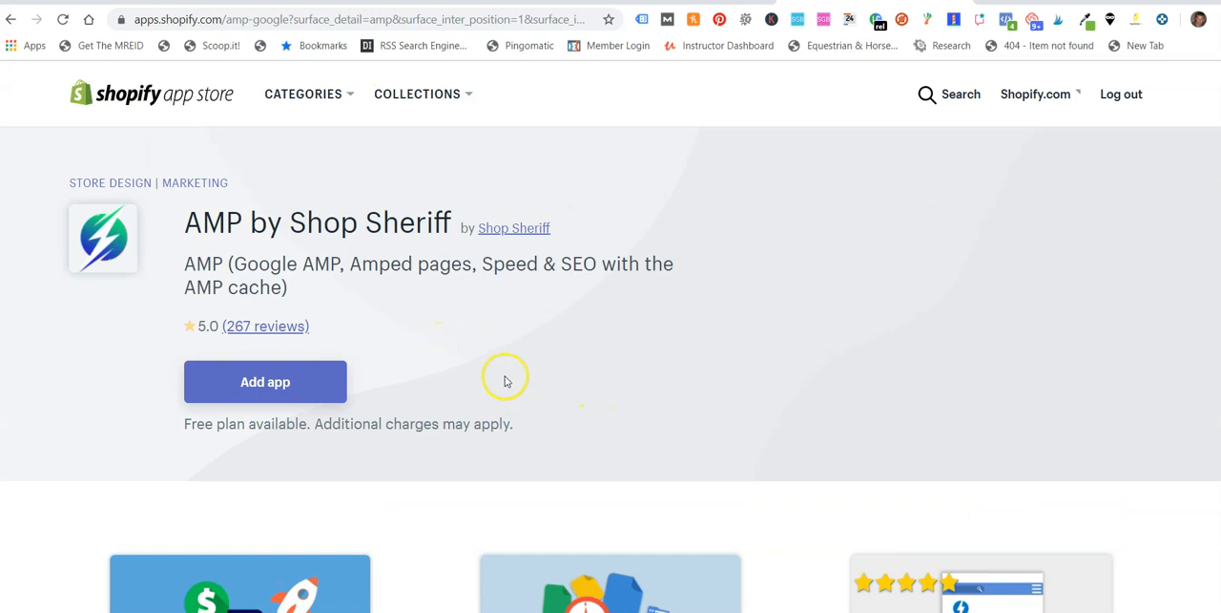
mouse_move(306, 351)
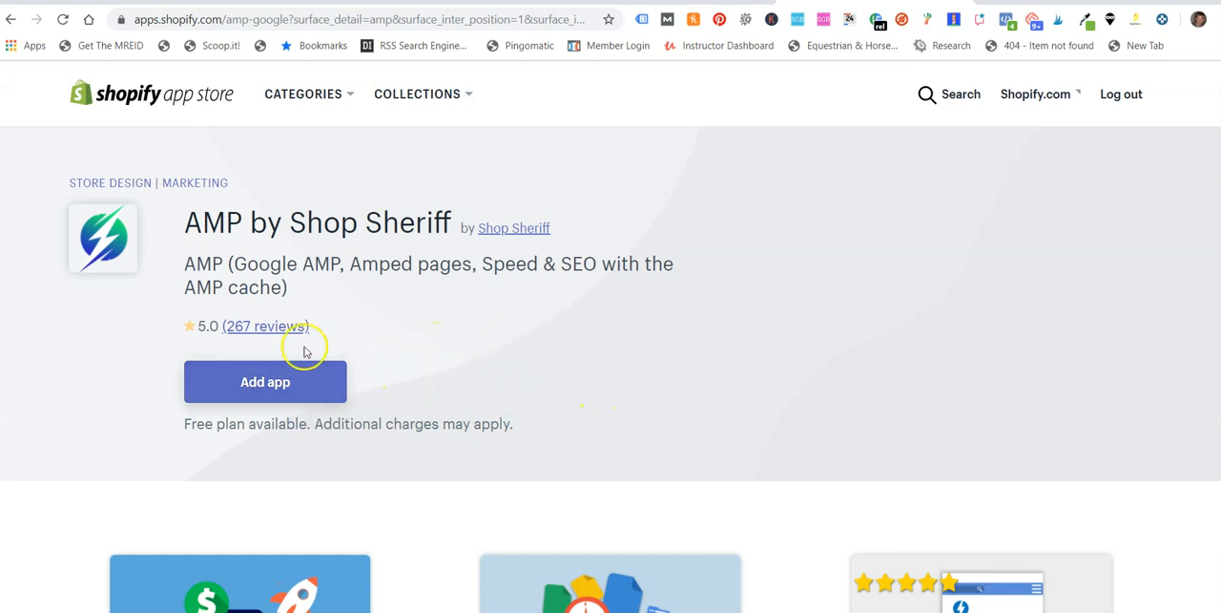
mouse_move(409, 437)
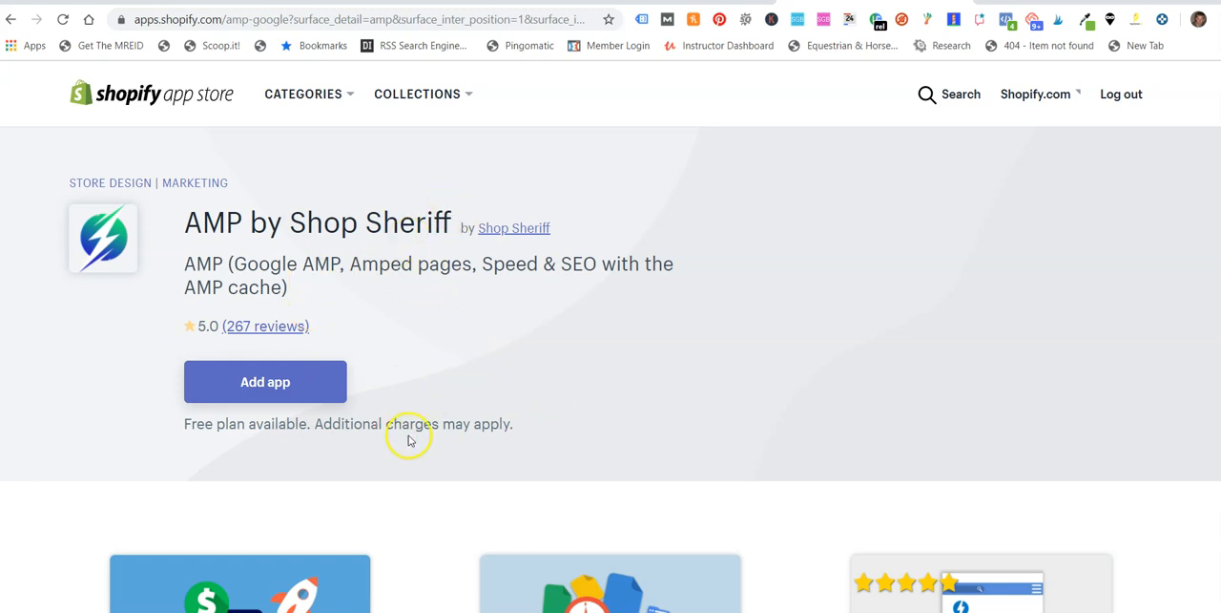
mouse_move(334, 294)
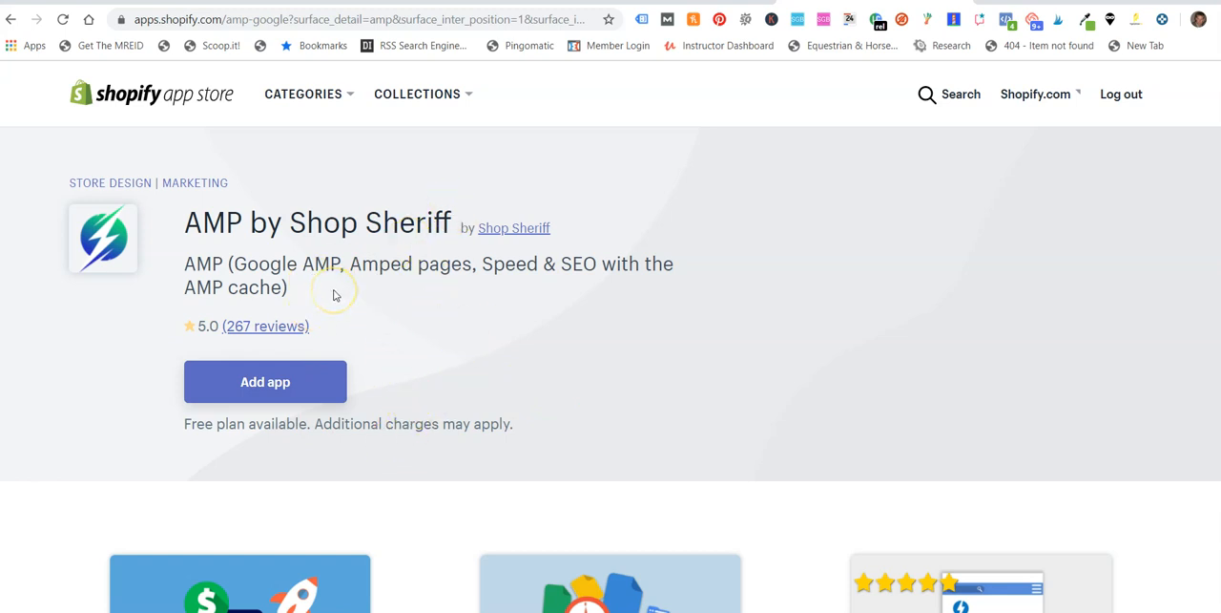
scroll(down, 3)
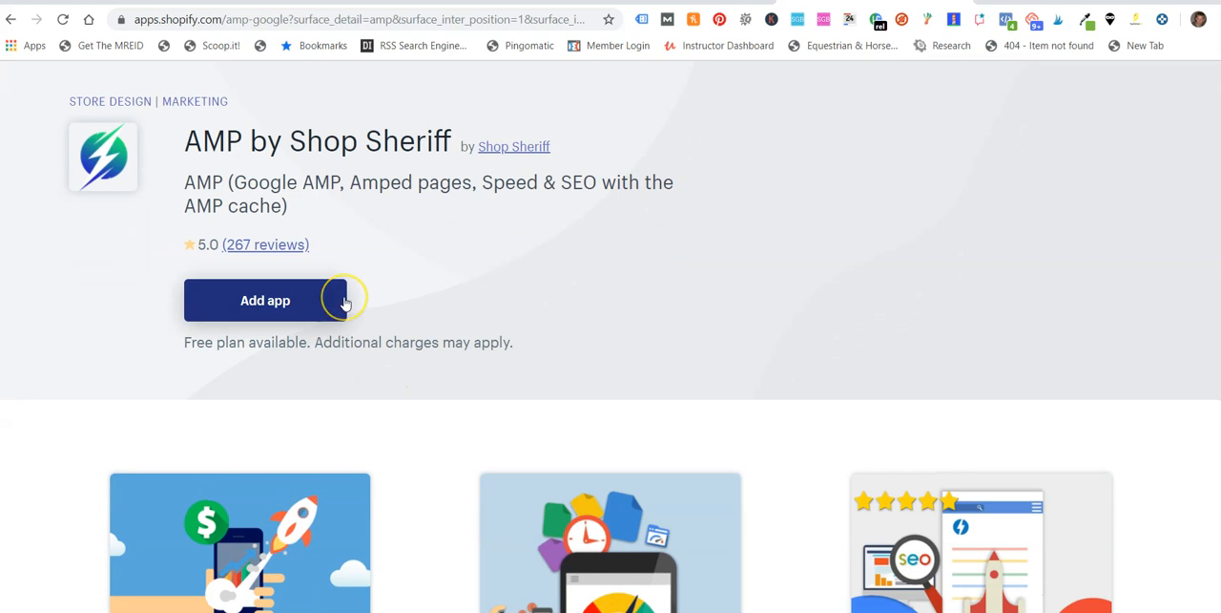
mouse_move(335, 240)
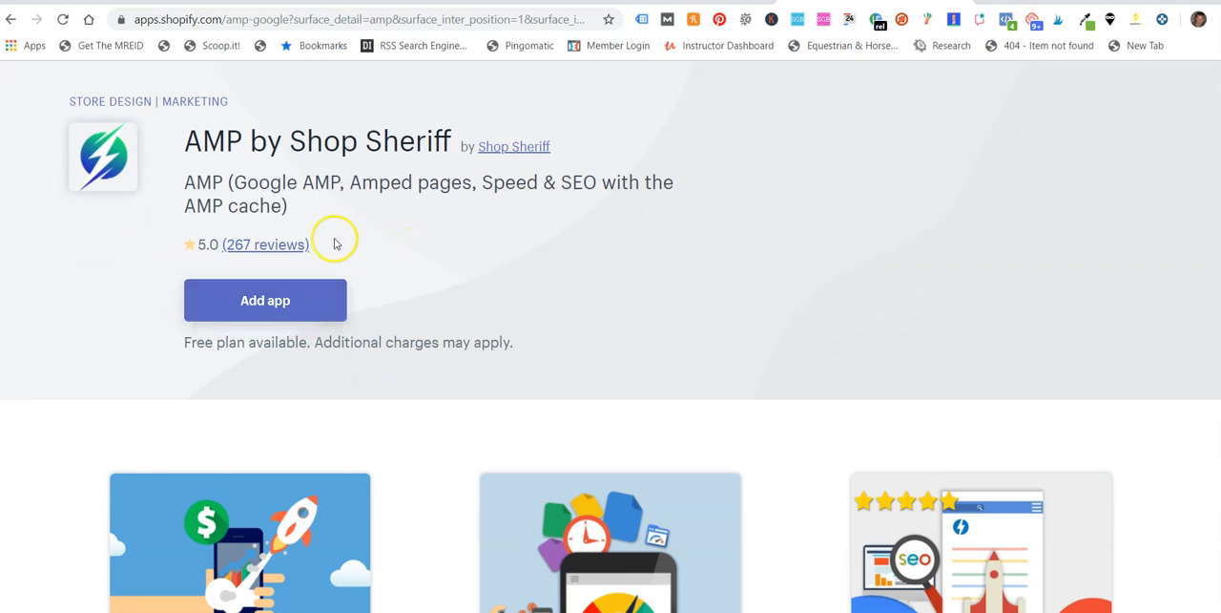
scroll(down, 3)
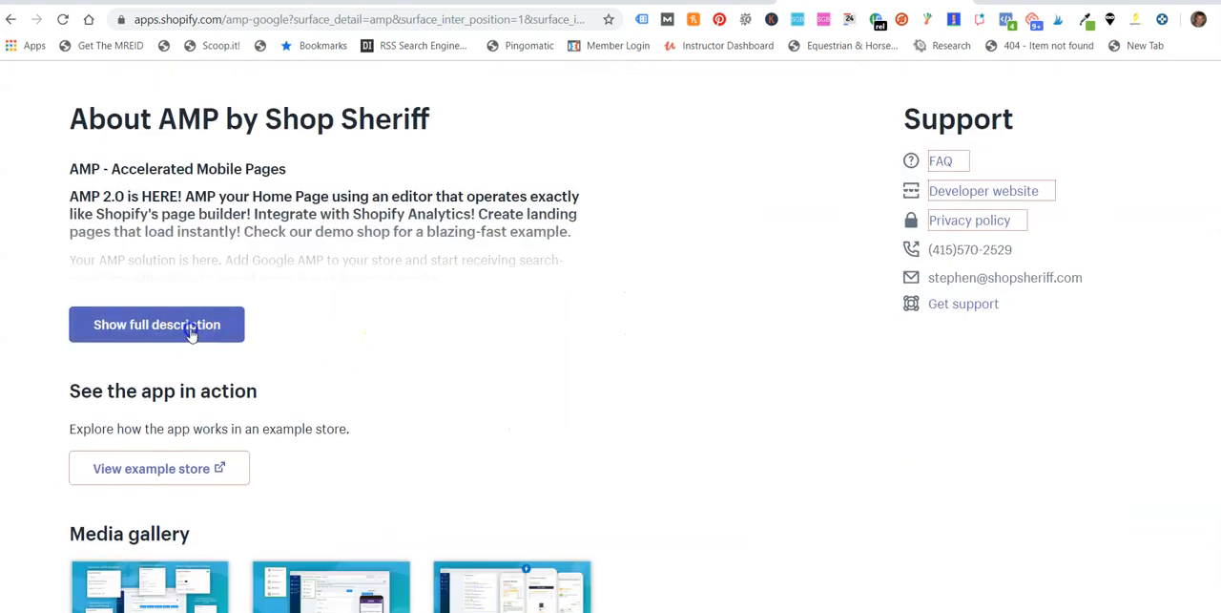
Step: Expand the full AMP description and scroll through its features to 'Integrates with'
click(156, 324)
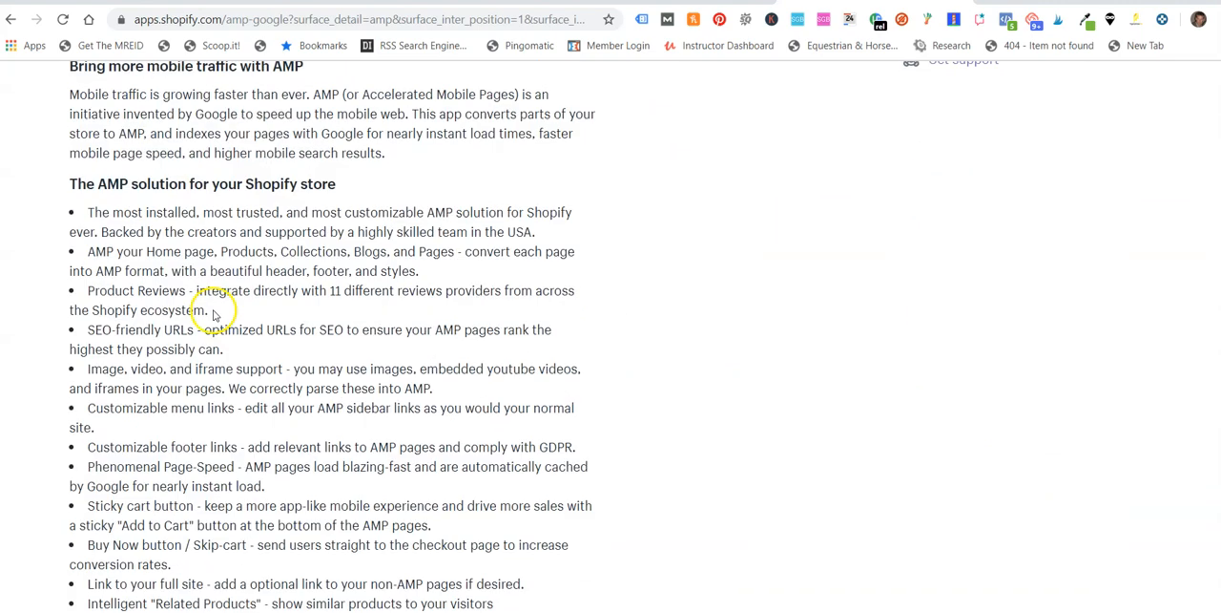
scroll(down, 3)
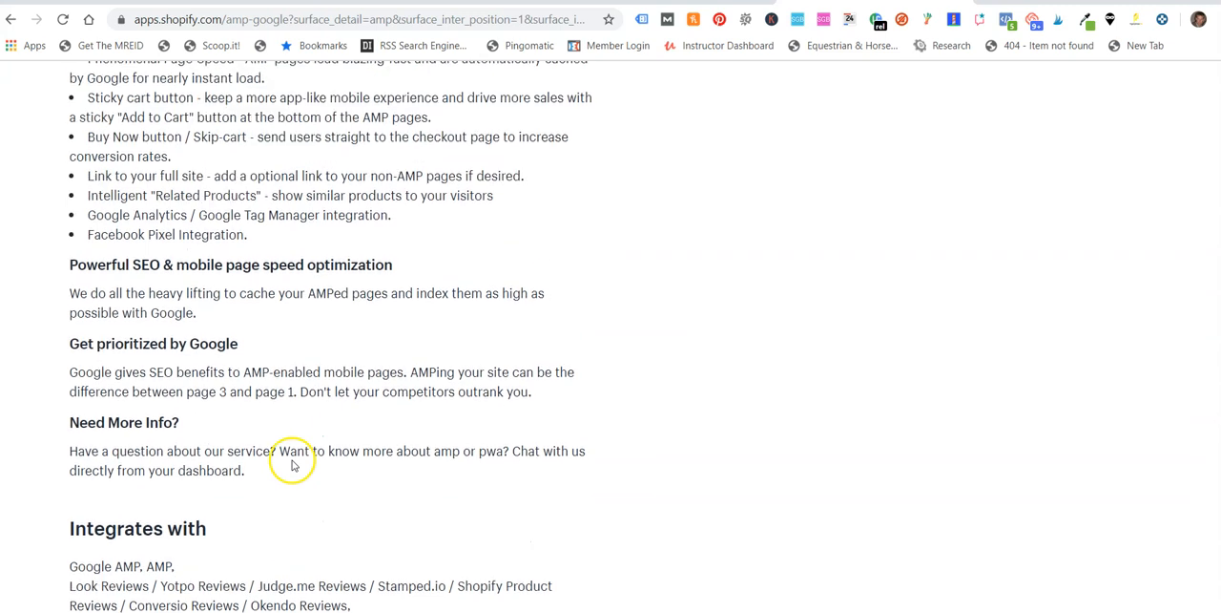
scroll(up, 3)
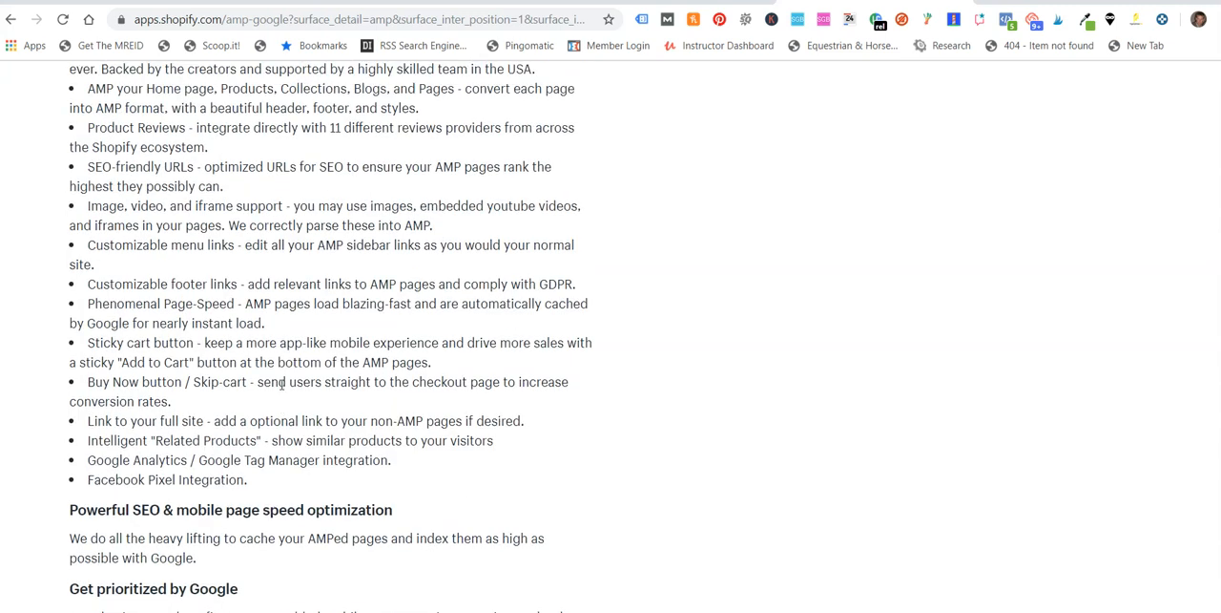
scroll(down, 3)
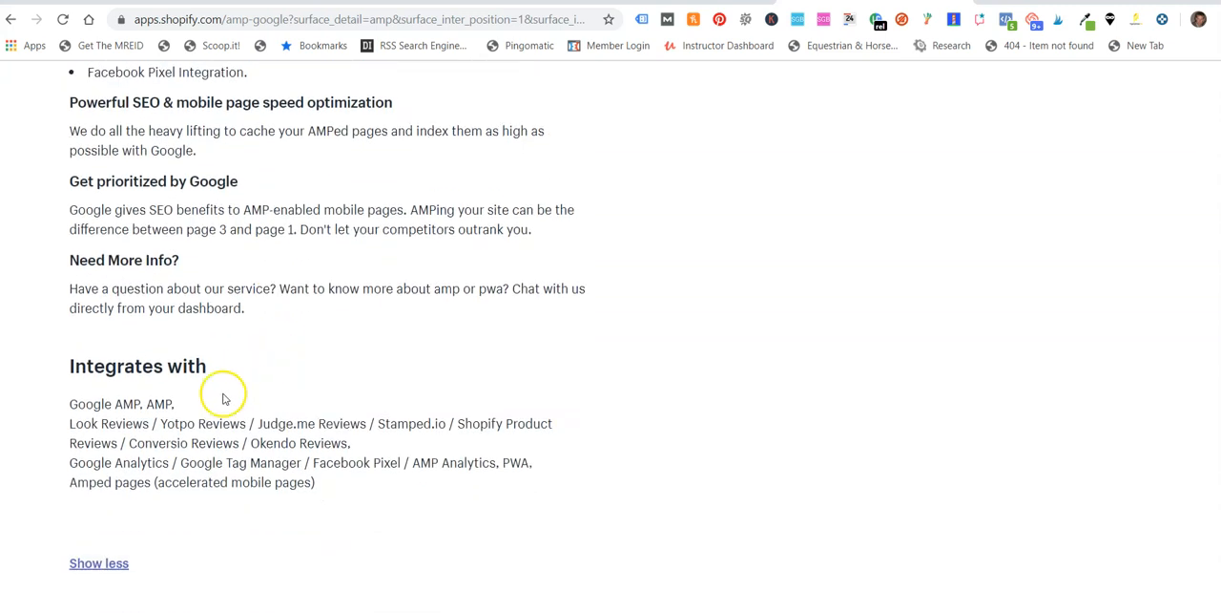
mouse_move(180, 423)
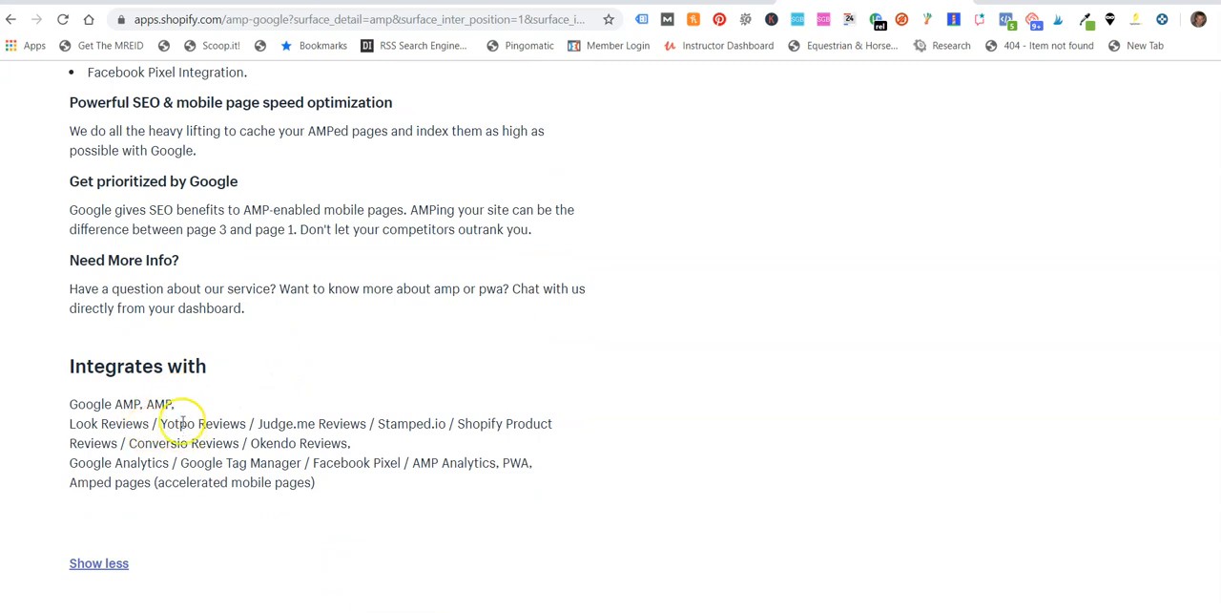
mouse_move(445, 428)
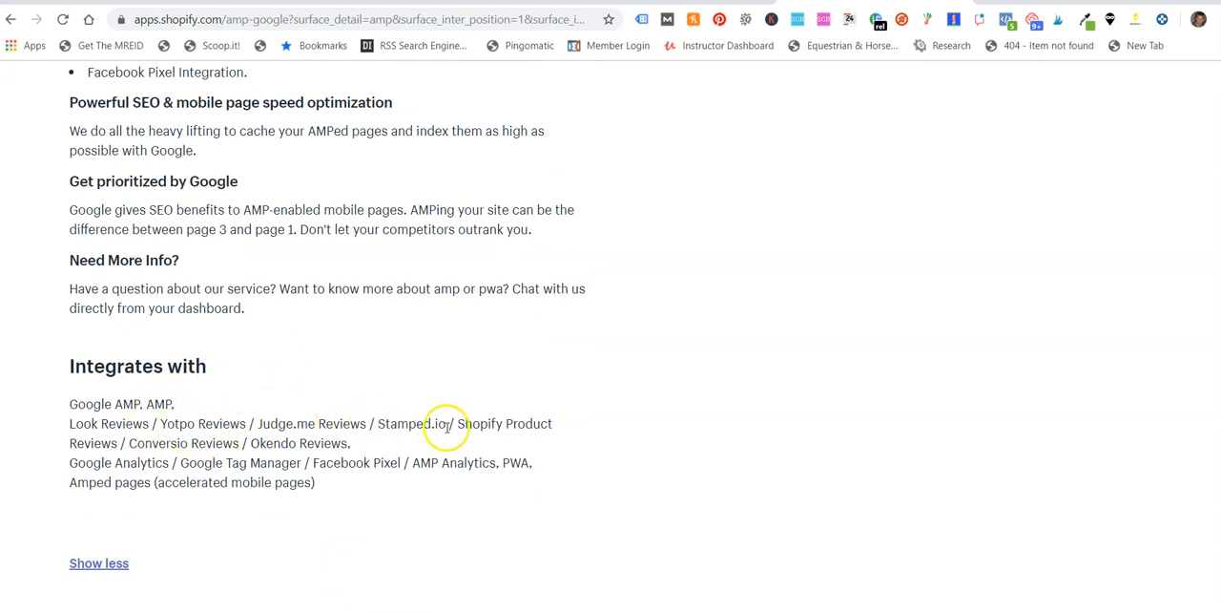
mouse_move(275, 492)
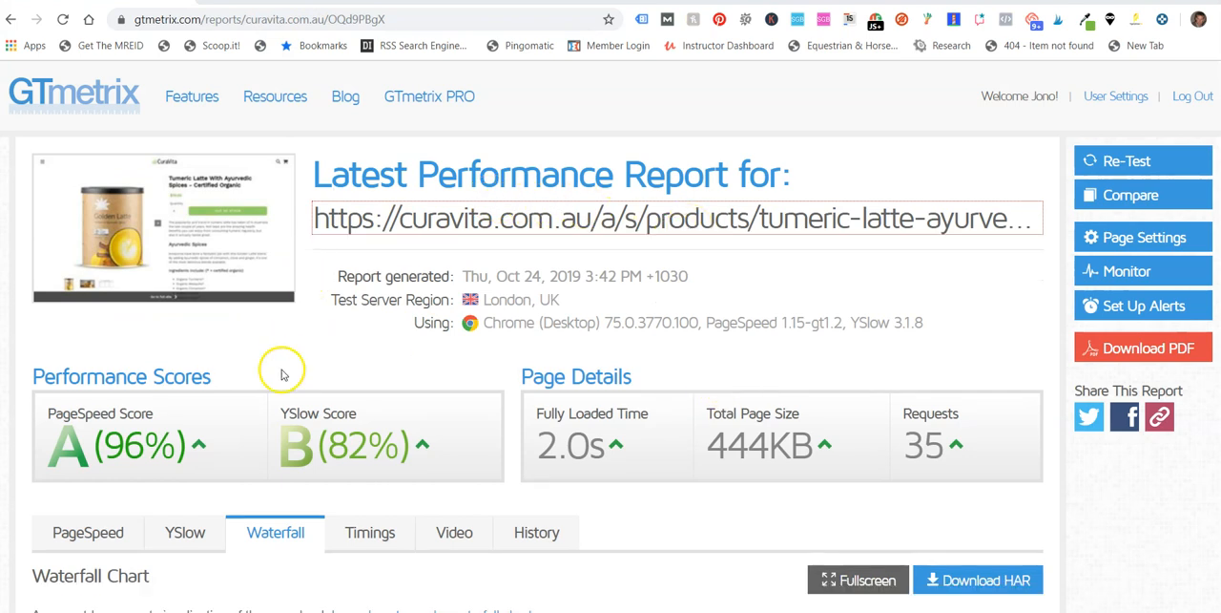
mouse_move(218, 318)
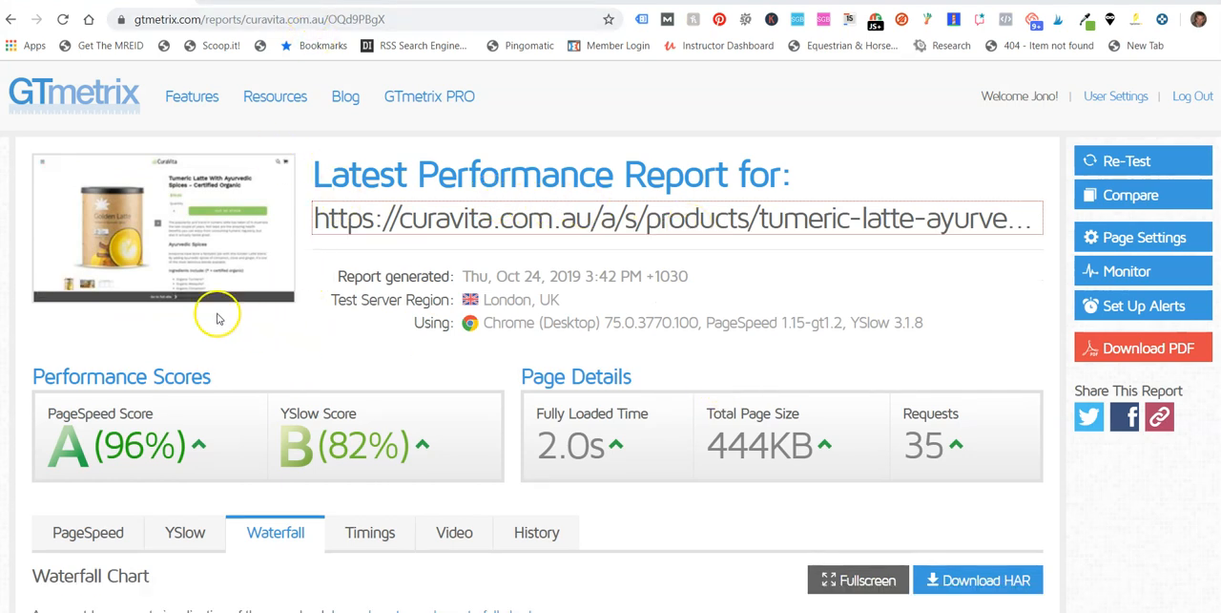
Step: Scroll the turmeric latte report's waterfall requests, then back up to the A (96%) scores
scroll(down, 3)
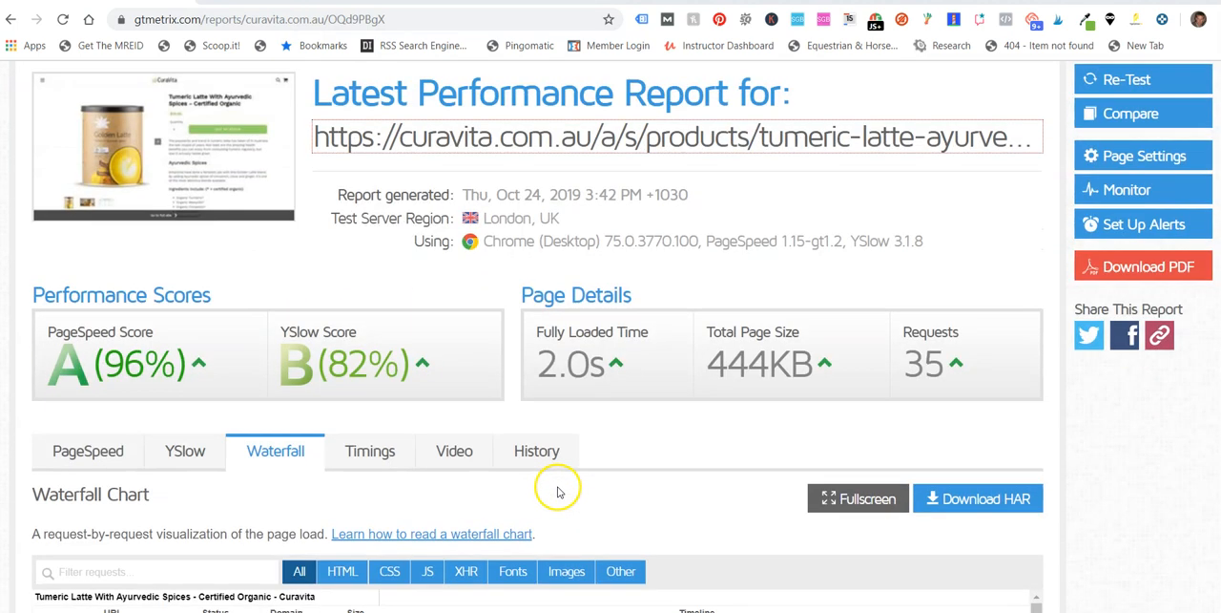
scroll(down, 3)
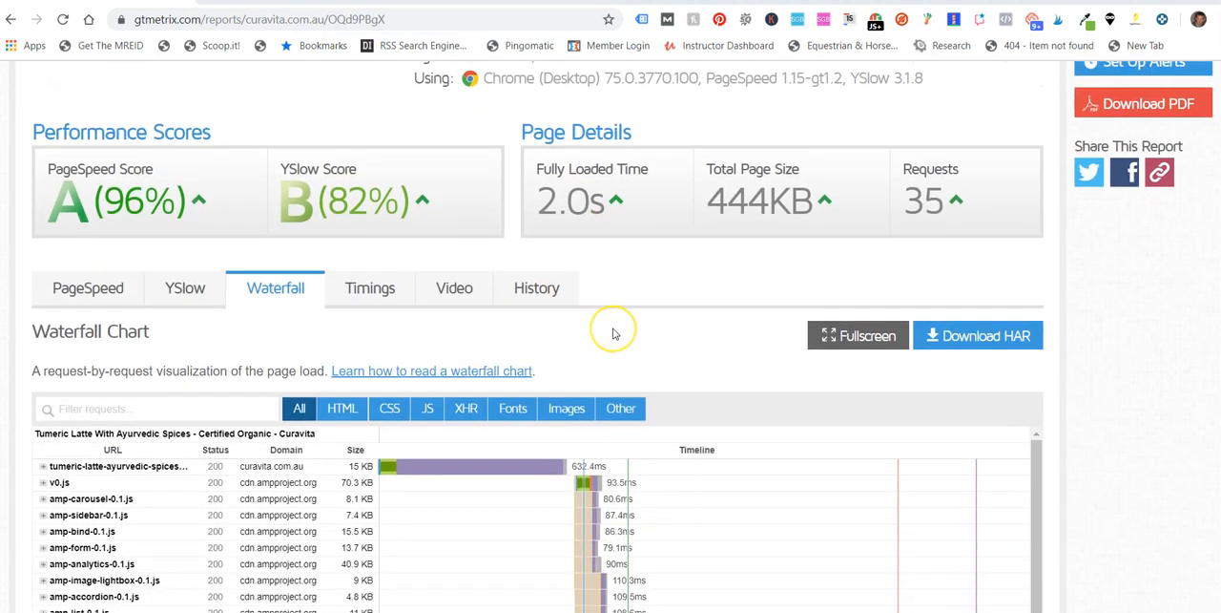
scroll(up, 3)
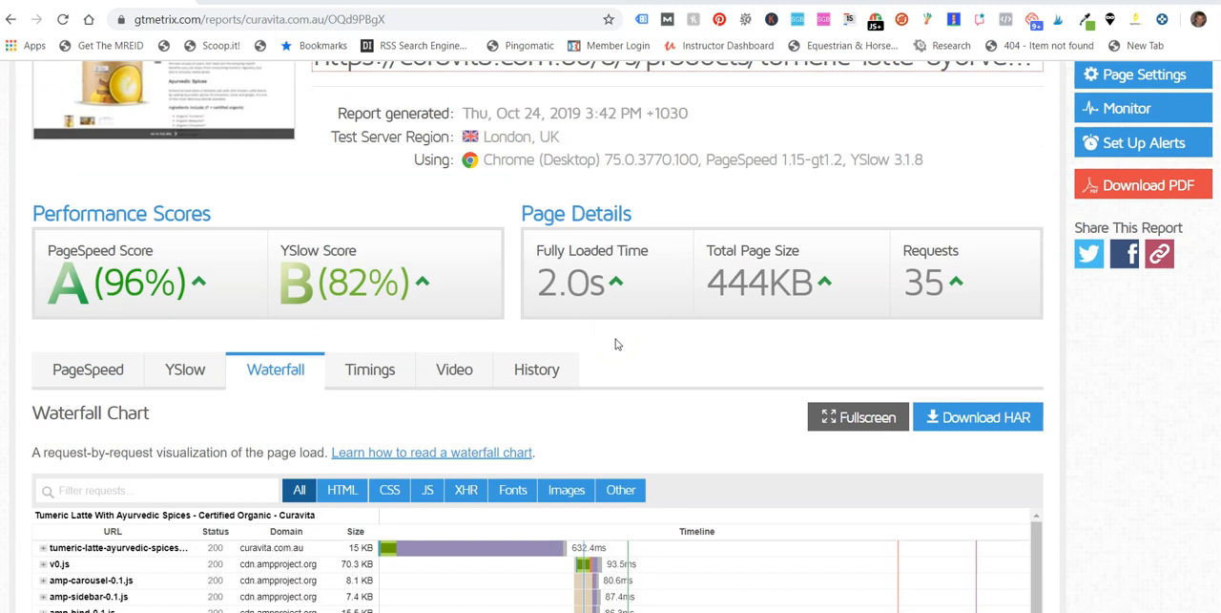
scroll(down, 3)
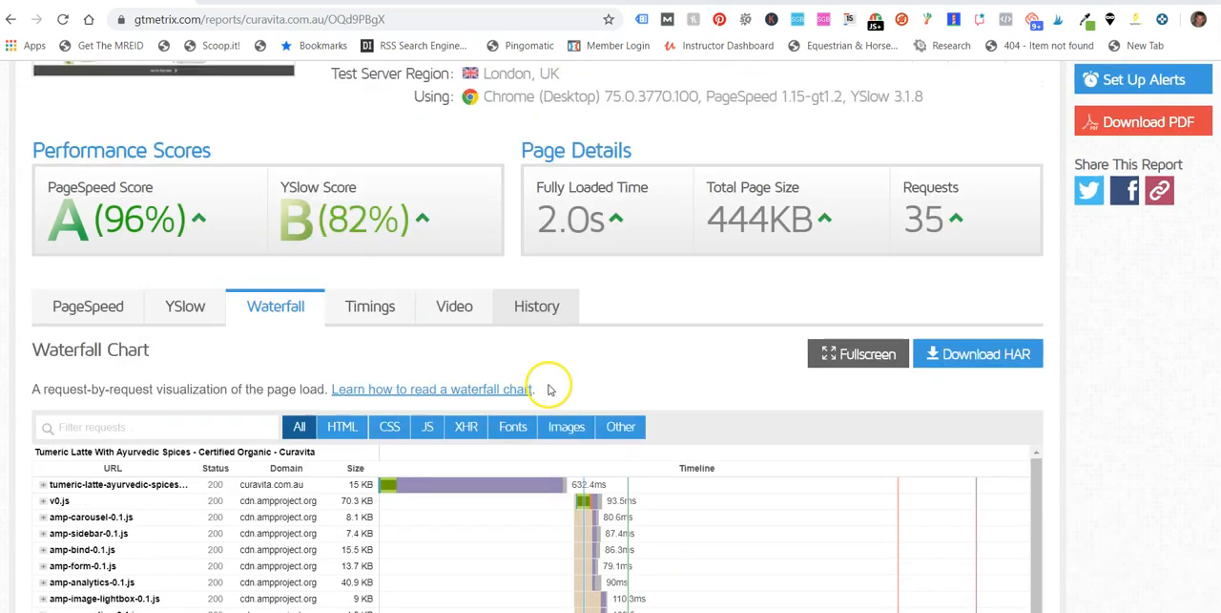
scroll(down, 3)
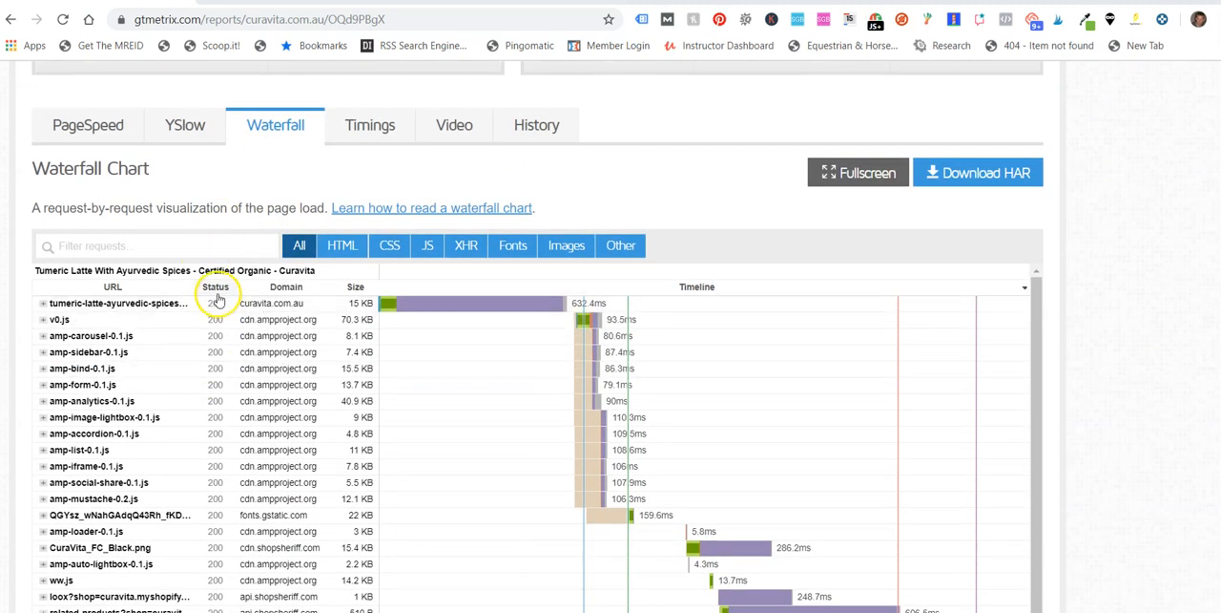
scroll(down, 3)
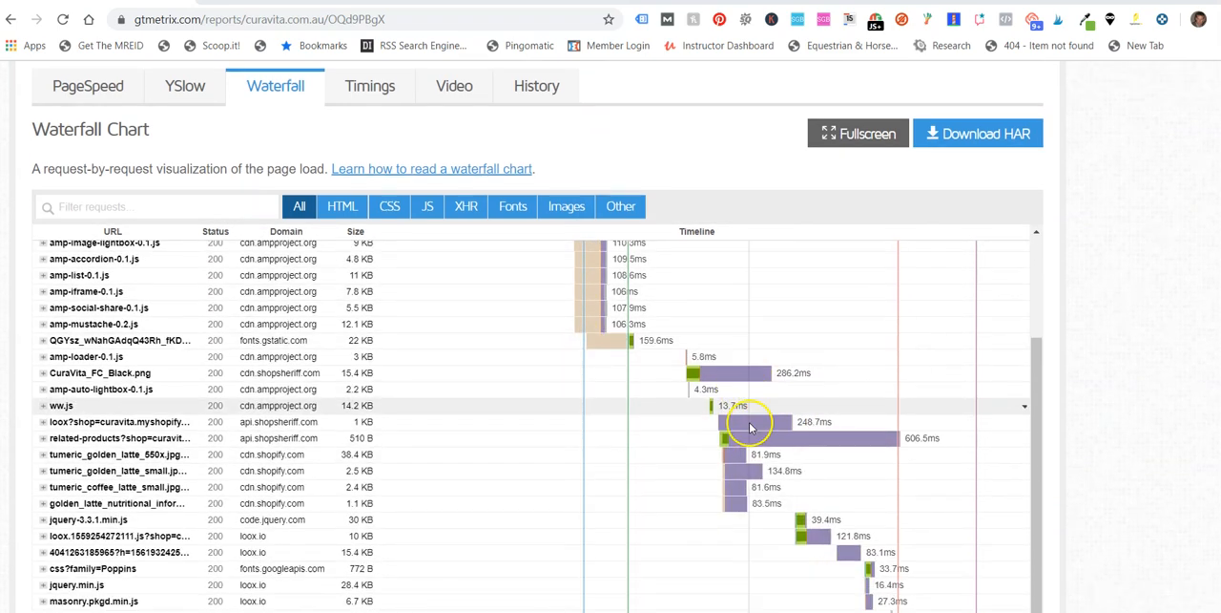
scroll(up, 3)
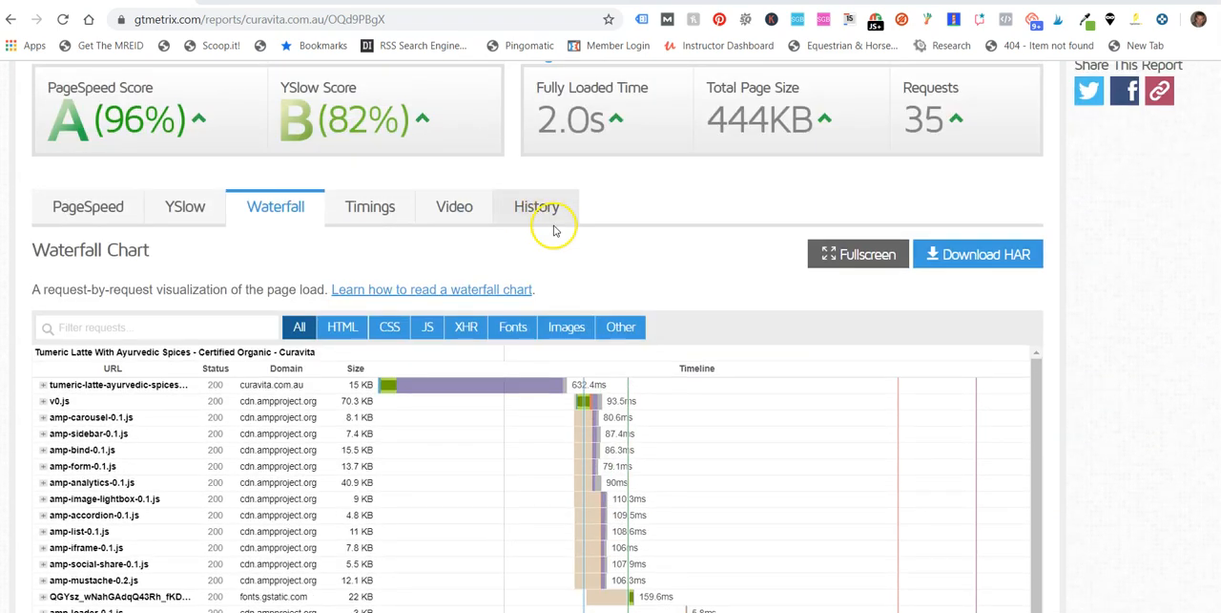
scroll(up, 3)
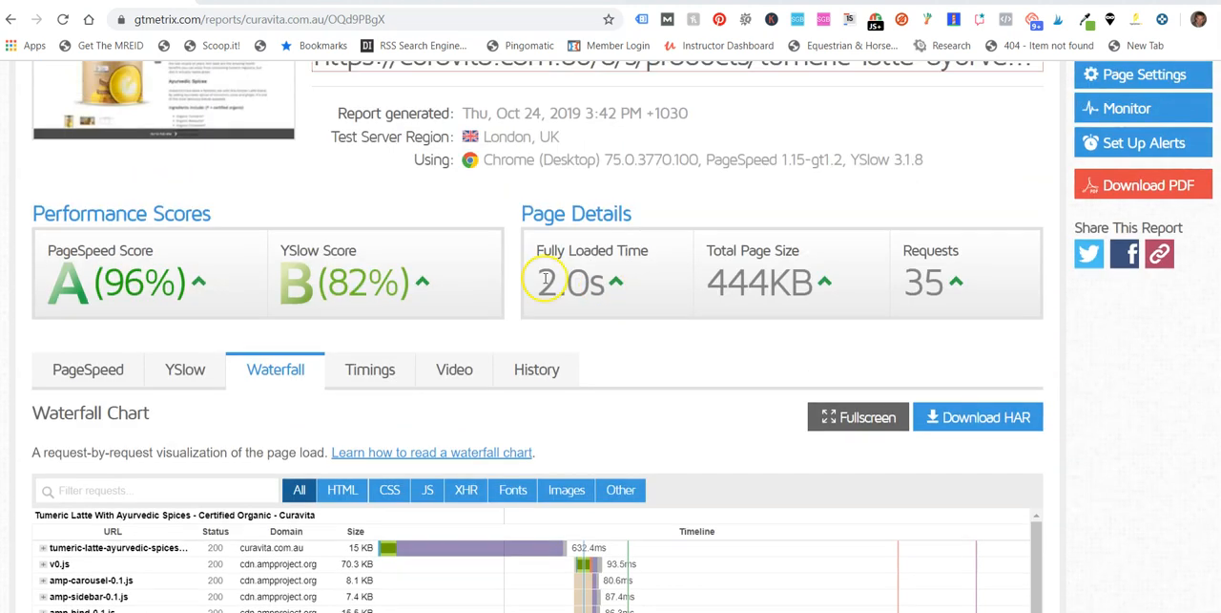
mouse_move(677, 333)
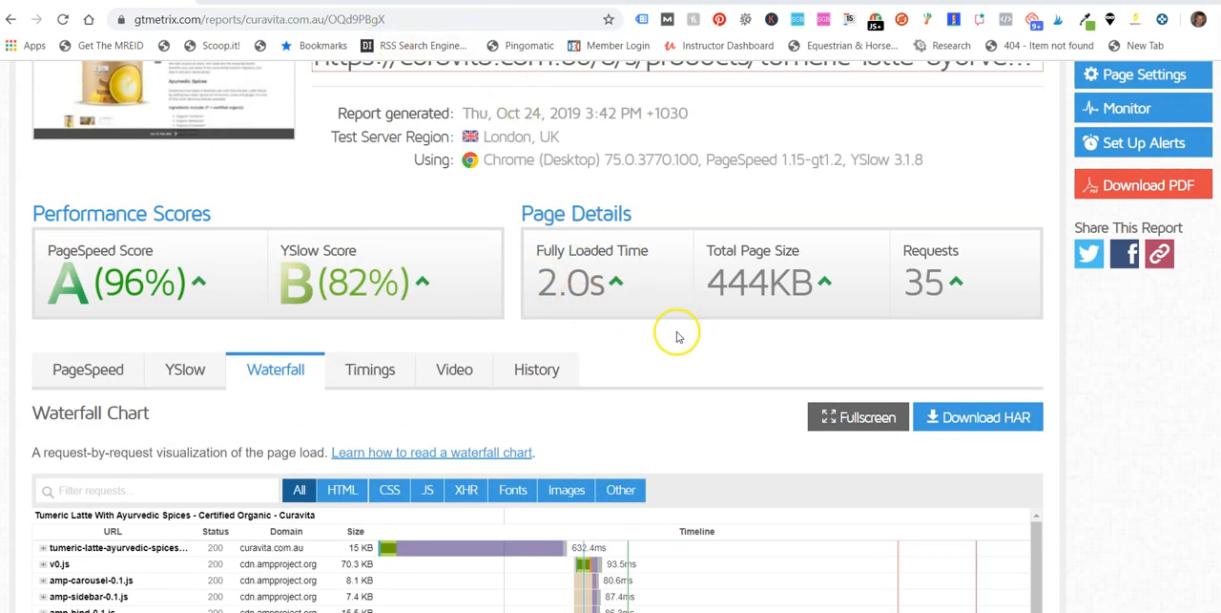
mouse_move(601, 358)
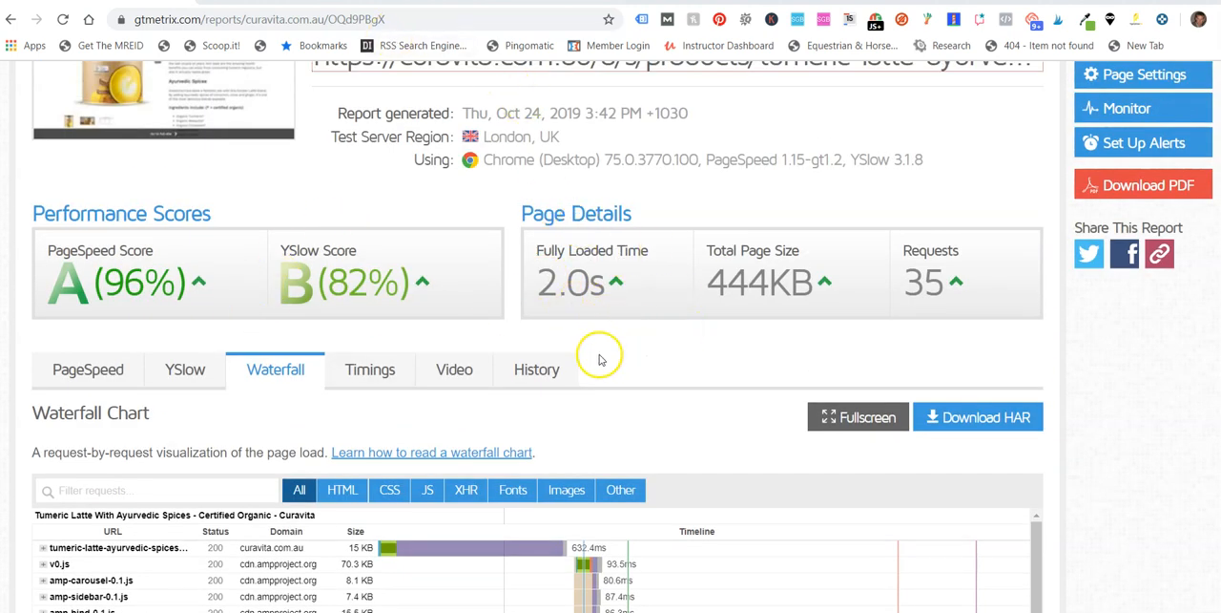
mouse_move(634, 372)
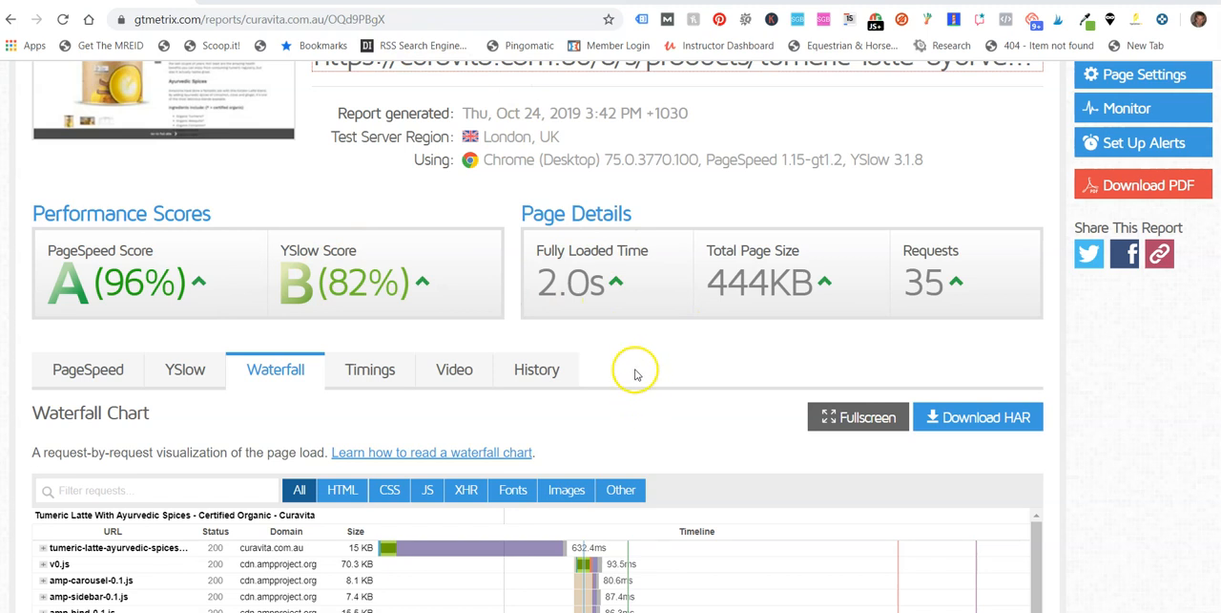
mouse_move(615, 375)
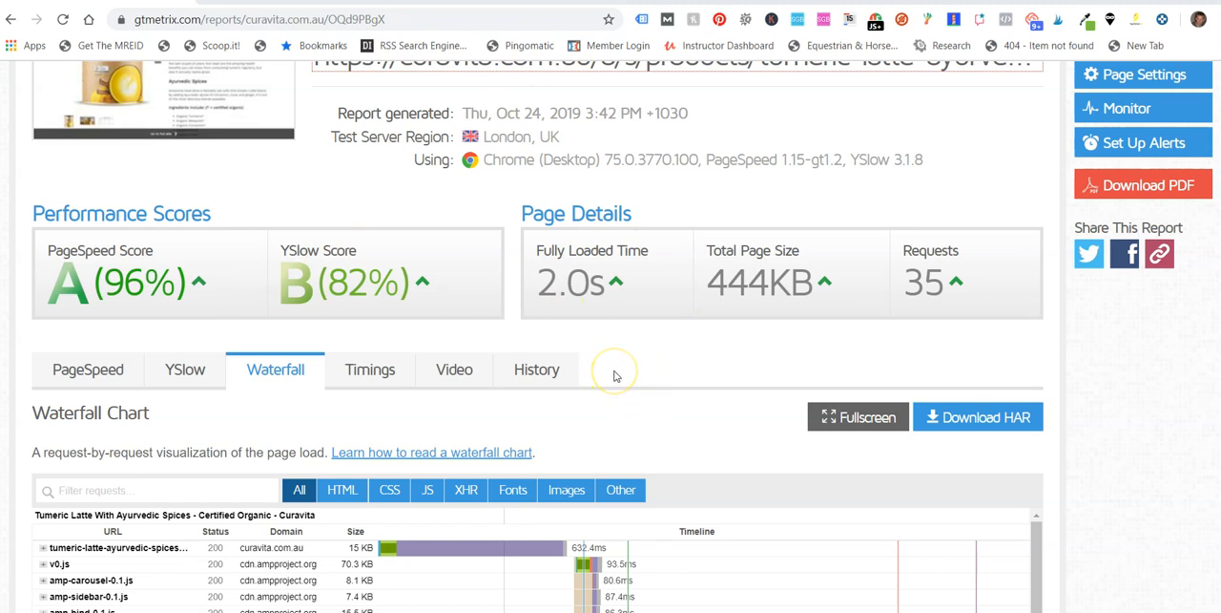
mouse_move(537, 423)
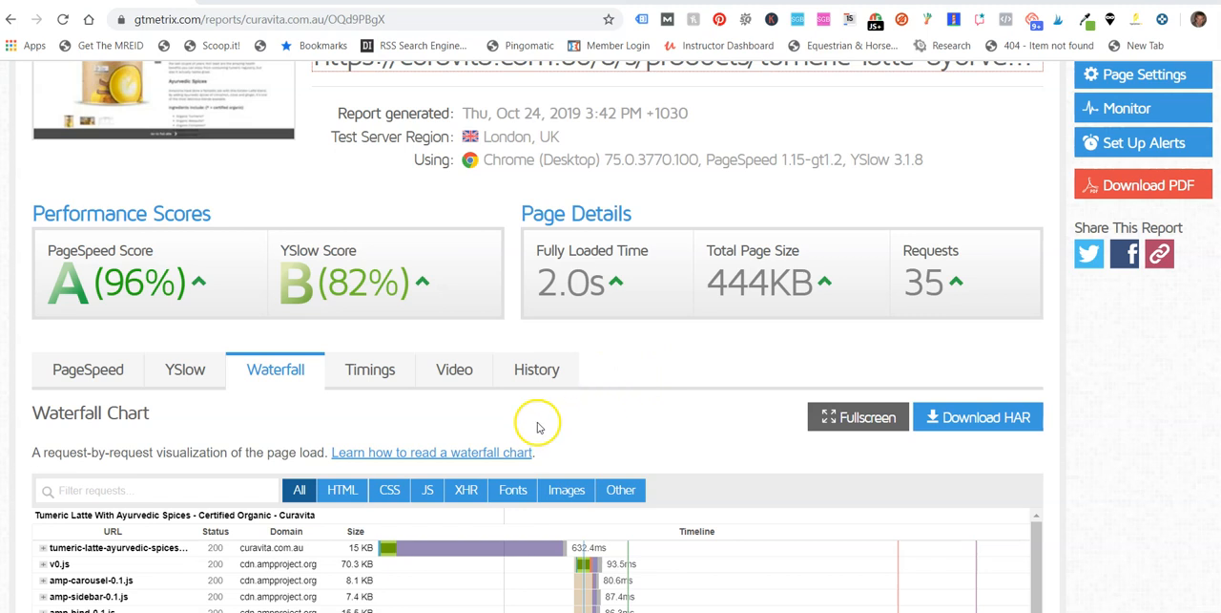
mouse_move(384, 422)
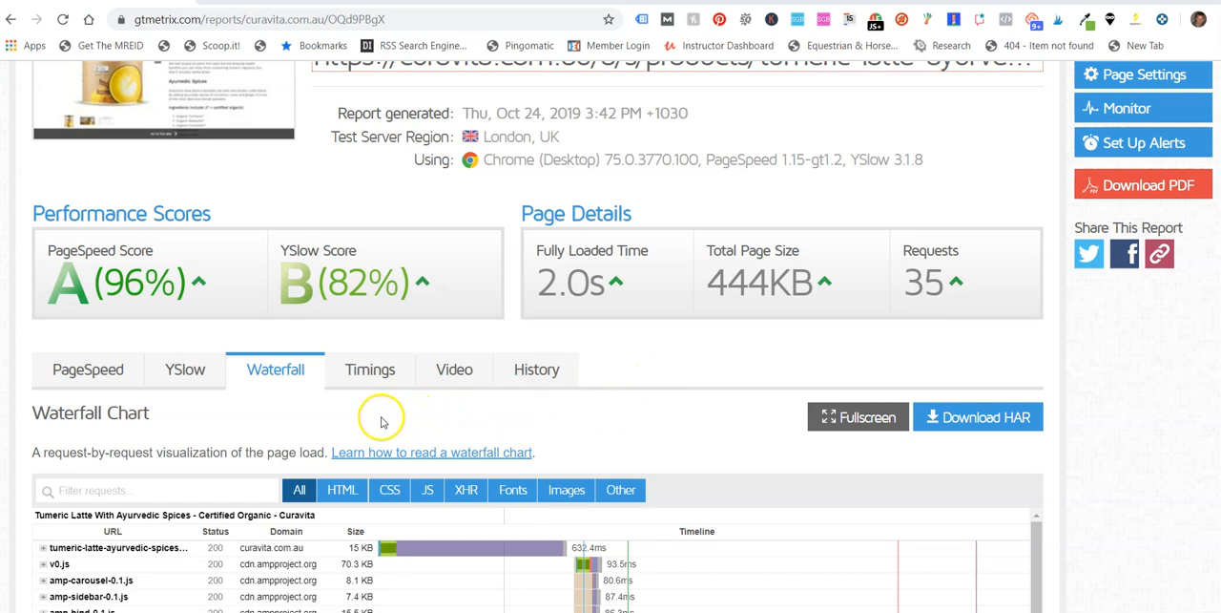
mouse_move(597, 410)
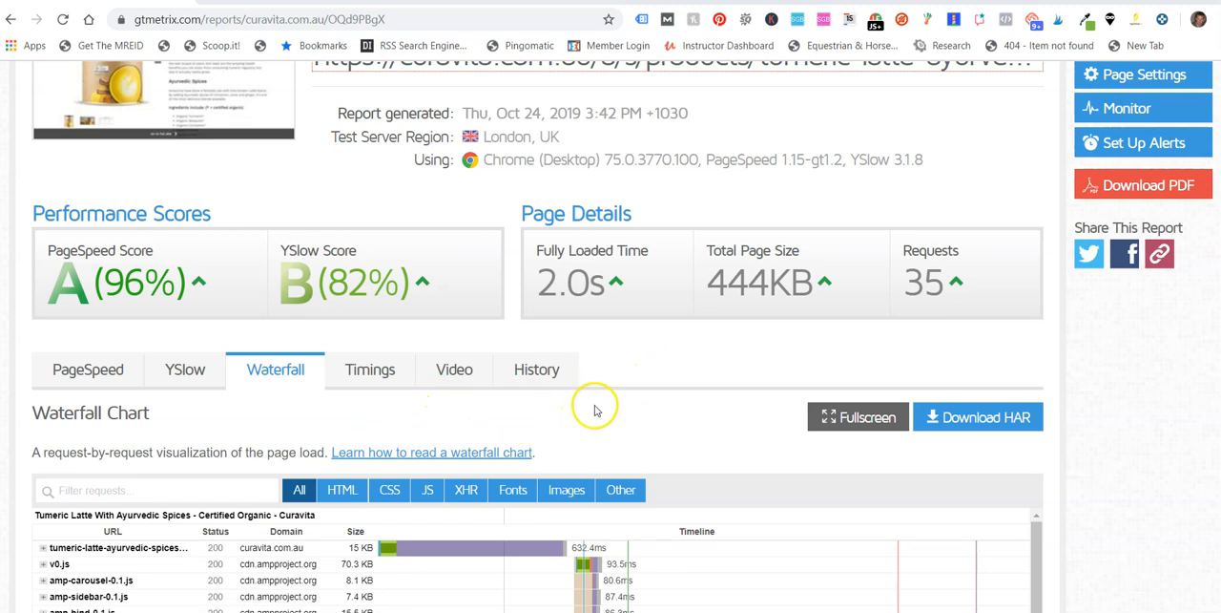
mouse_move(628, 416)
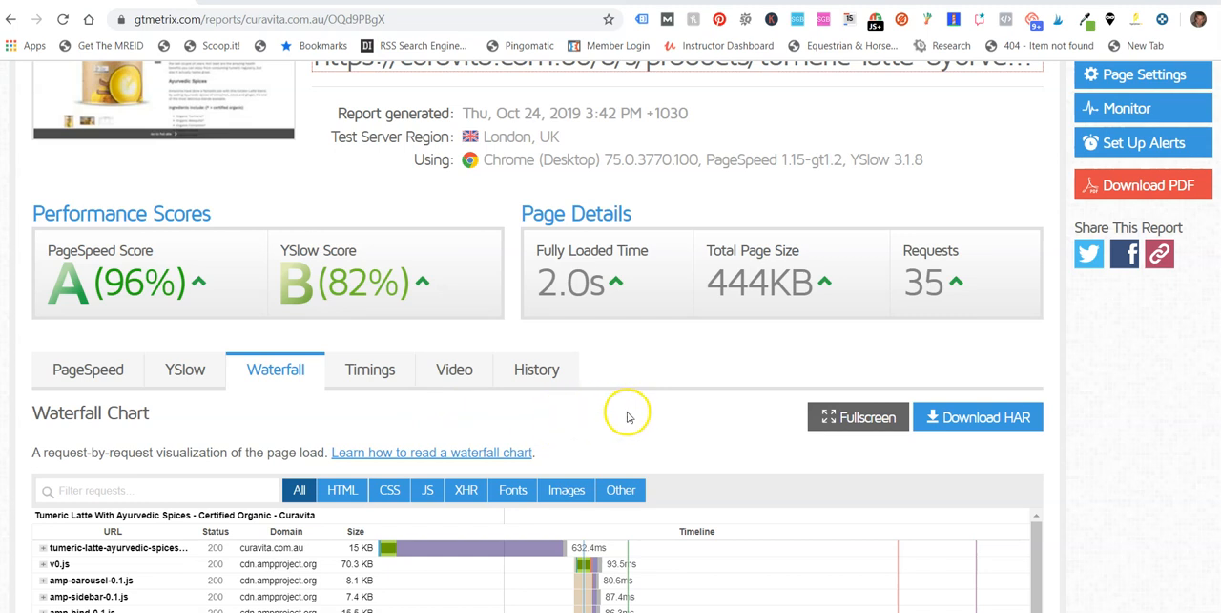
mouse_move(460, 427)
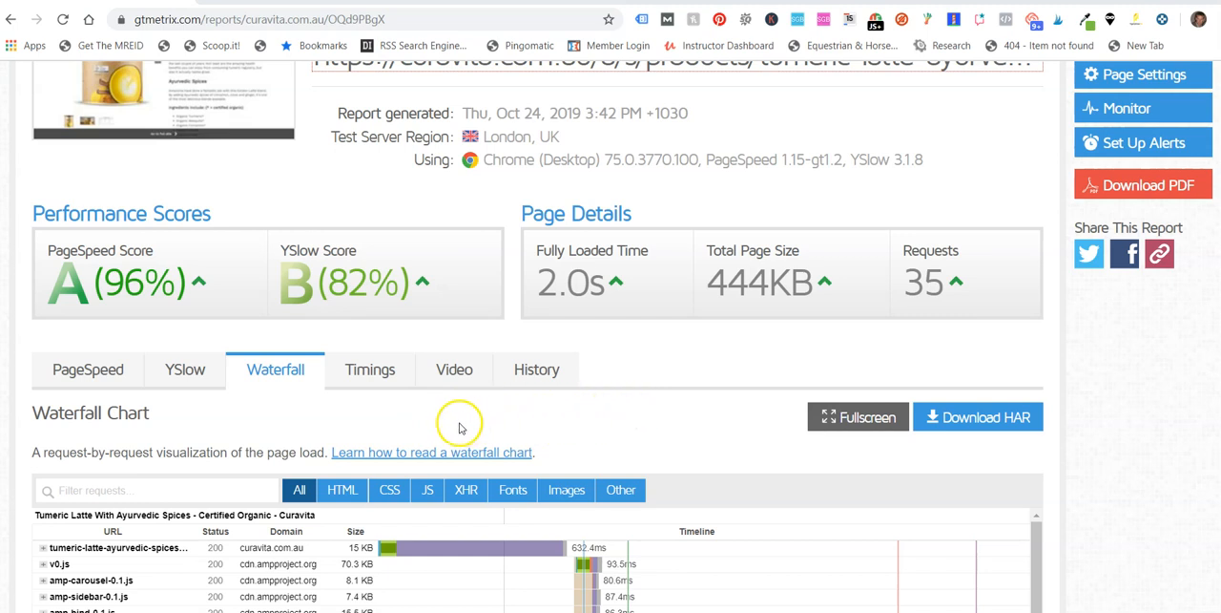
mouse_move(360, 412)
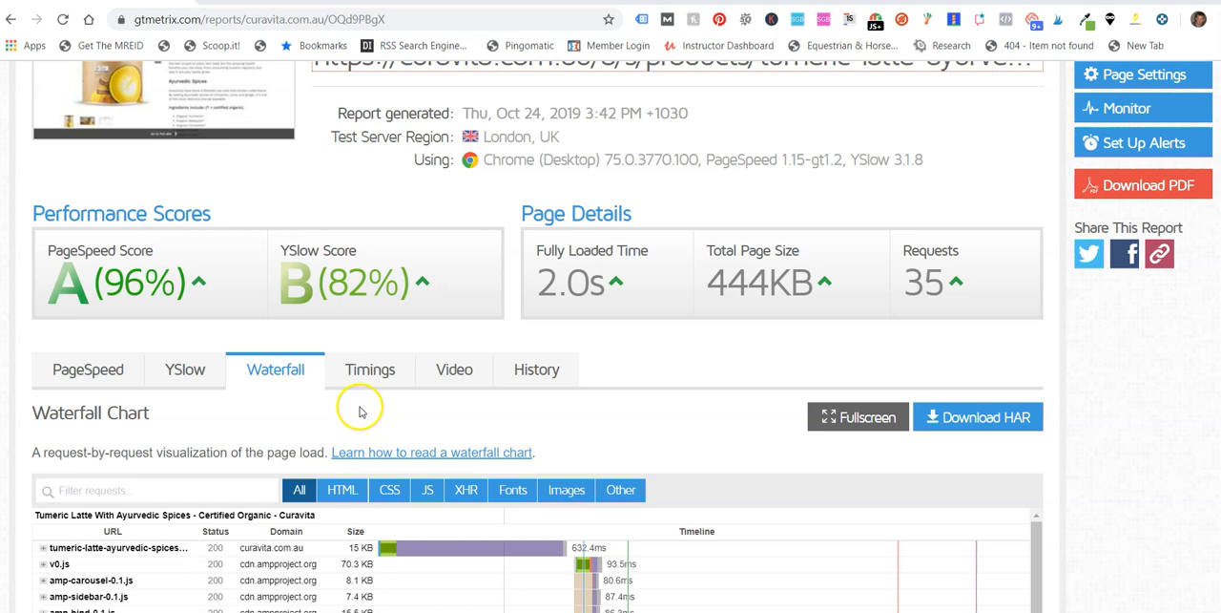
mouse_move(428, 425)
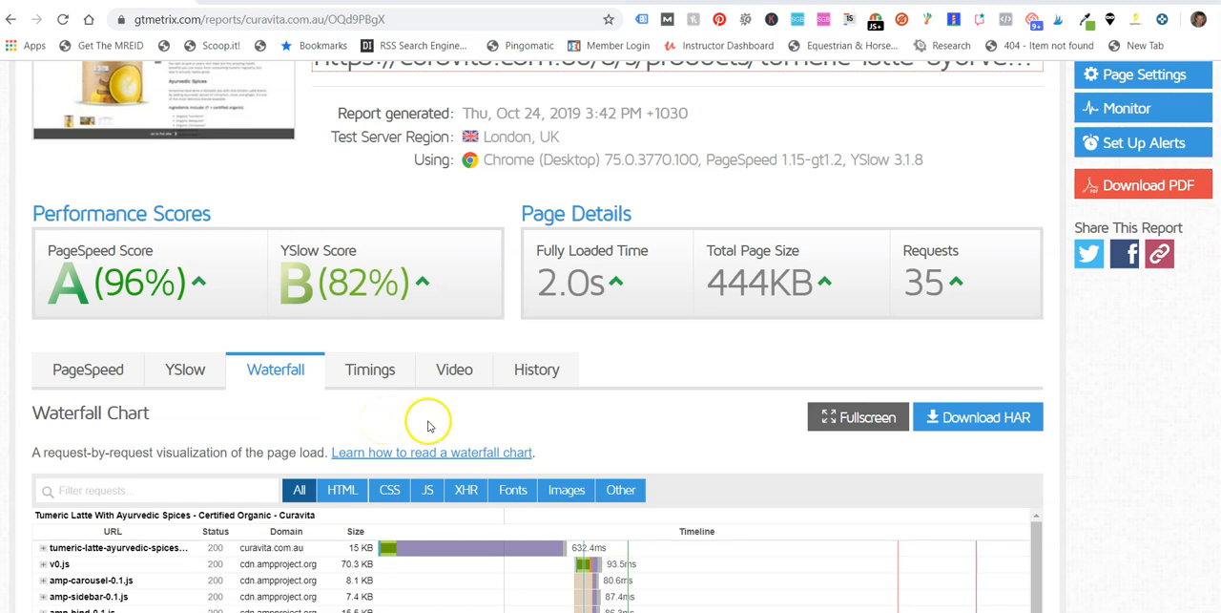
mouse_move(466, 431)
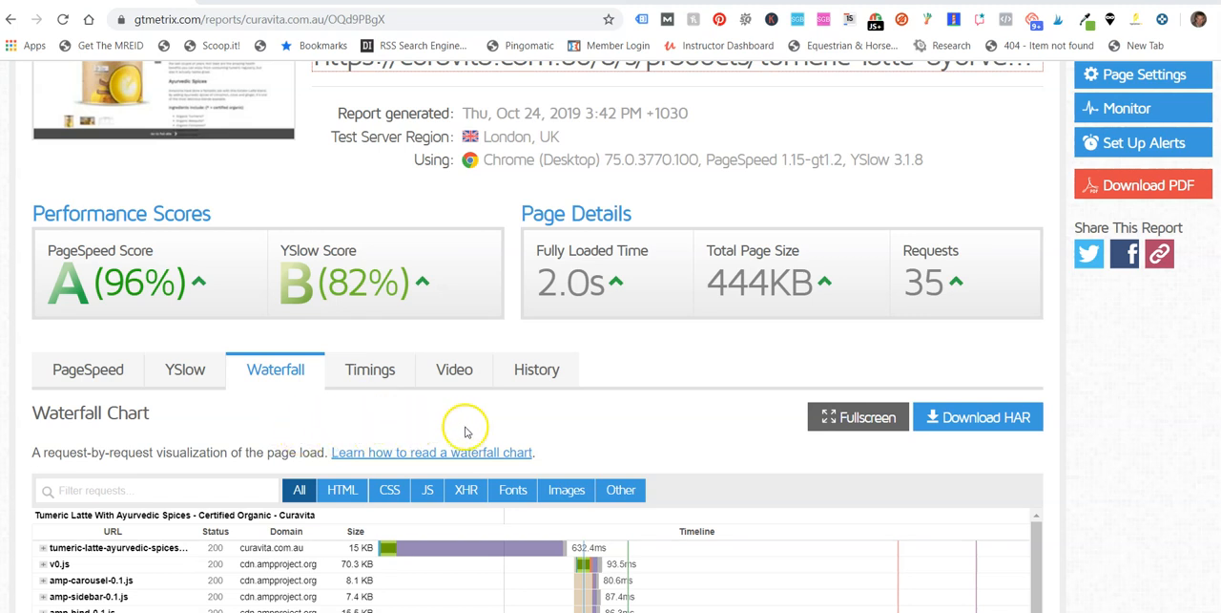
mouse_move(523, 422)
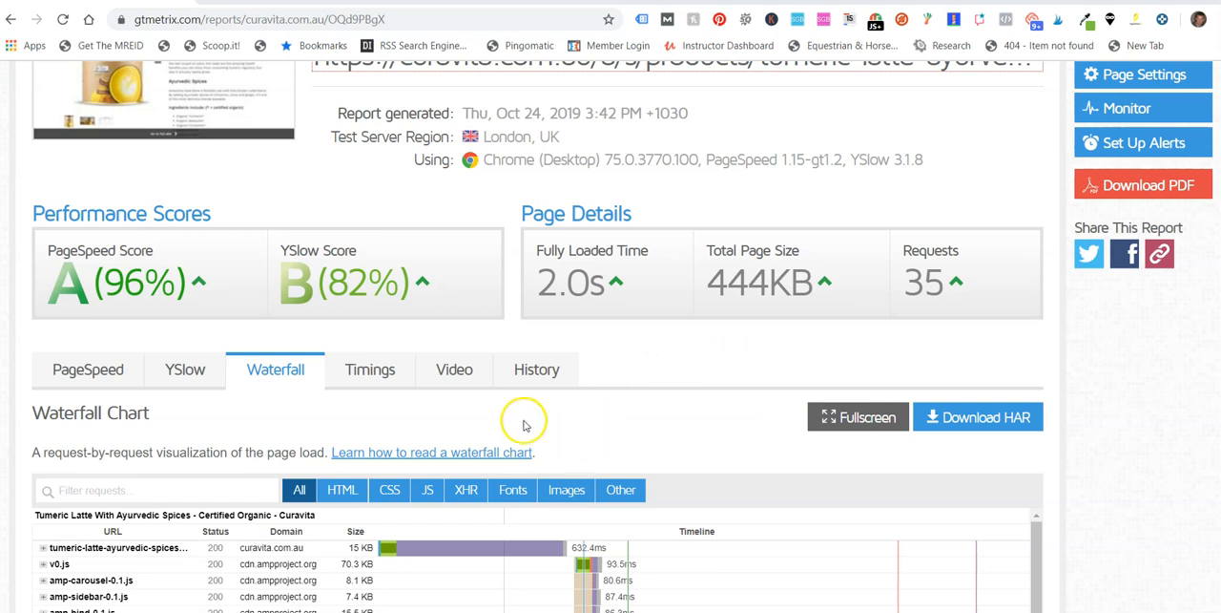
mouse_move(617, 363)
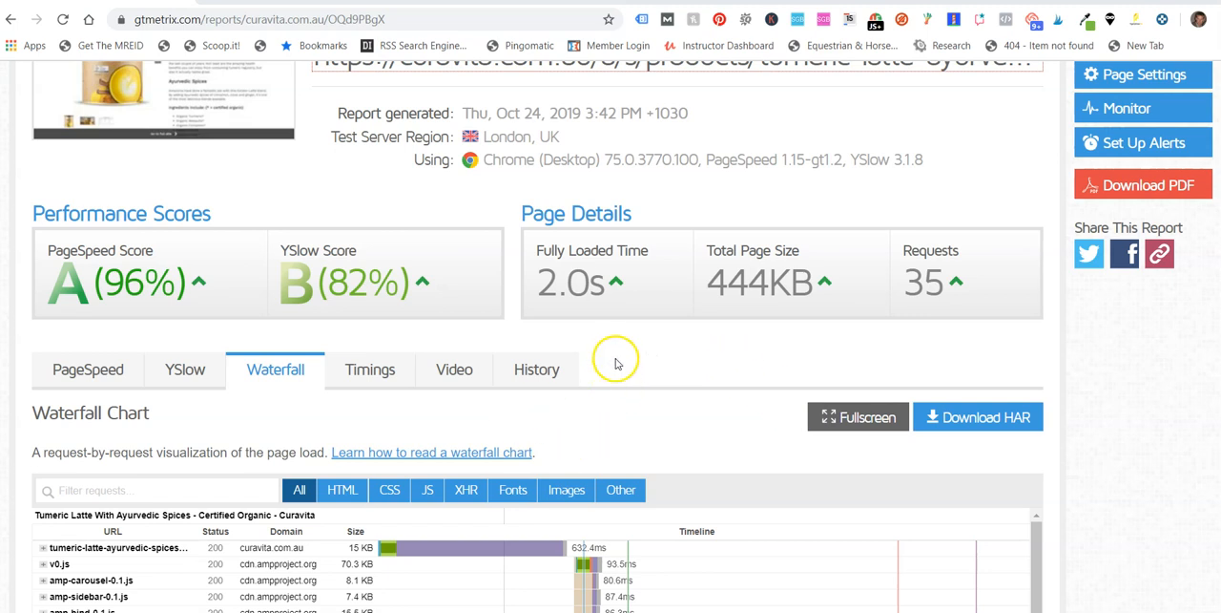
mouse_move(284, 10)
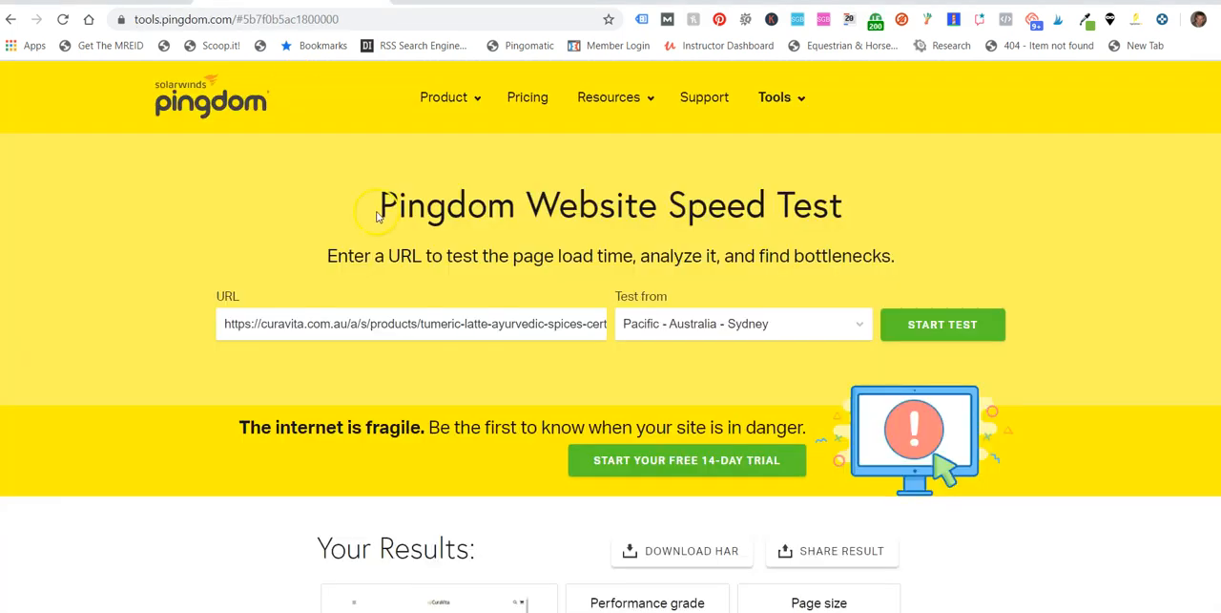
Step: Scroll to Pingdom results: grade D 70, 2.50 s load, 493.6 KB, 41 requests
scroll(down, 3)
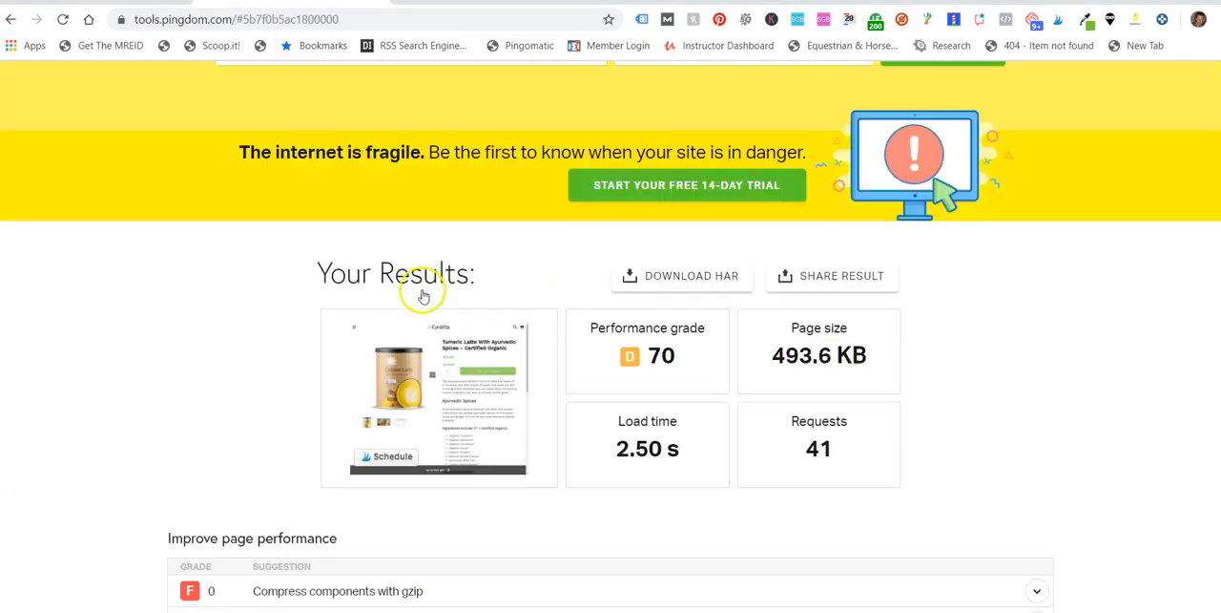
scroll(down, 3)
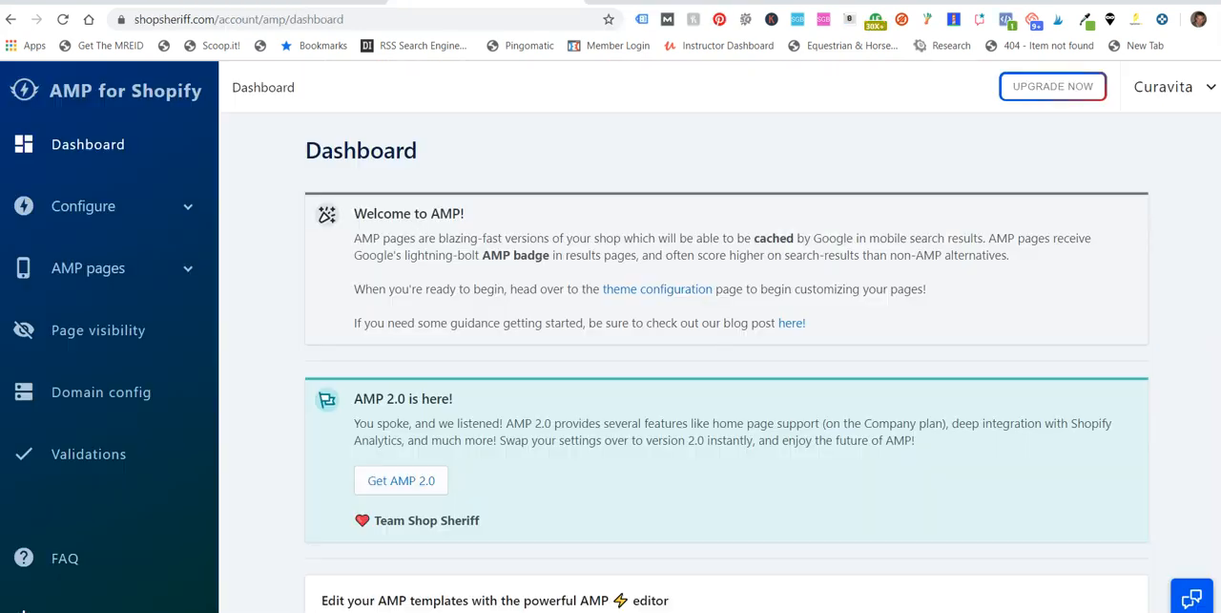
mouse_move(218, 124)
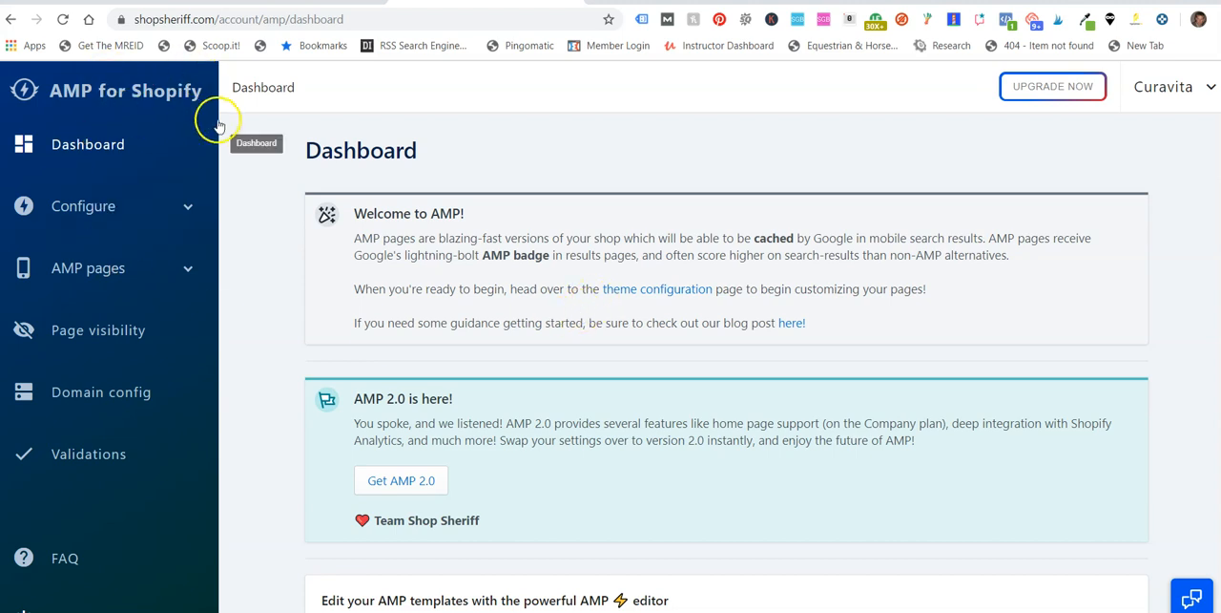
mouse_move(573, 169)
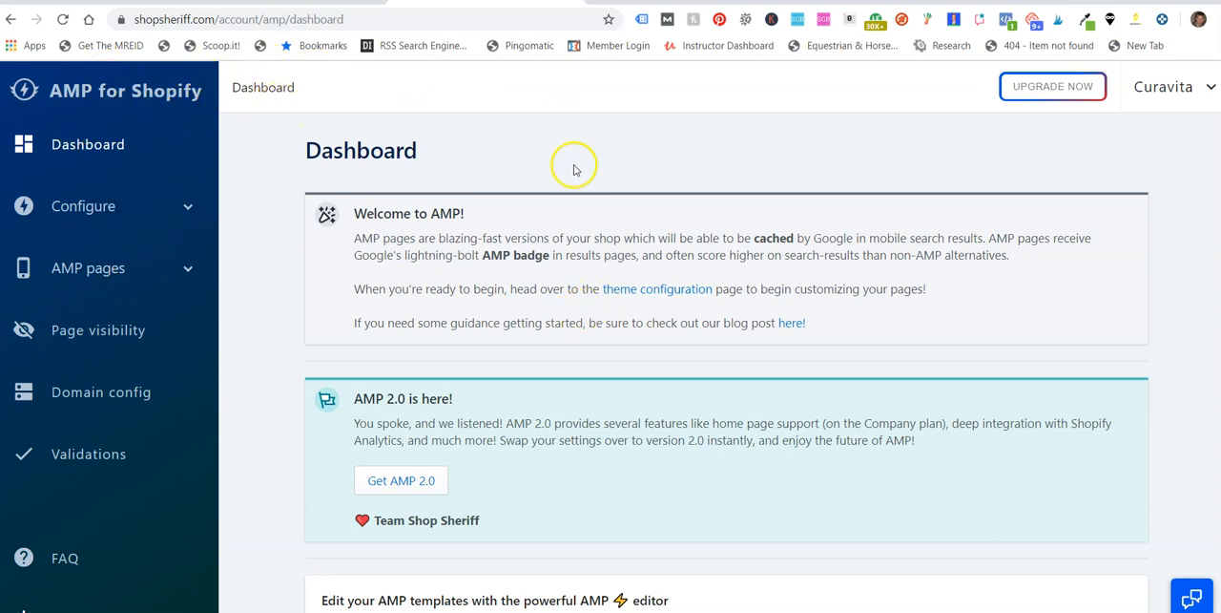
Step: From the dashboard, expand Configure and open the Theme template settings
scroll(down, 3)
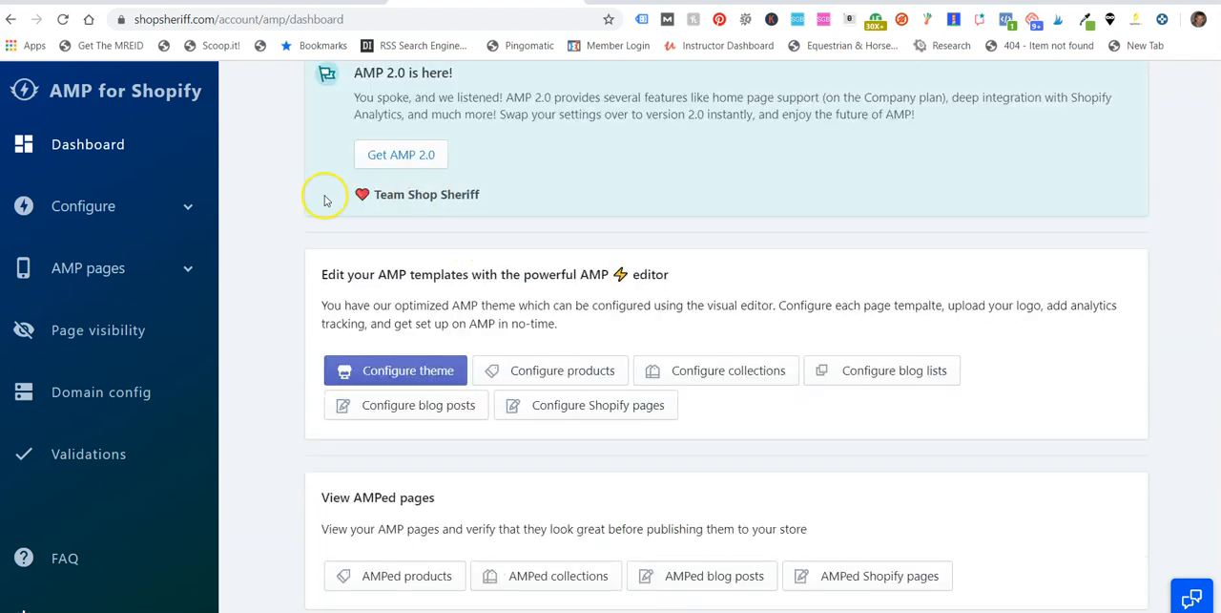
mouse_move(695, 200)
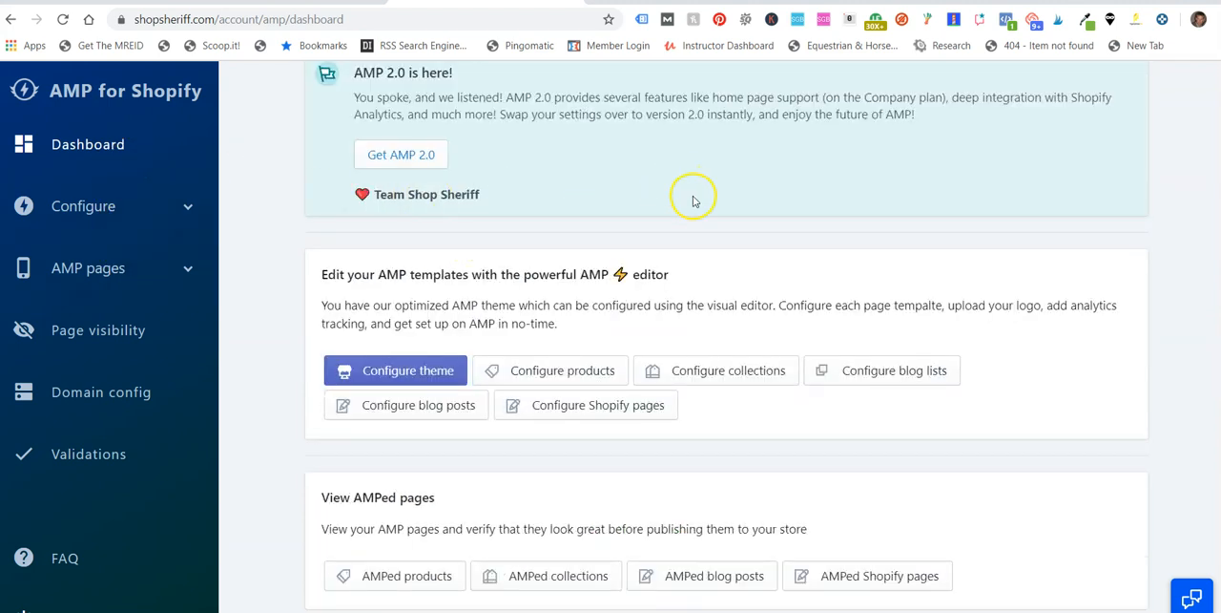
mouse_move(528, 335)
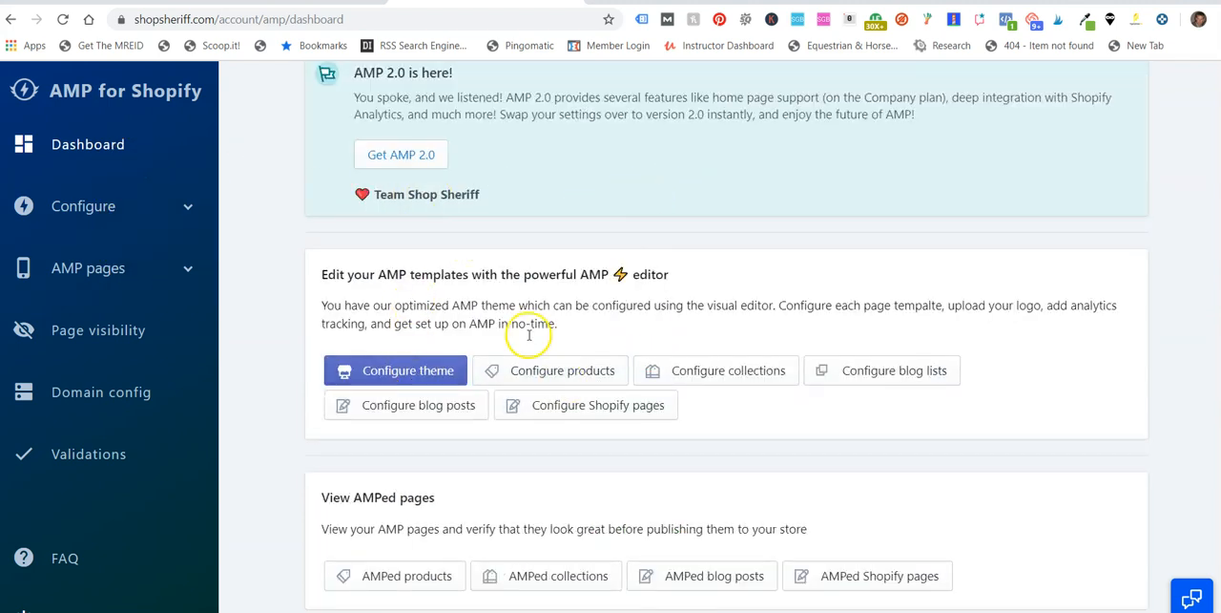
mouse_move(748, 355)
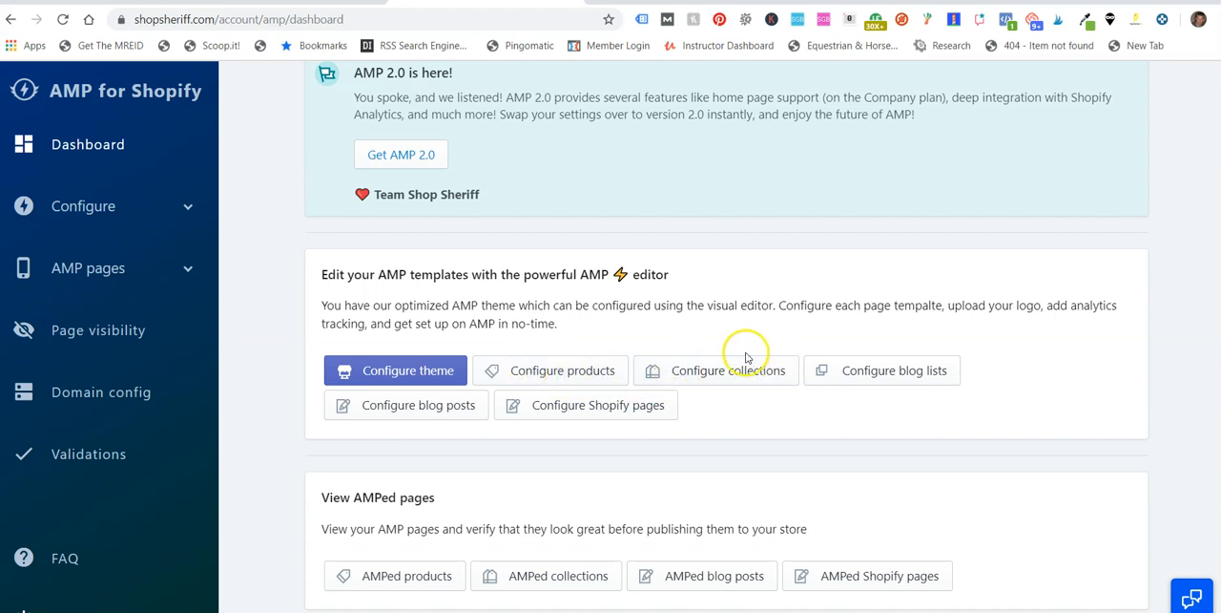
scroll(down, 3)
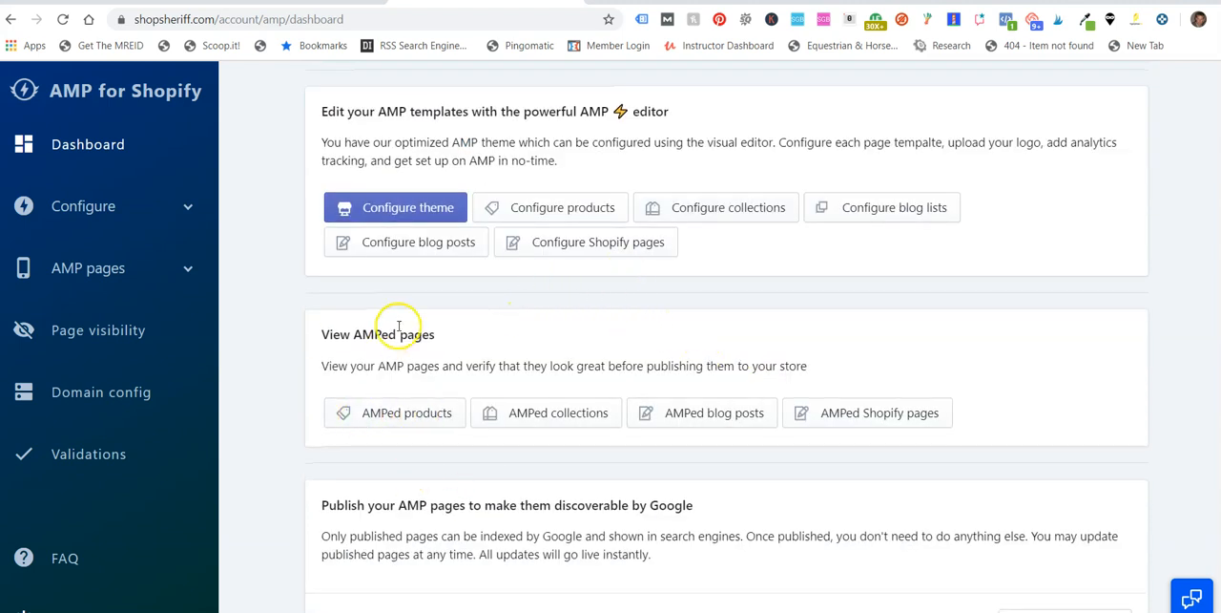
click(83, 206)
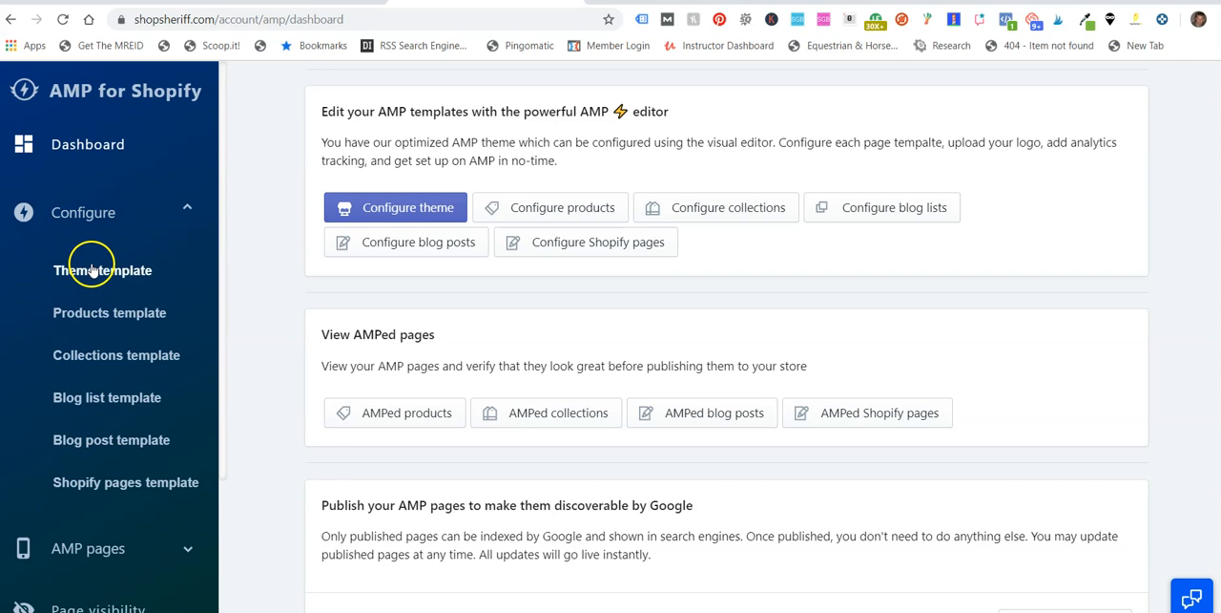
click(102, 270)
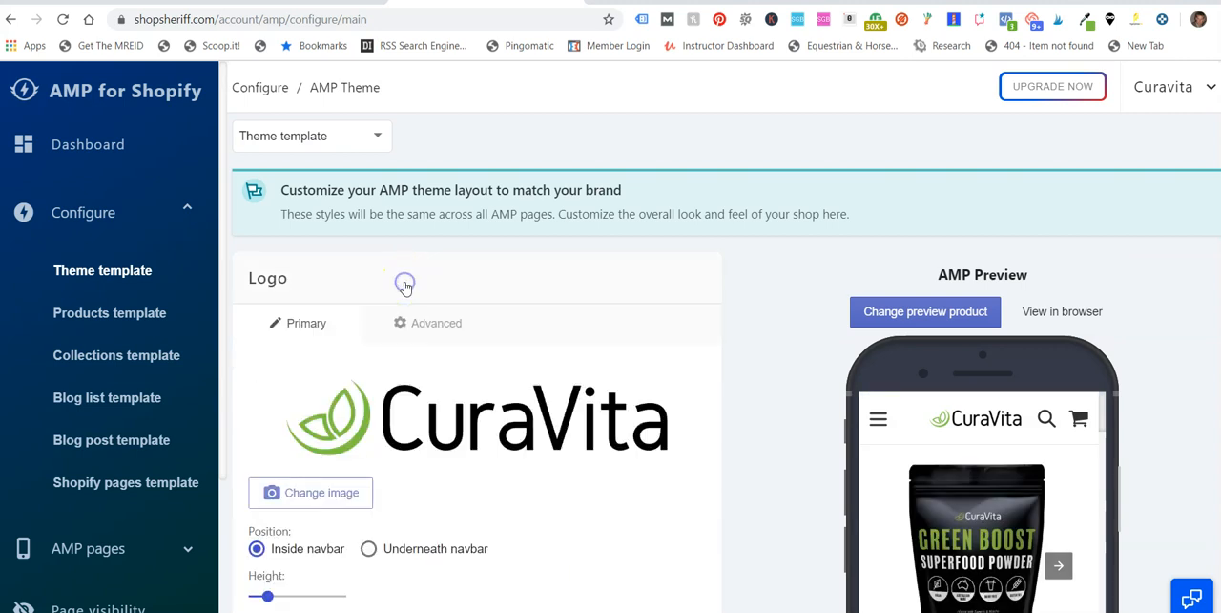
Step: Scroll through the theme's logo, side menu and body styling settings
scroll(down, 3)
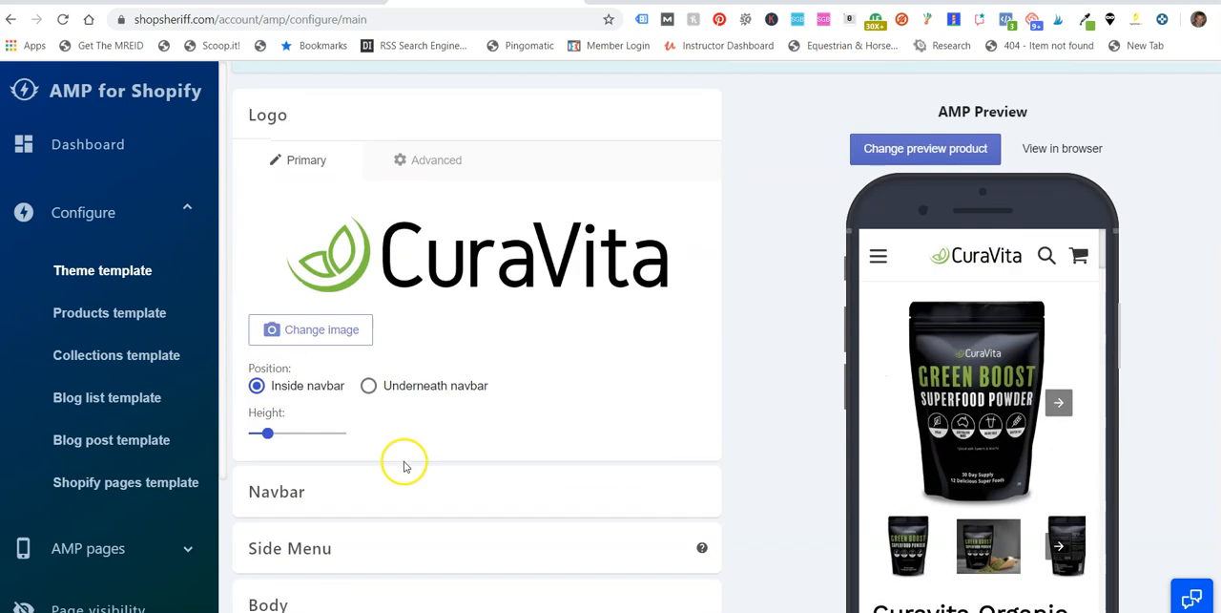
scroll(down, 3)
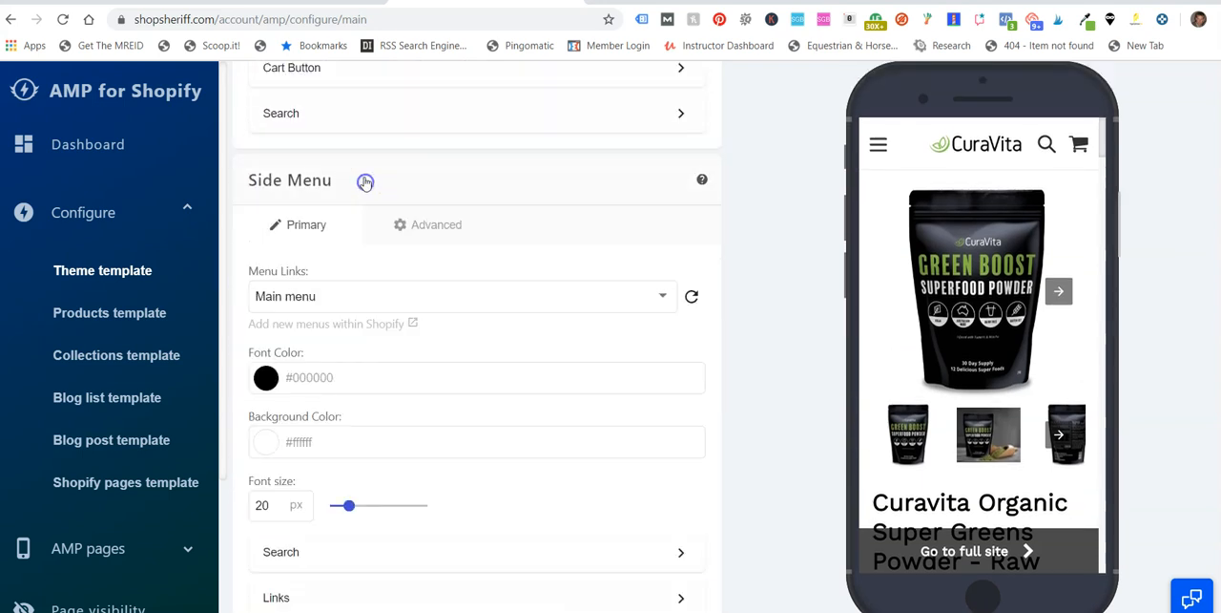
scroll(down, 3)
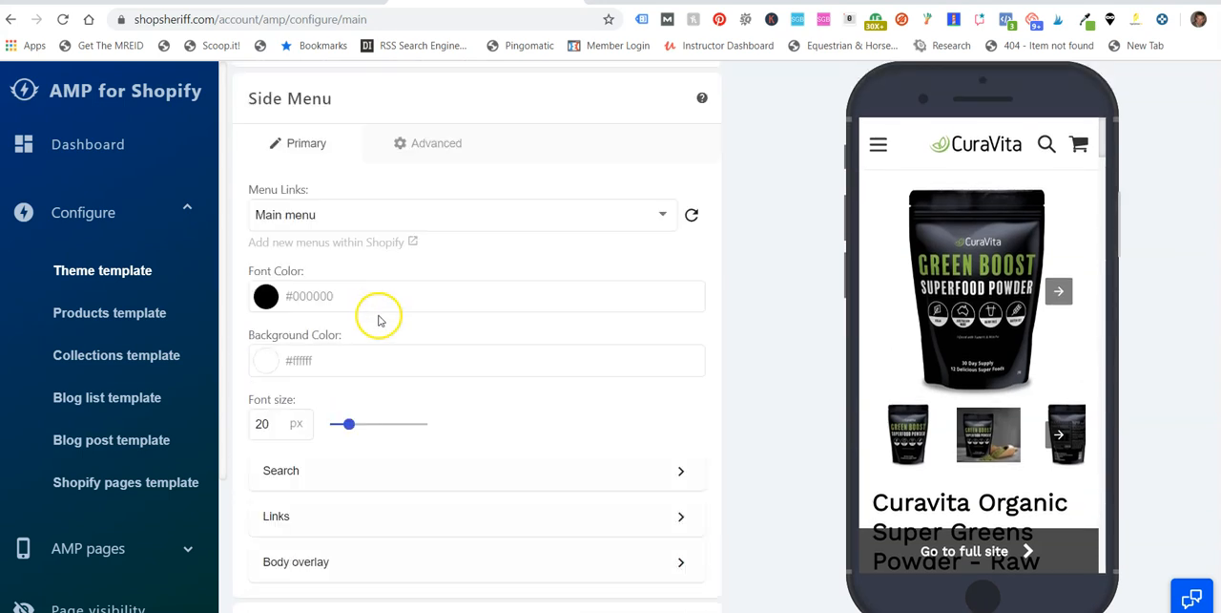
scroll(down, 3)
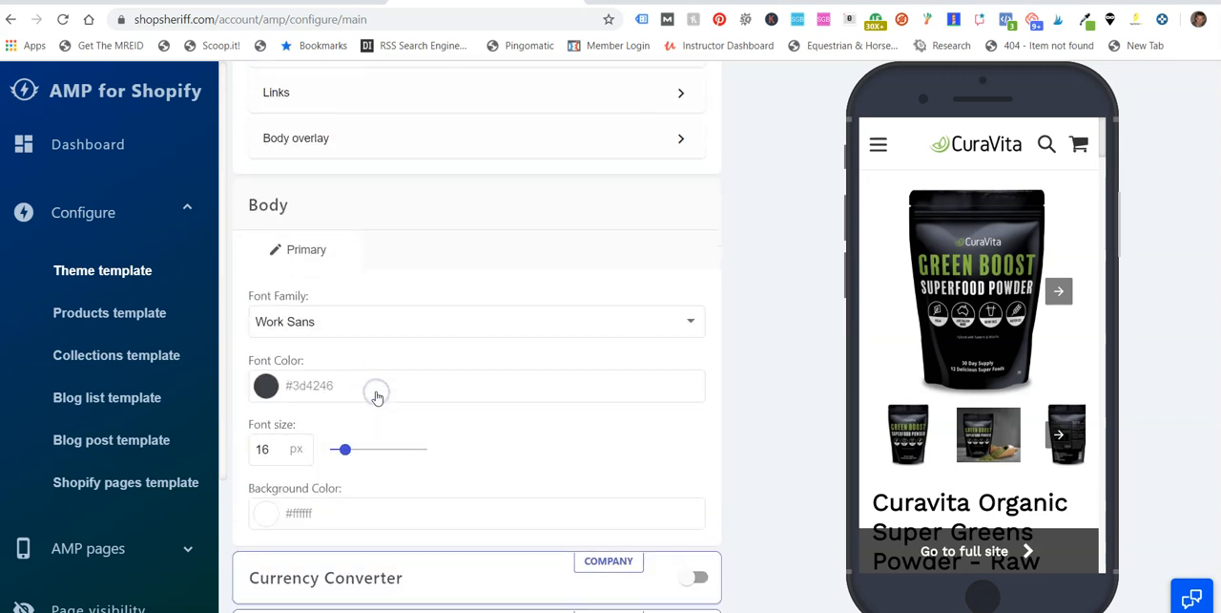
scroll(down, 3)
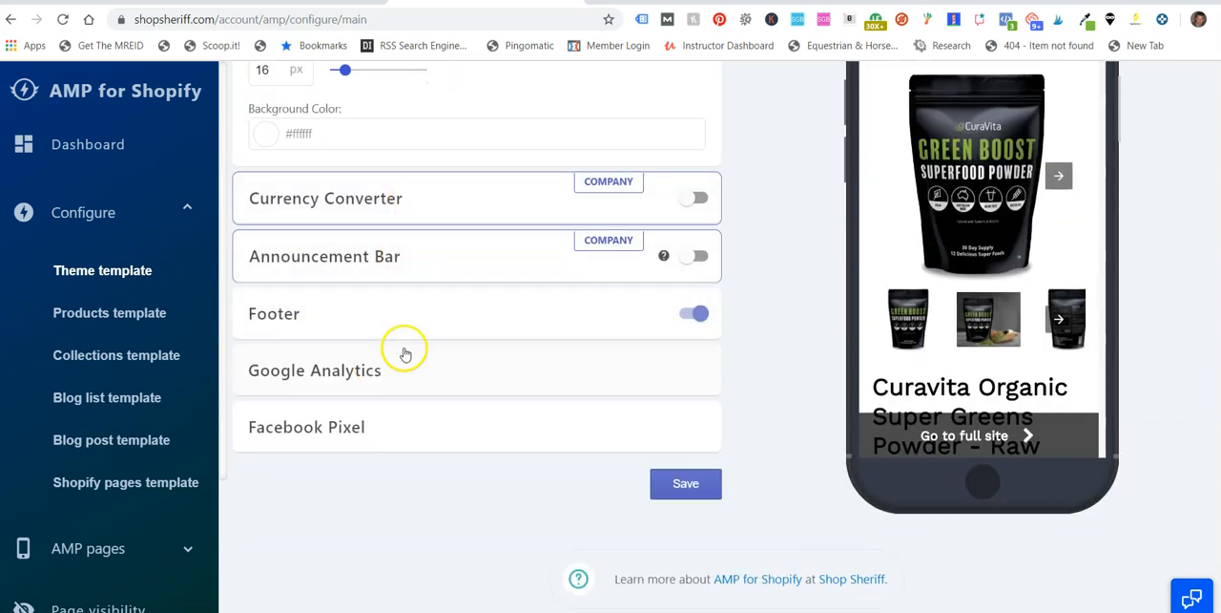
Step: Expand the Footer section and scroll the AMP Preview phone
click(274, 313)
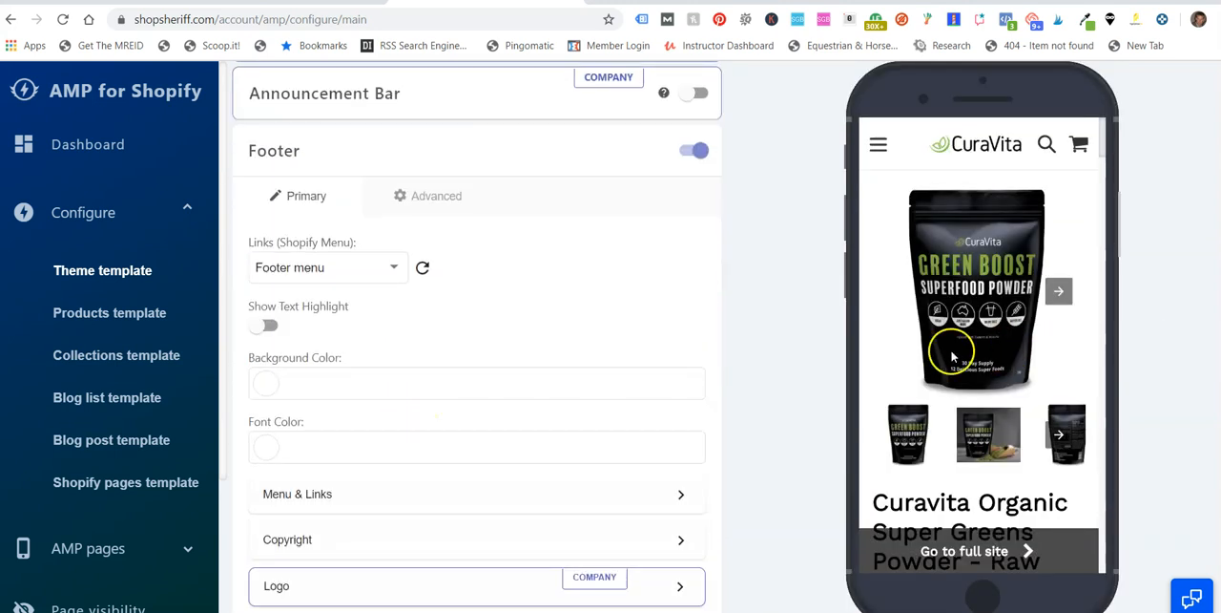
scroll(down, 3)
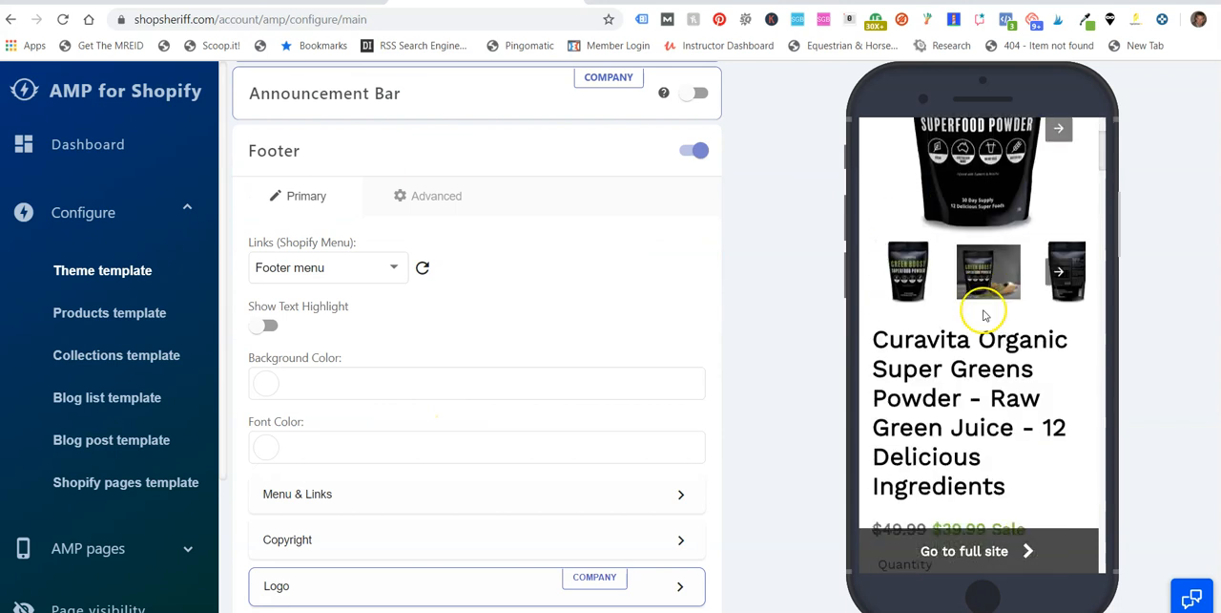
scroll(down, 3)
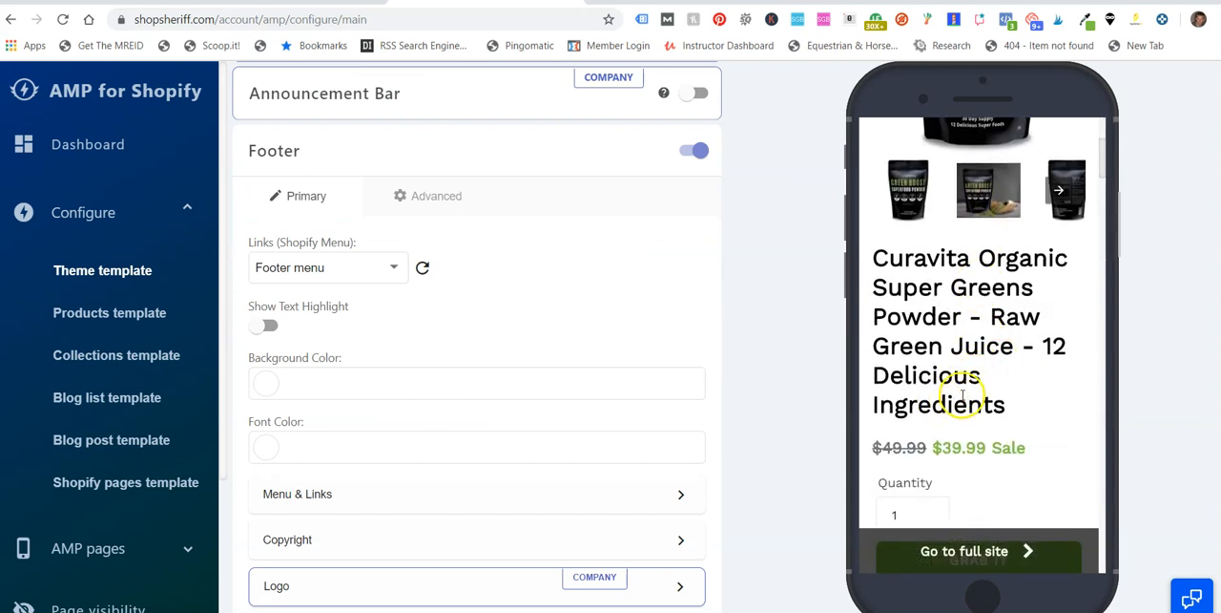
scroll(up, 3)
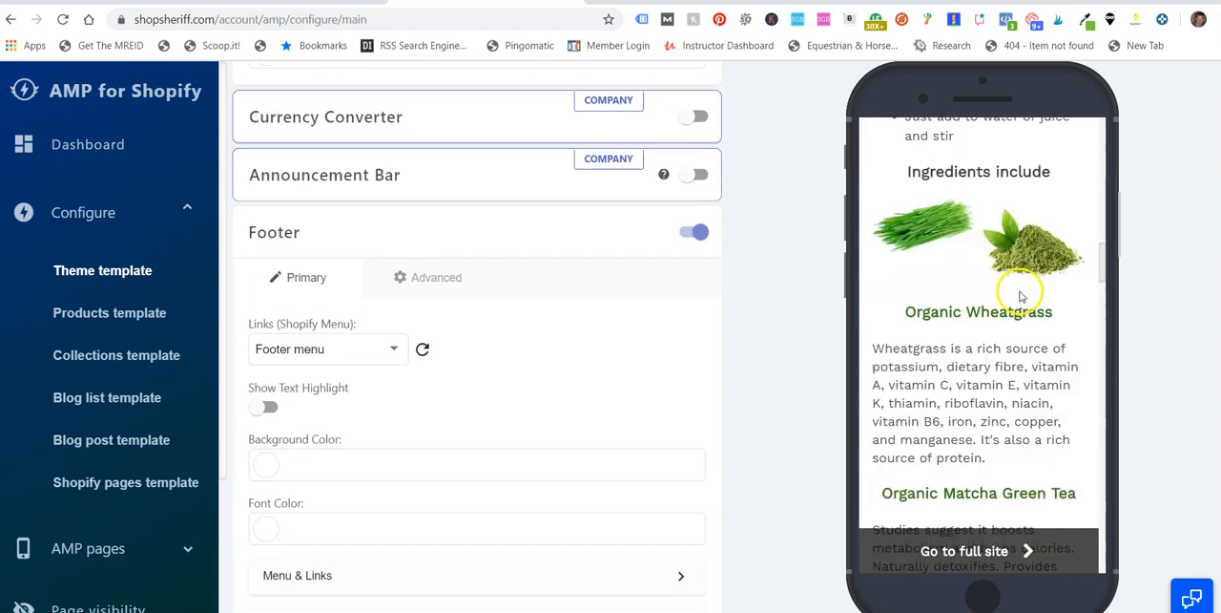
scroll(down, 3)
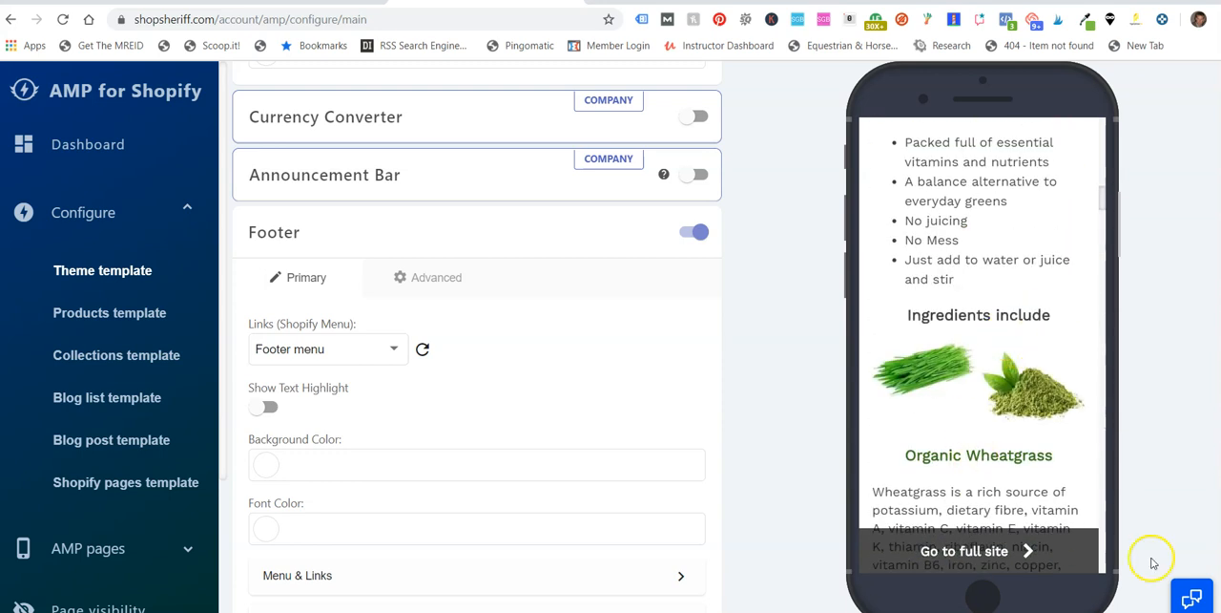
mouse_move(954, 550)
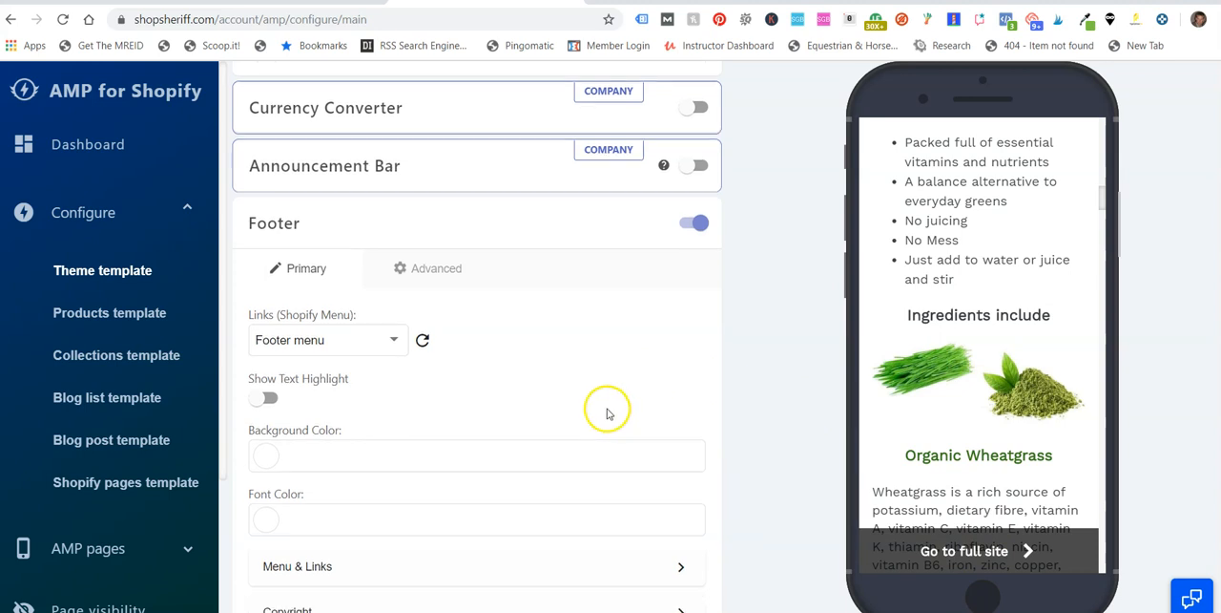
scroll(down, 3)
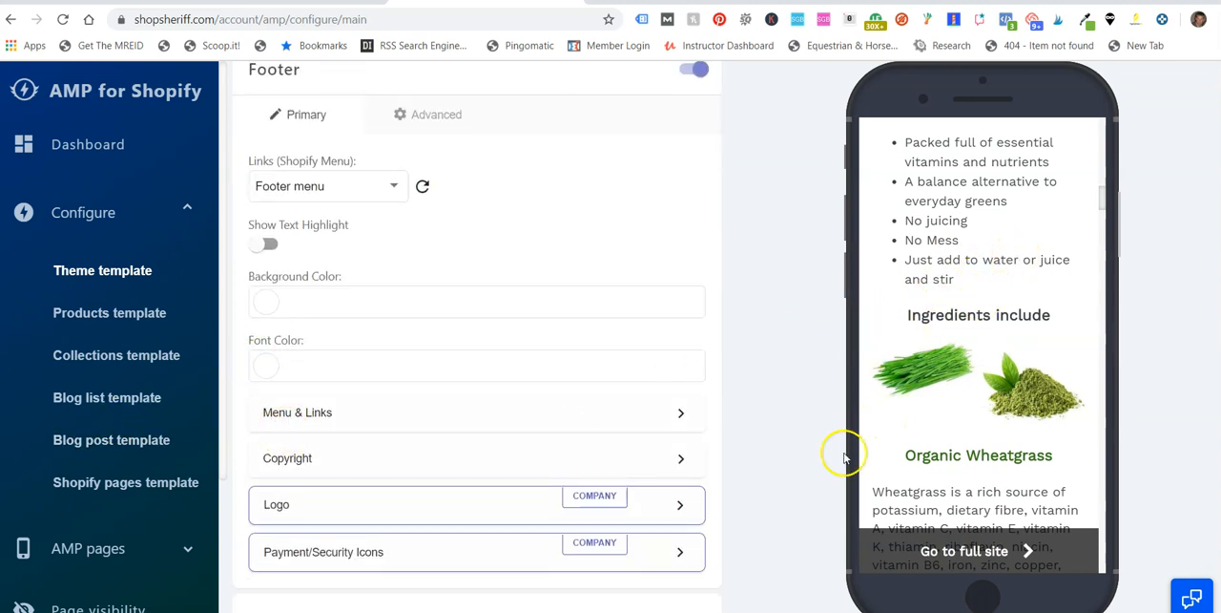
mouse_move(811, 362)
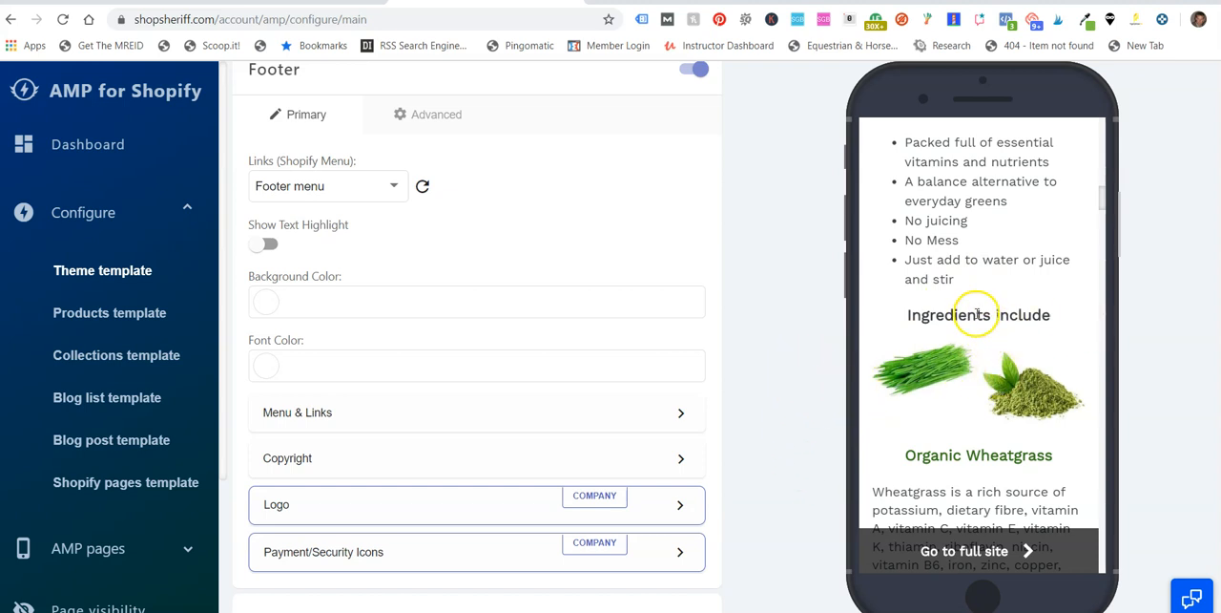
mouse_move(764, 339)
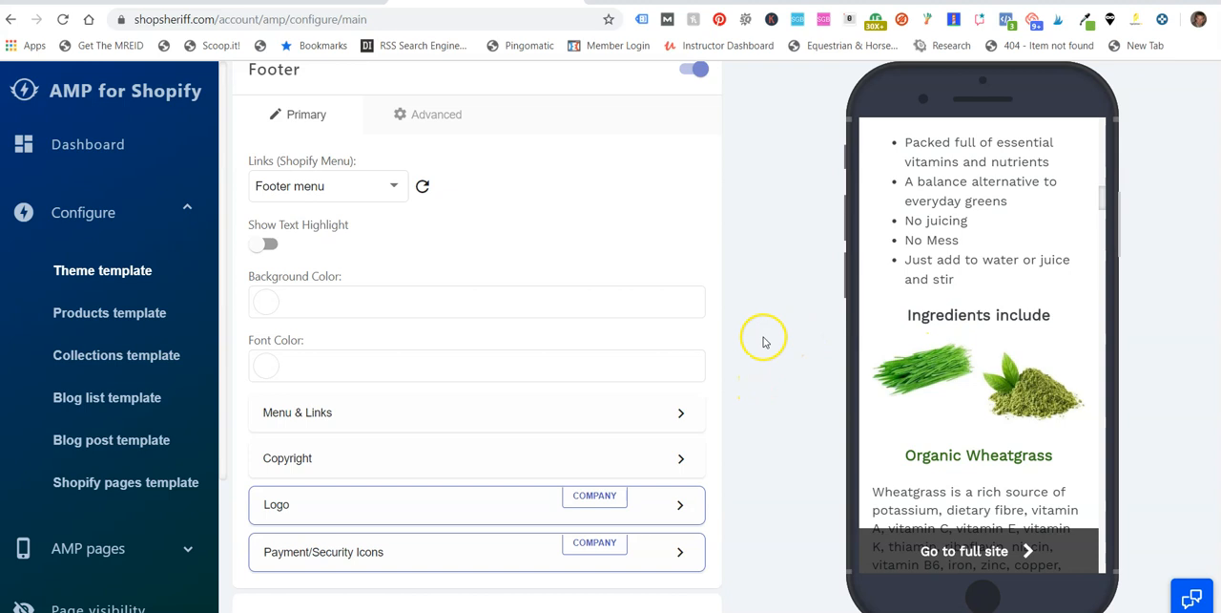
mouse_move(809, 304)
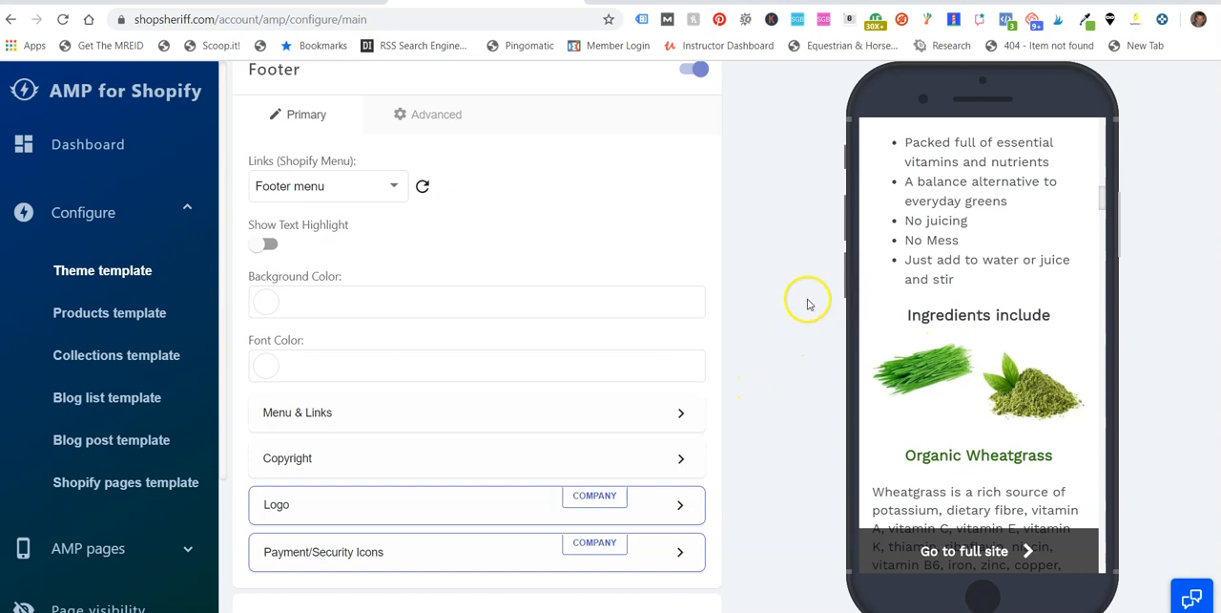
mouse_move(964, 349)
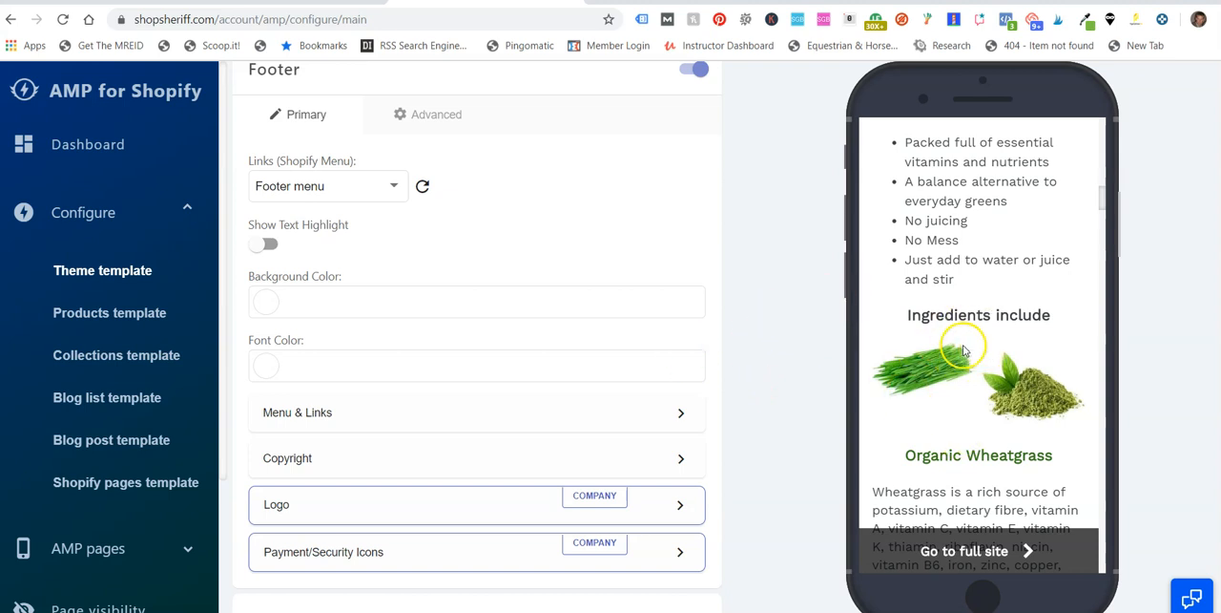
mouse_move(959, 224)
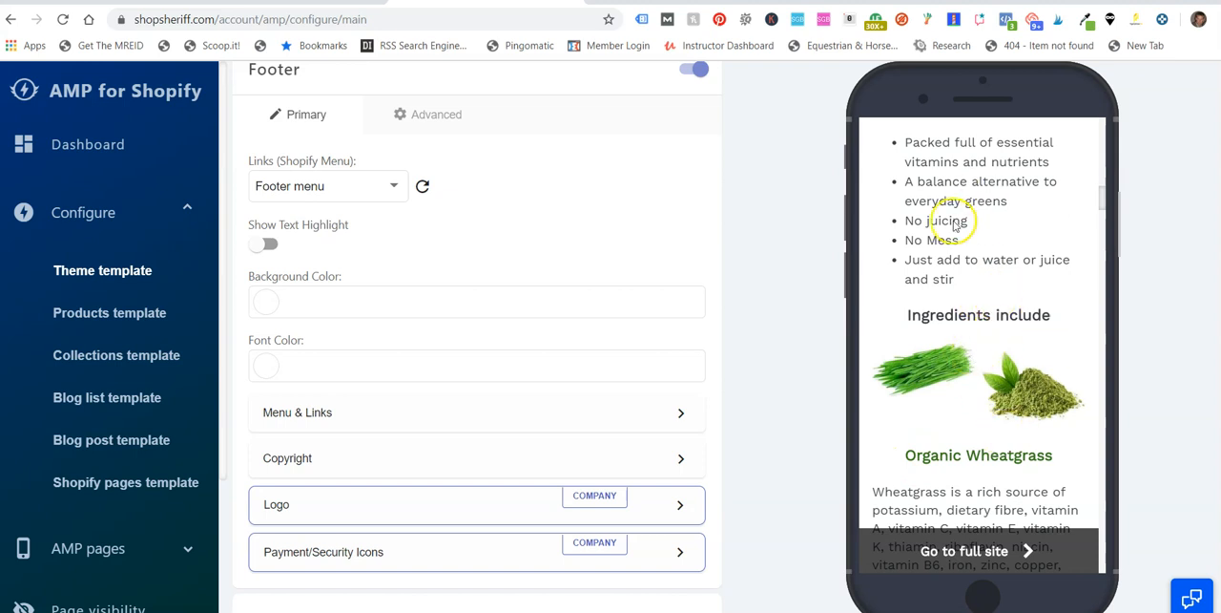
mouse_move(1024, 349)
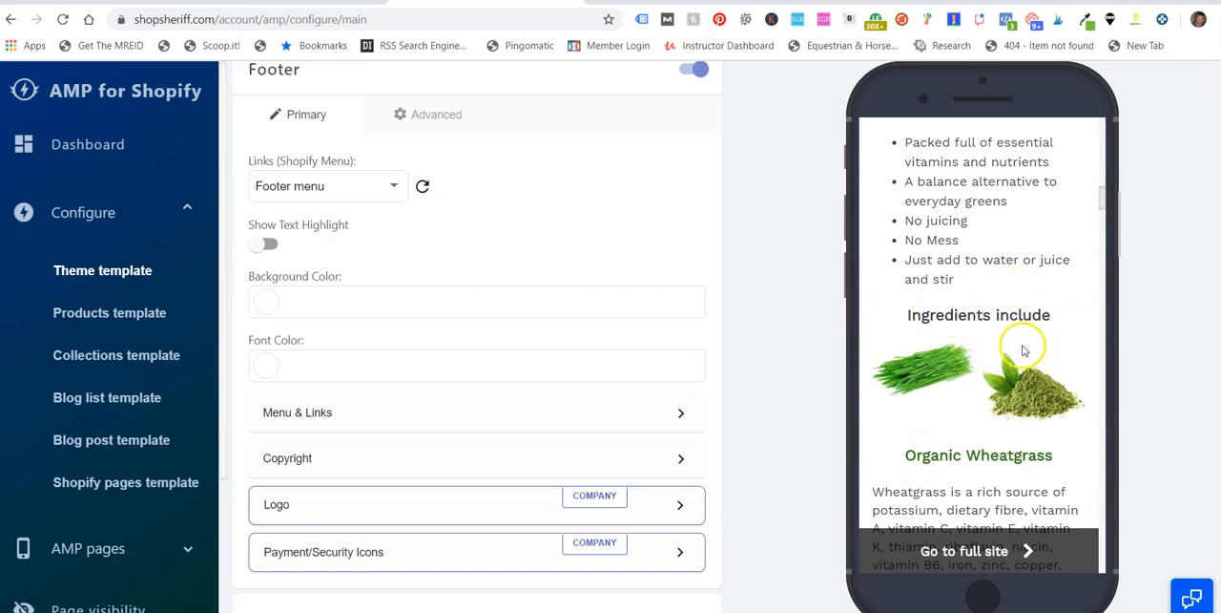
Step: Open the footer's Menu & Links, scroll back up, and go to Products template
scroll(down, 3)
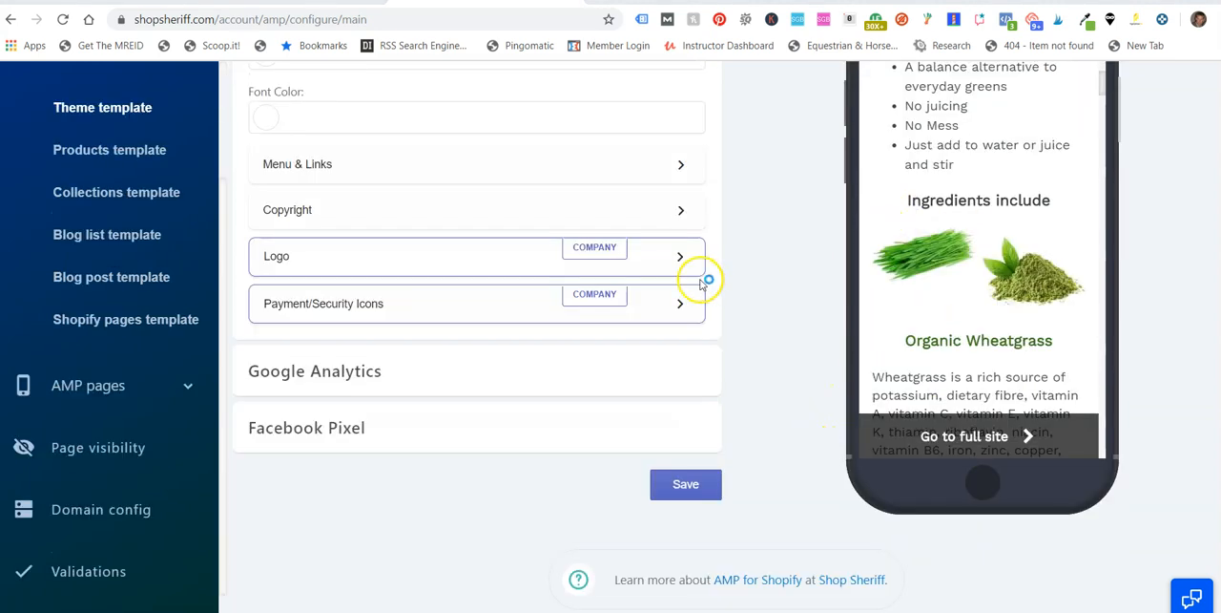
scroll(up, 3)
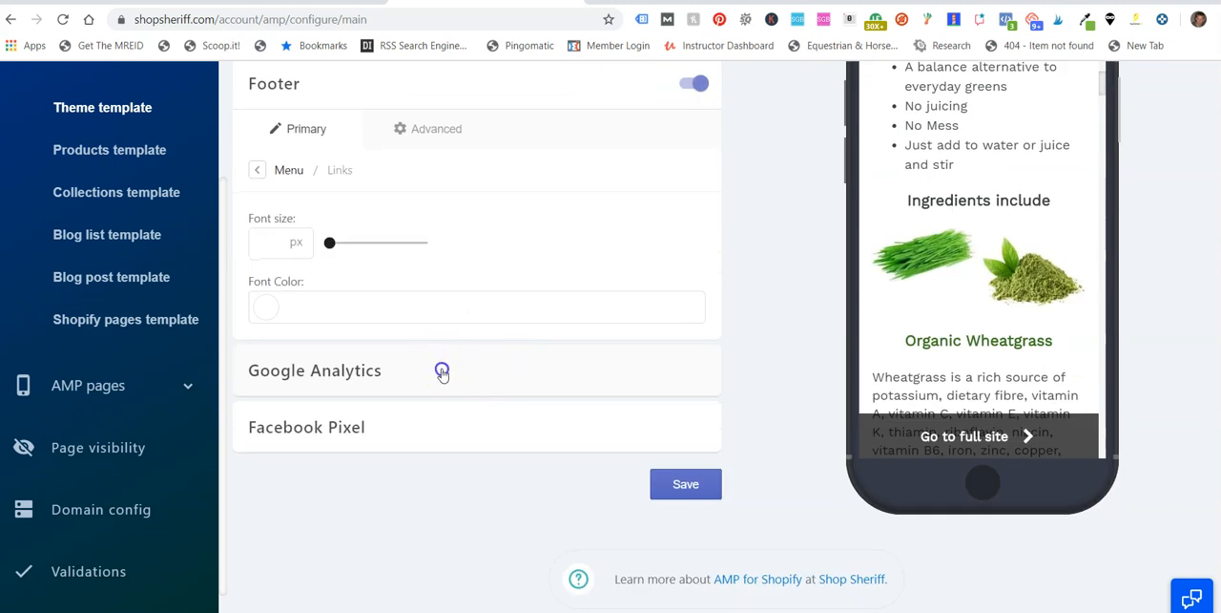
double_click(314, 370)
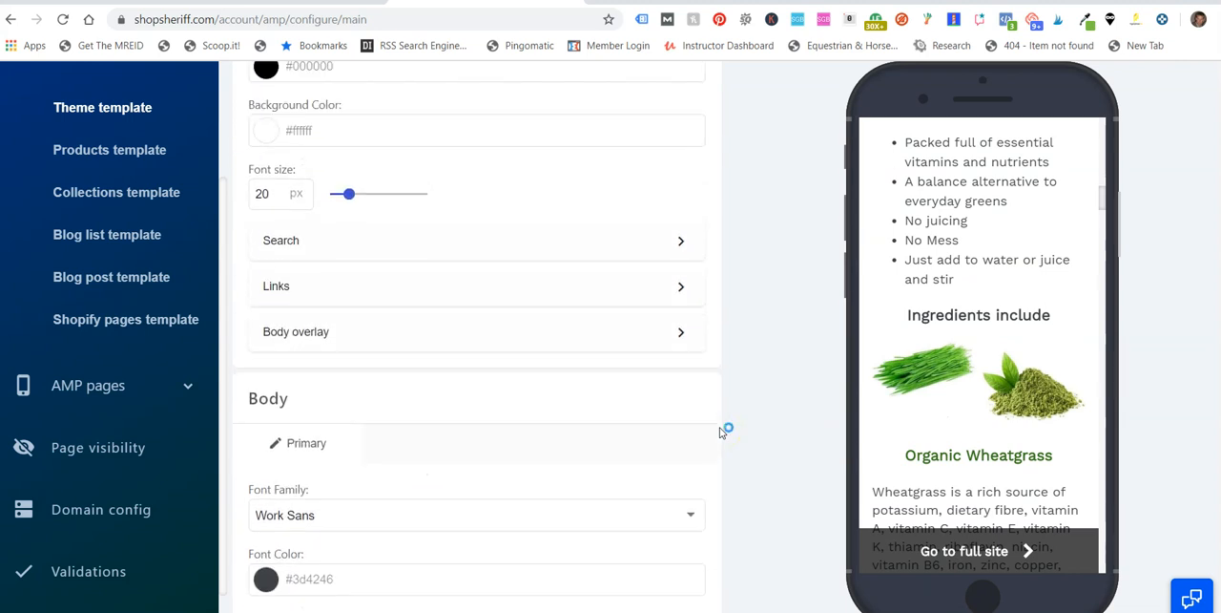
scroll(up, 3)
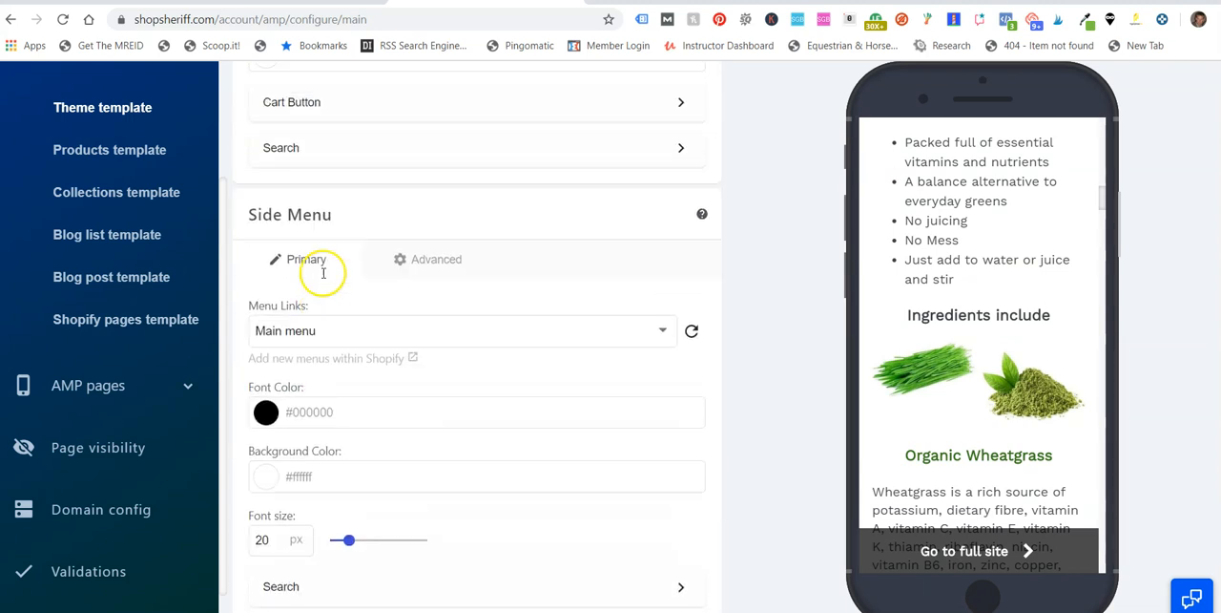
scroll(up, 3)
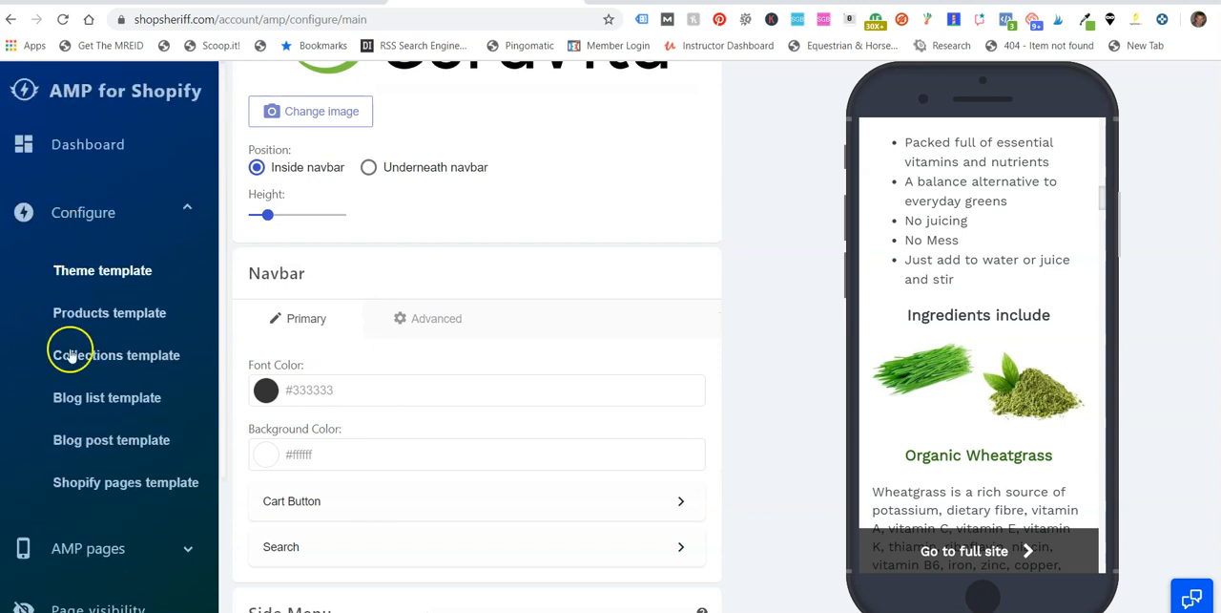
click(108, 312)
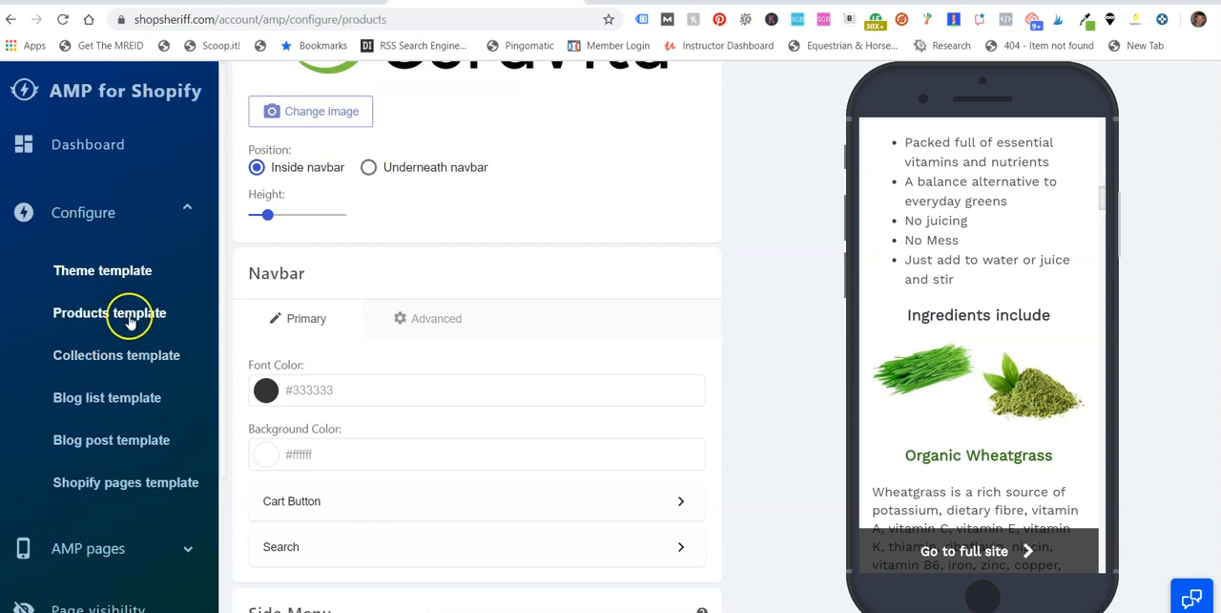
Step: Open the Products template page and scroll through its Variants settings and Super Greens preview
click(108, 312)
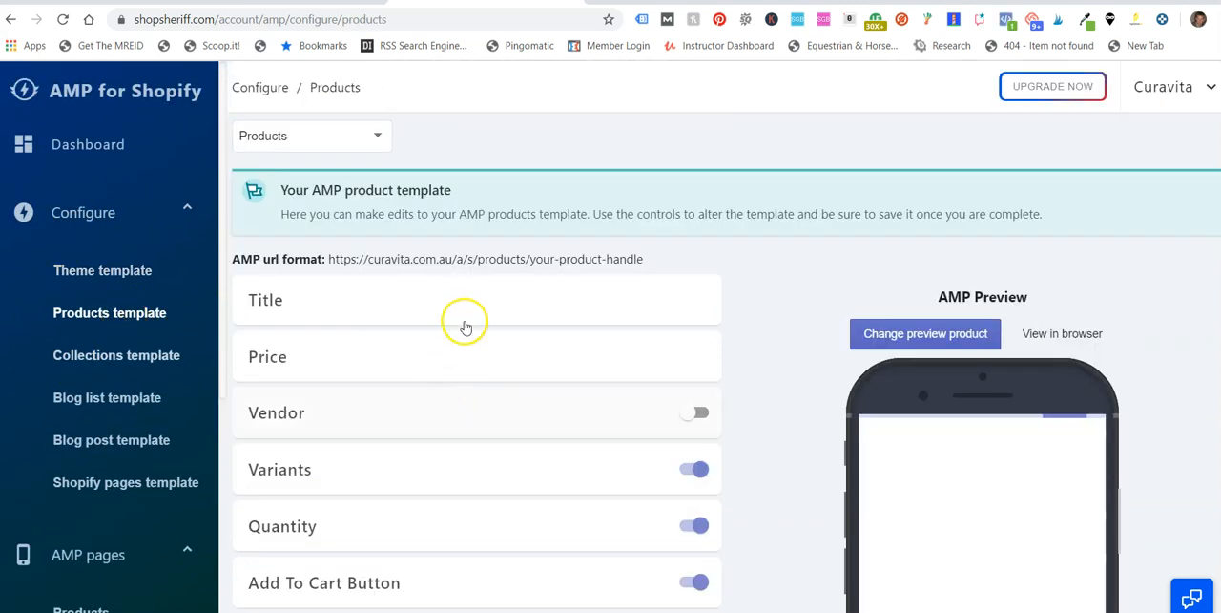
scroll(down, 3)
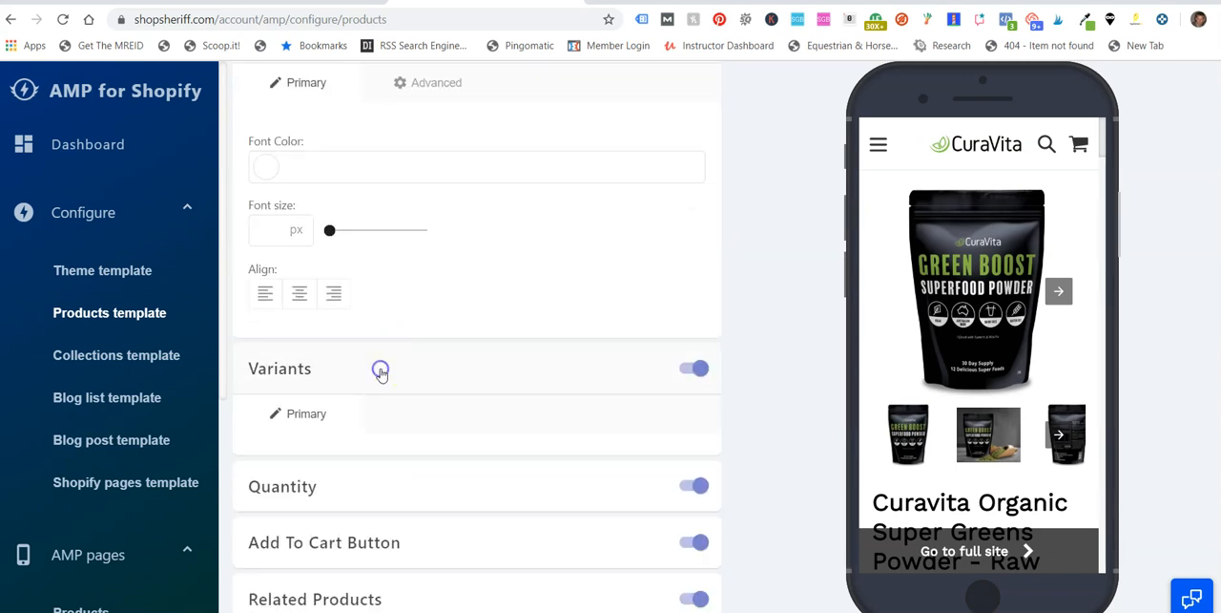
scroll(down, 3)
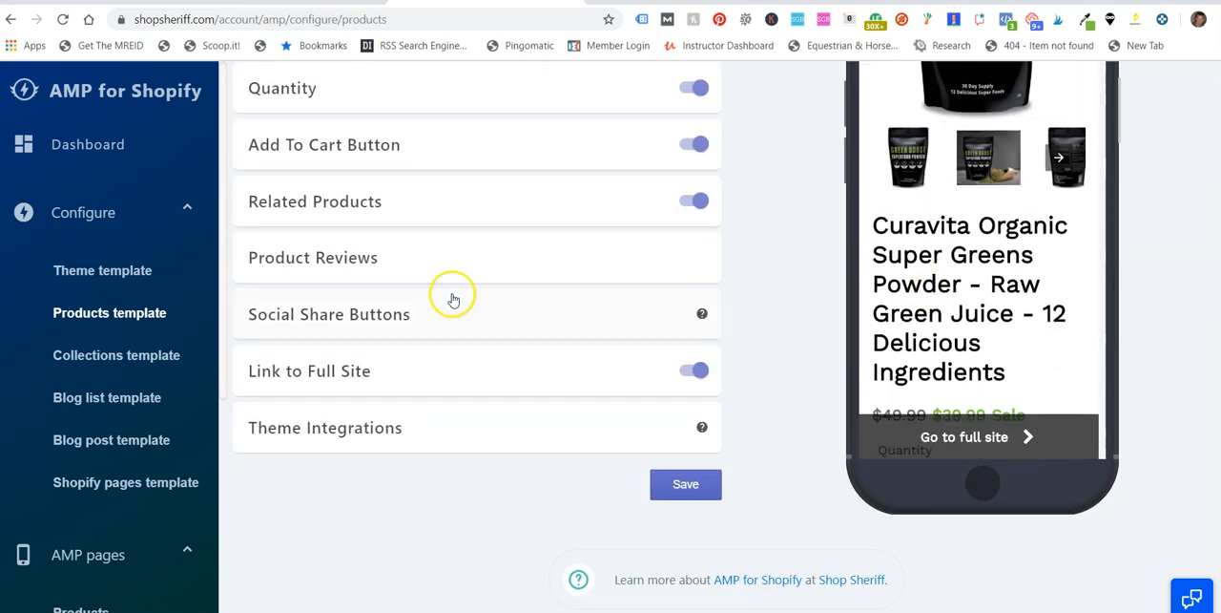
scroll(up, 3)
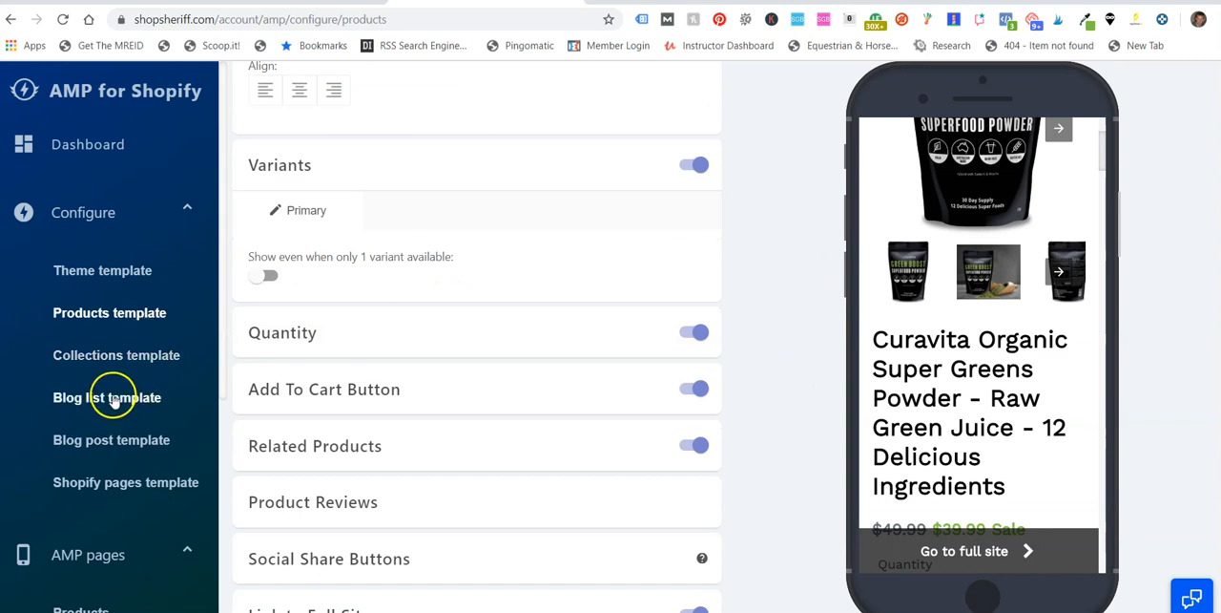
scroll(down, 3)
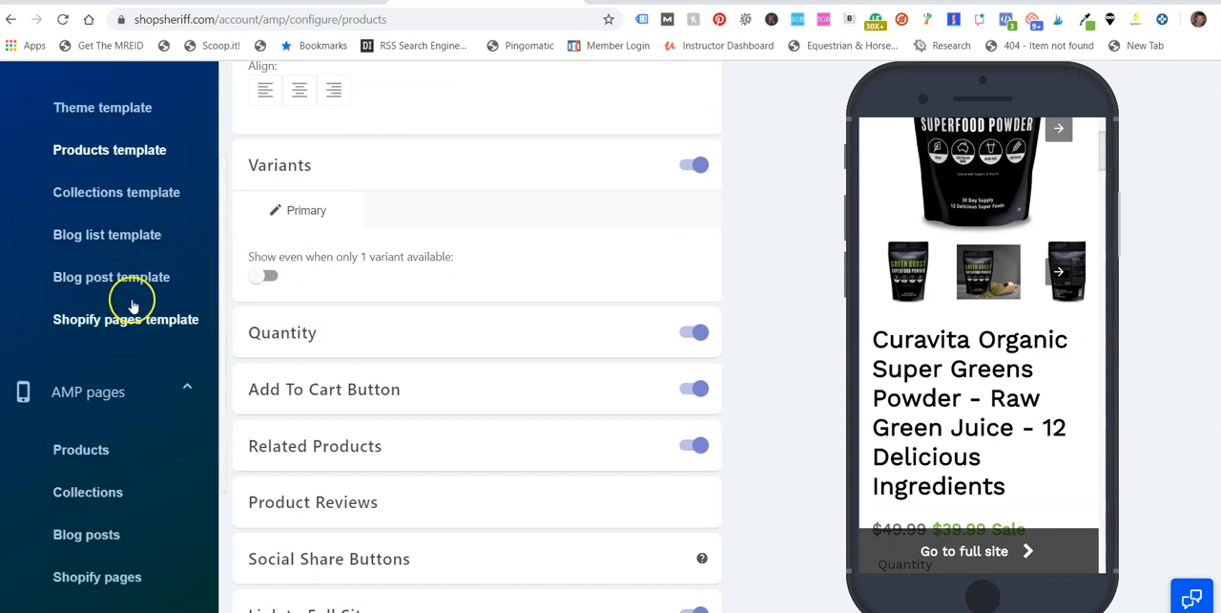
mouse_move(124, 324)
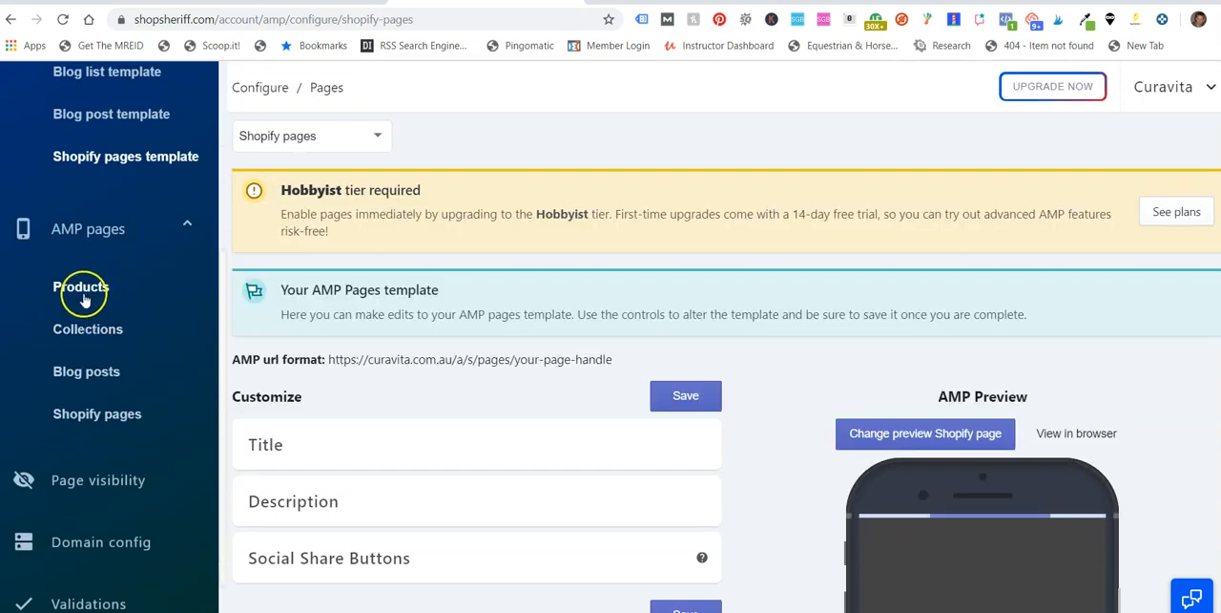
Step: Open the AMP Products list and scroll through the visible product pages
click(81, 287)
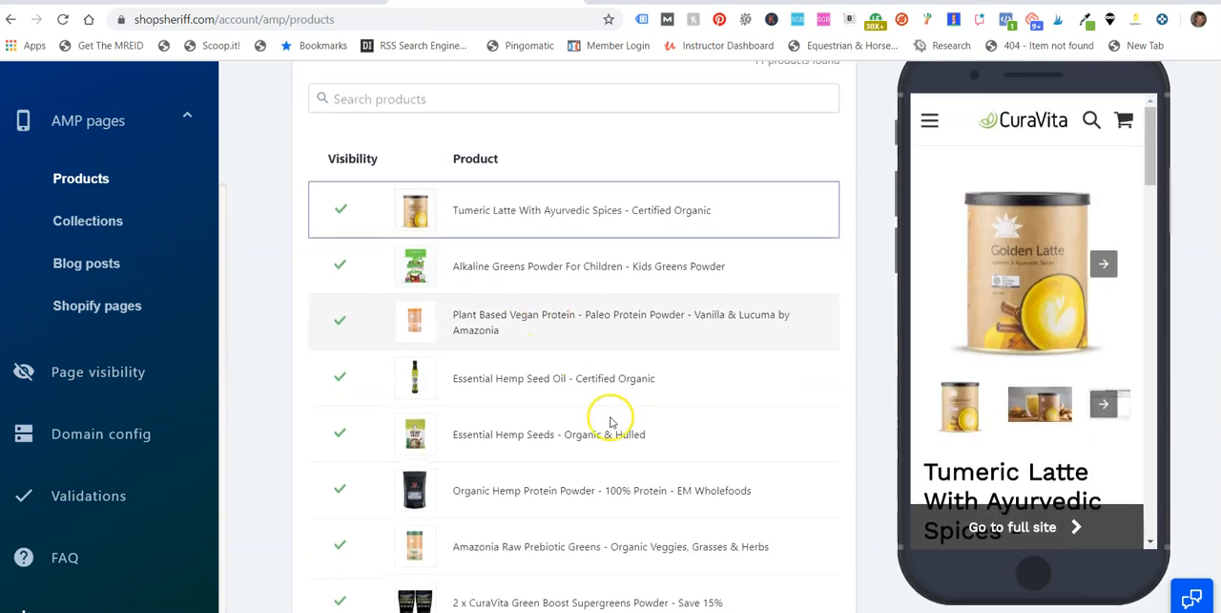
scroll(down, 3)
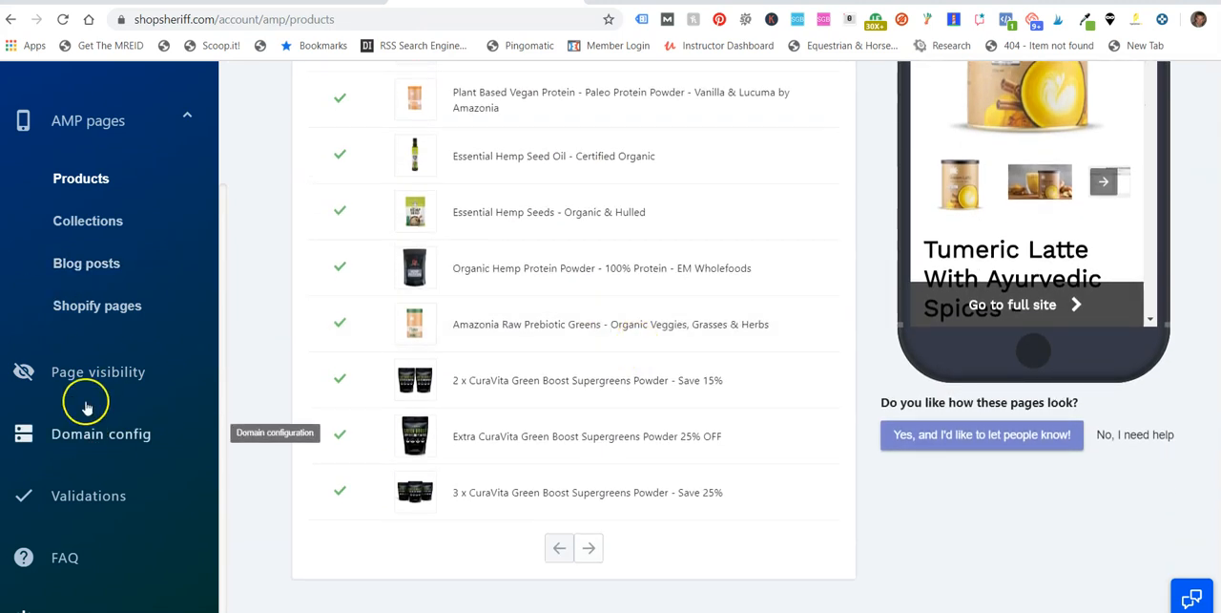
mouse_move(98, 267)
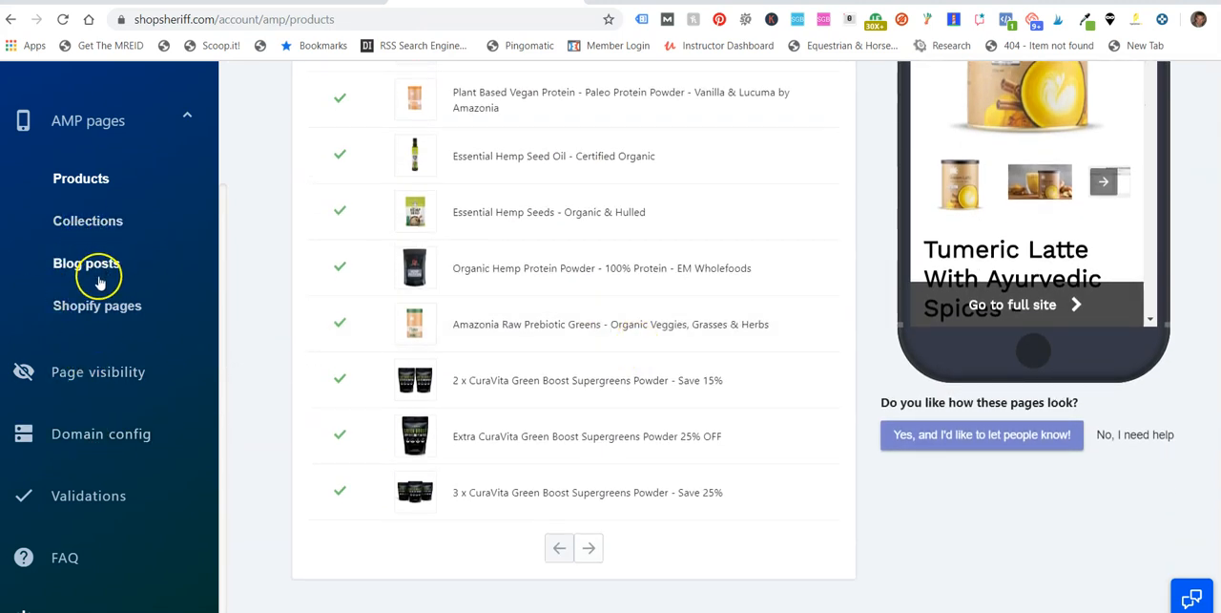
mouse_move(98, 372)
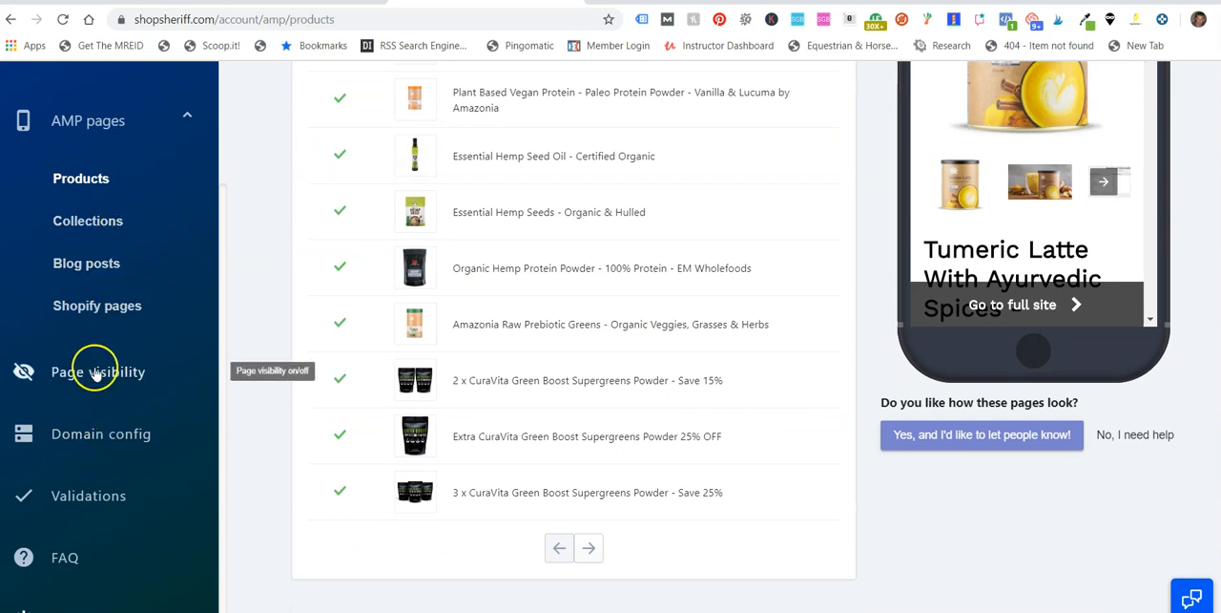
Step: Review page visibility statuses, then open Domain configuration using curavita.com.au/a/s/
click(98, 371)
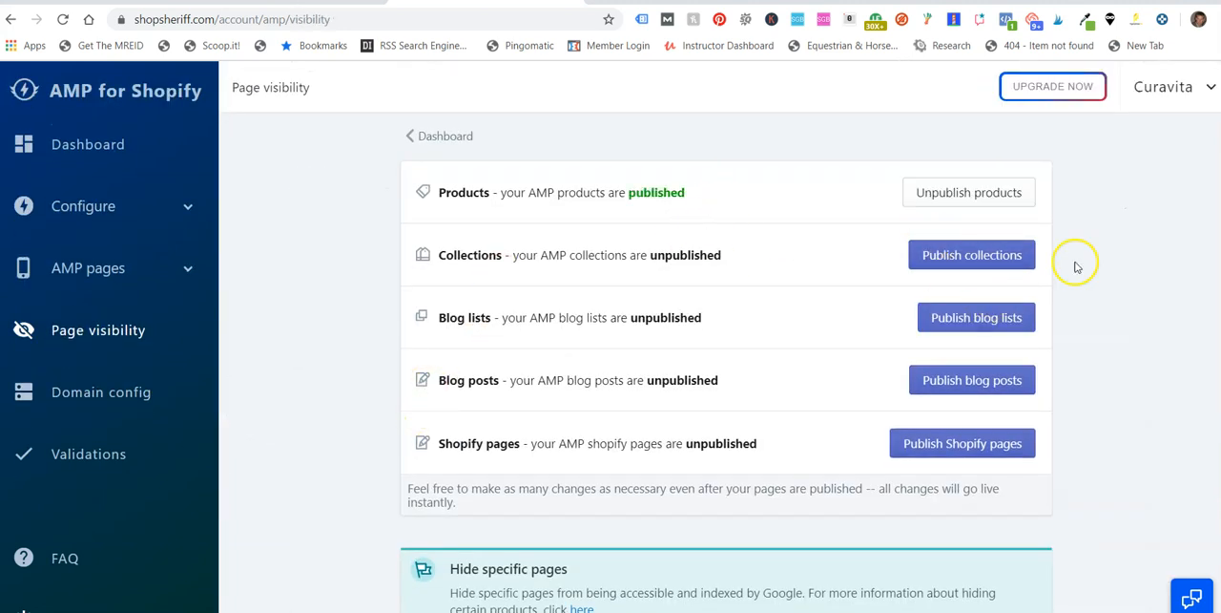
mouse_move(538, 192)
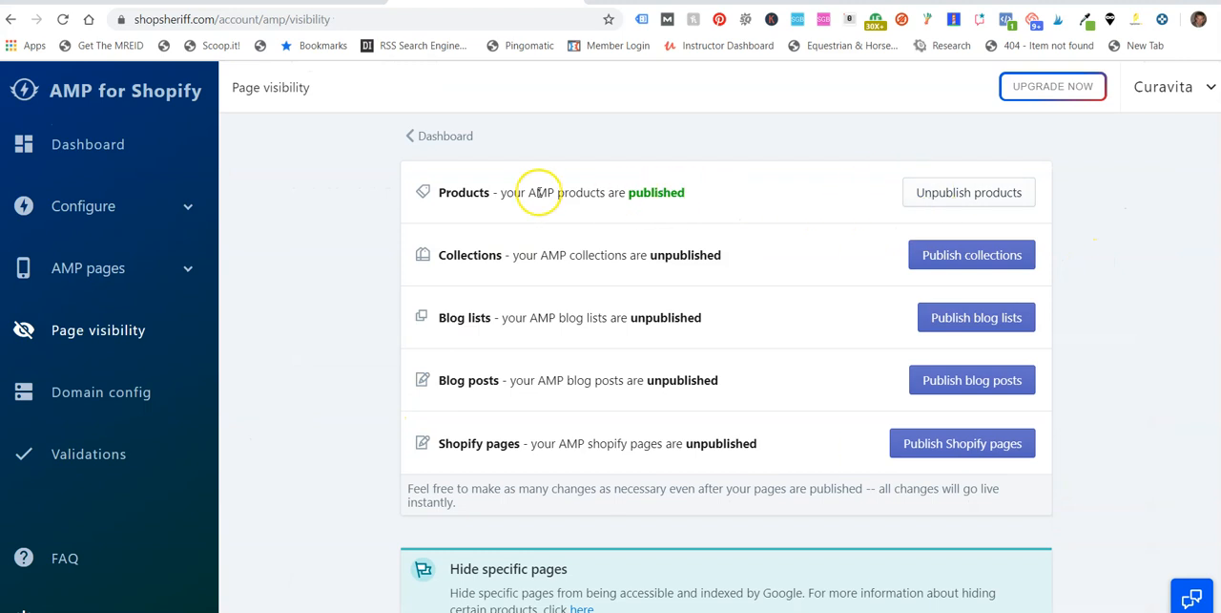
mouse_move(336, 208)
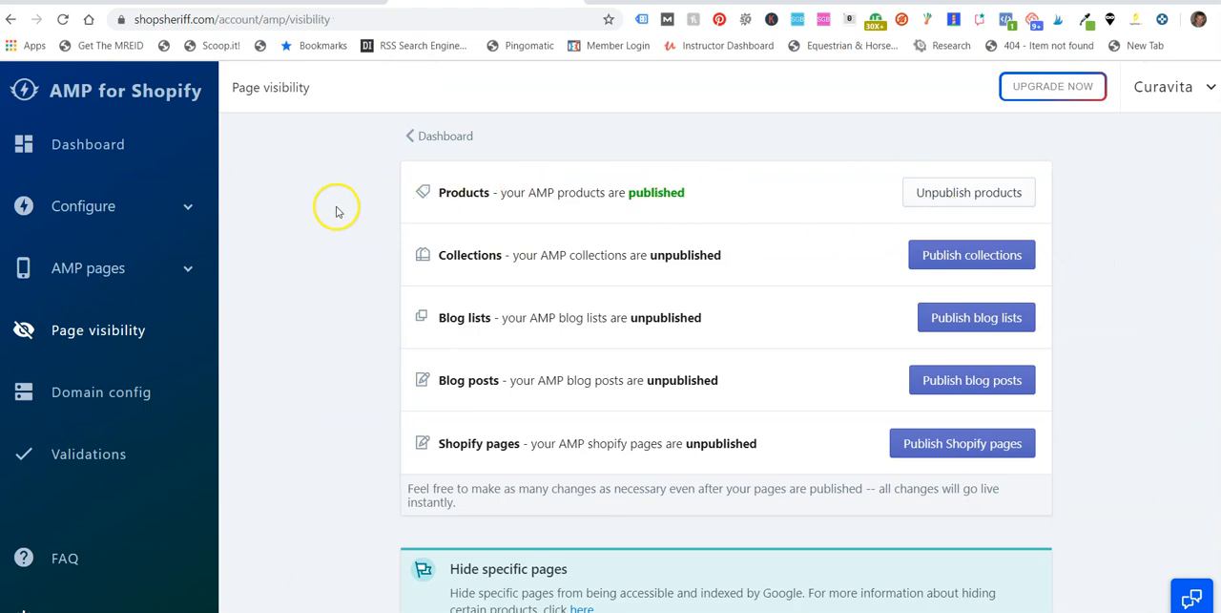
mouse_move(537, 211)
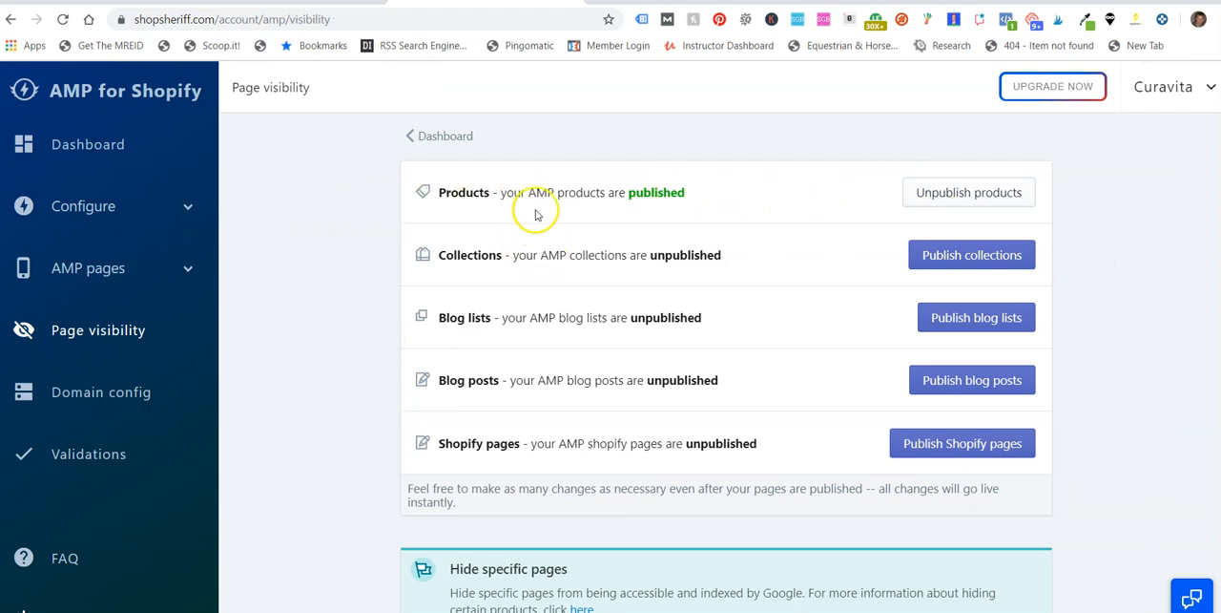
mouse_move(925, 213)
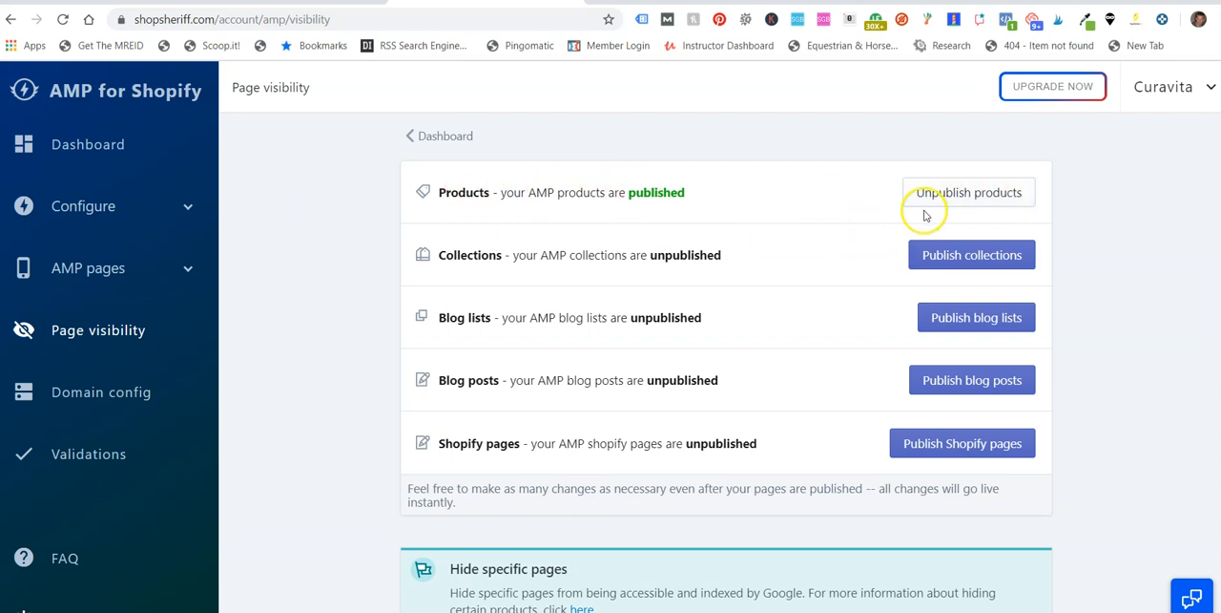
click(100, 392)
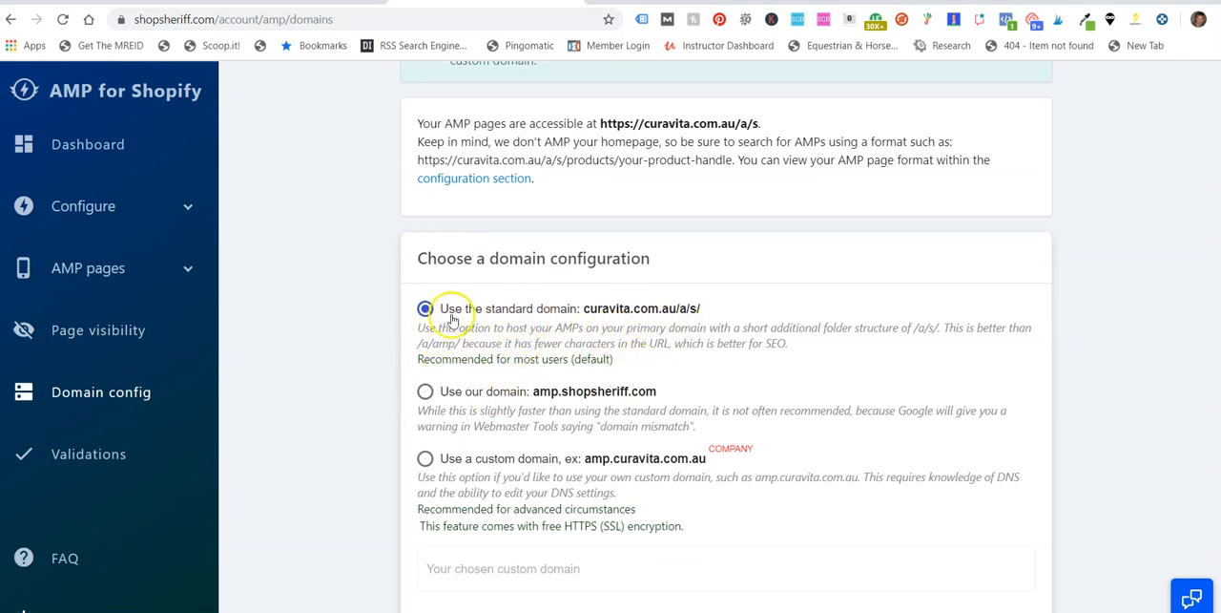
Step: Scroll through the standard domain options, then open the Validations report
scroll(down, 3)
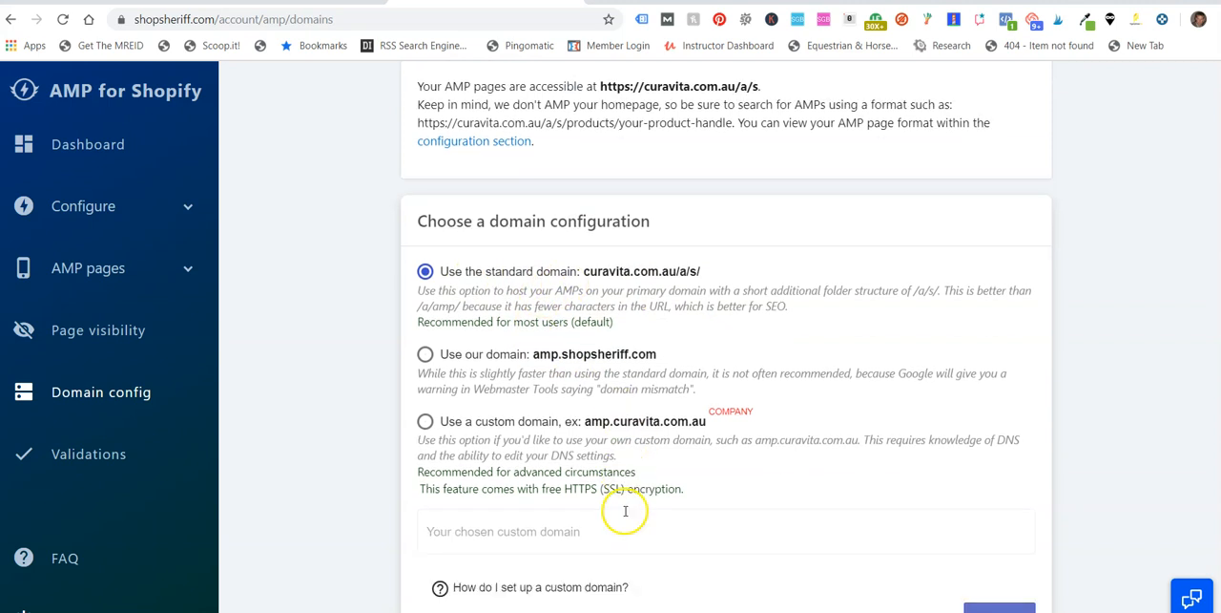
scroll(up, 3)
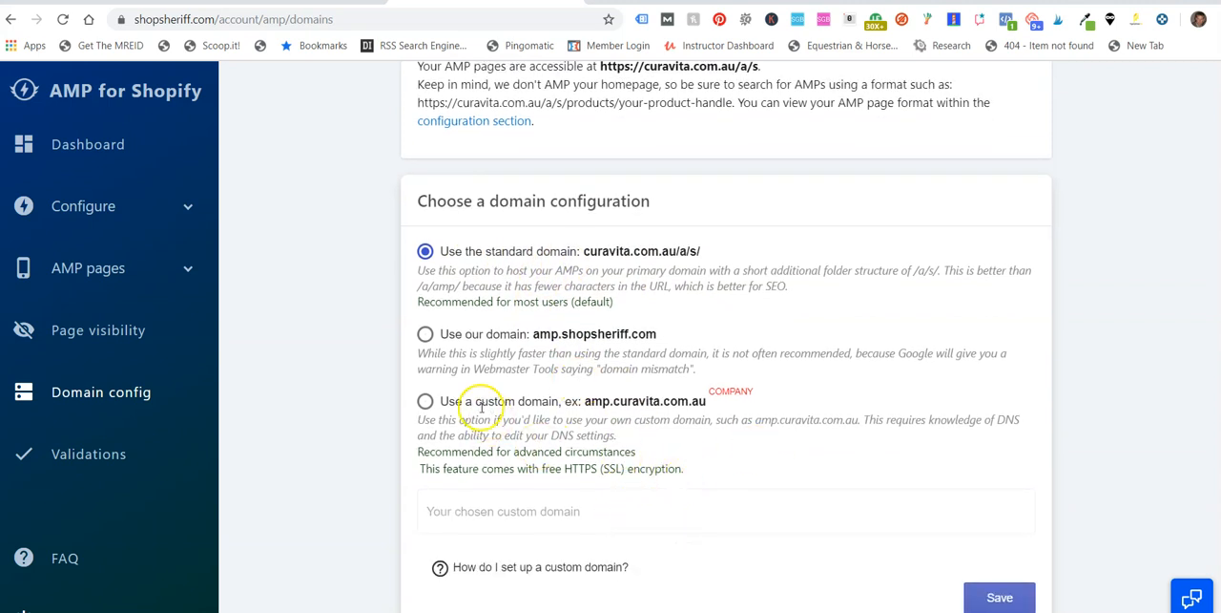
click(89, 454)
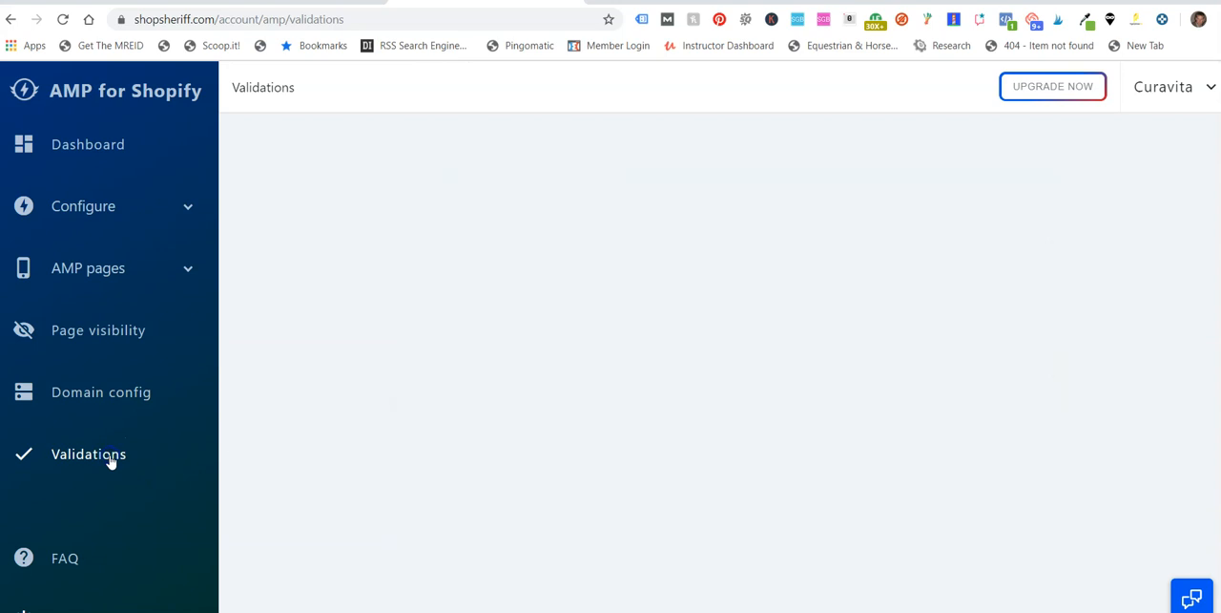
Step: Check that no AMP validations recently failed, then go back to the Dashboard
click(88, 453)
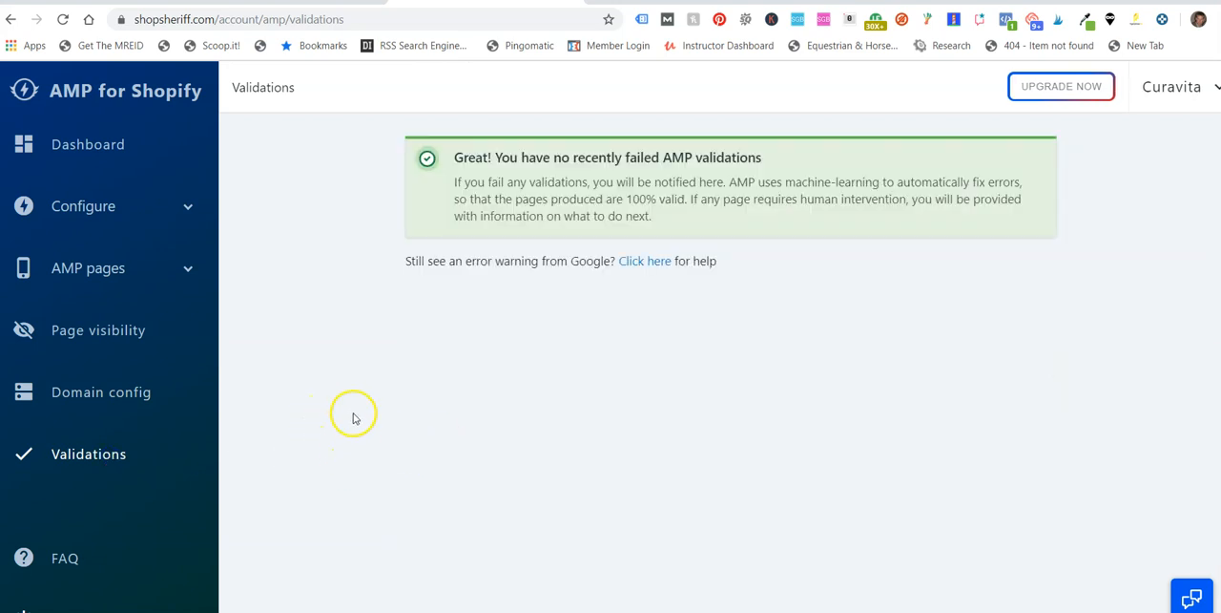
mouse_move(359, 332)
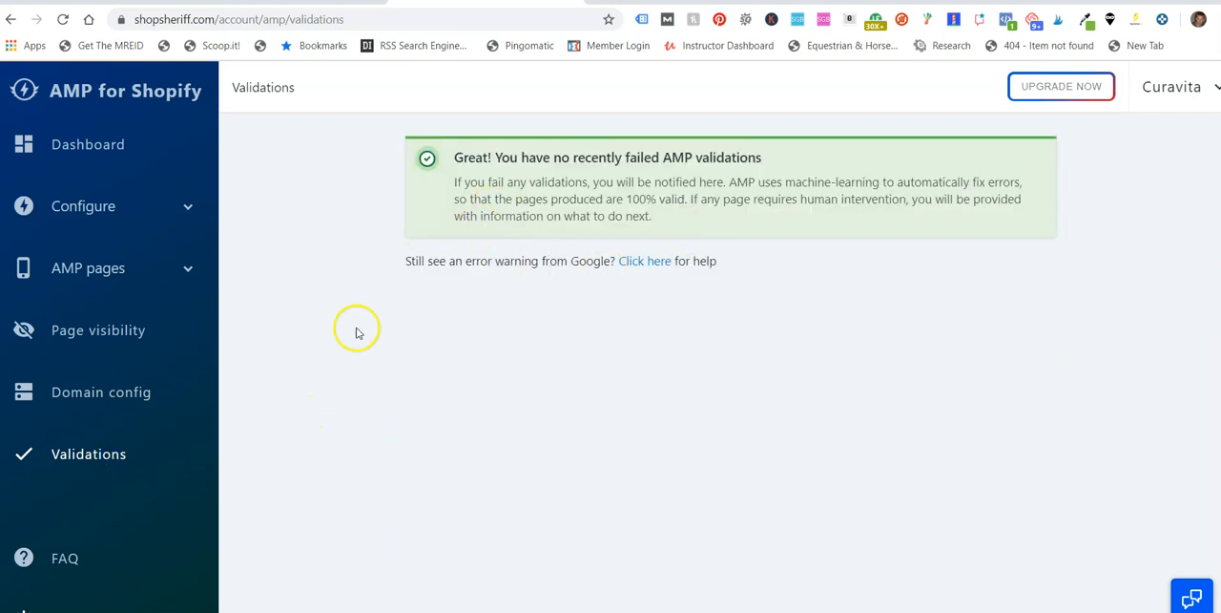
mouse_move(580, 274)
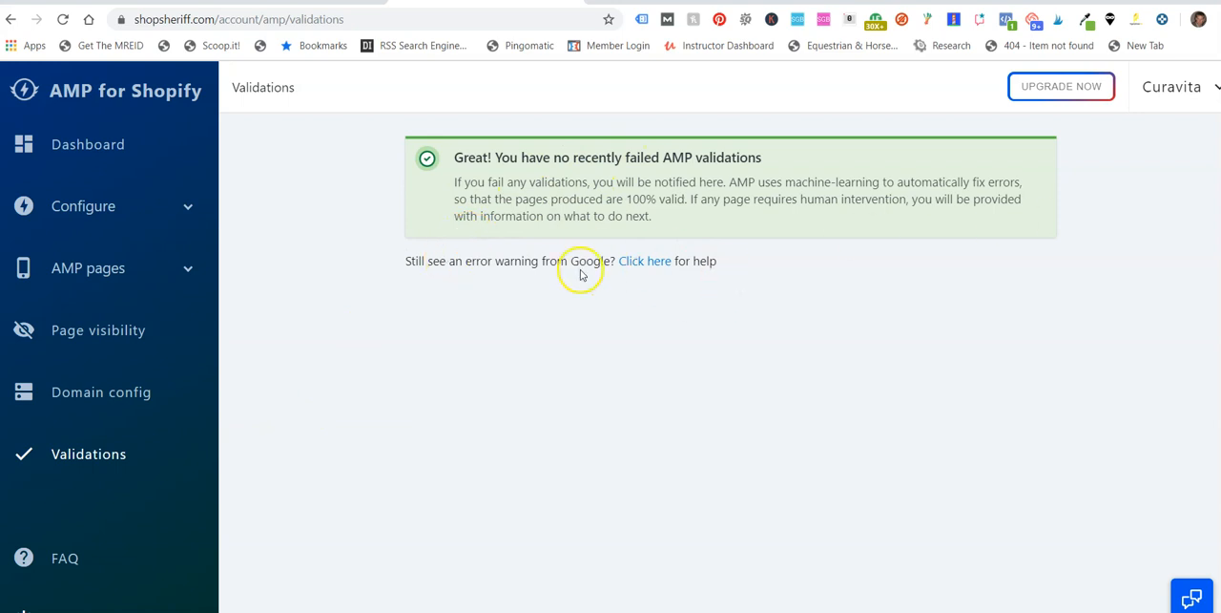
mouse_move(64, 557)
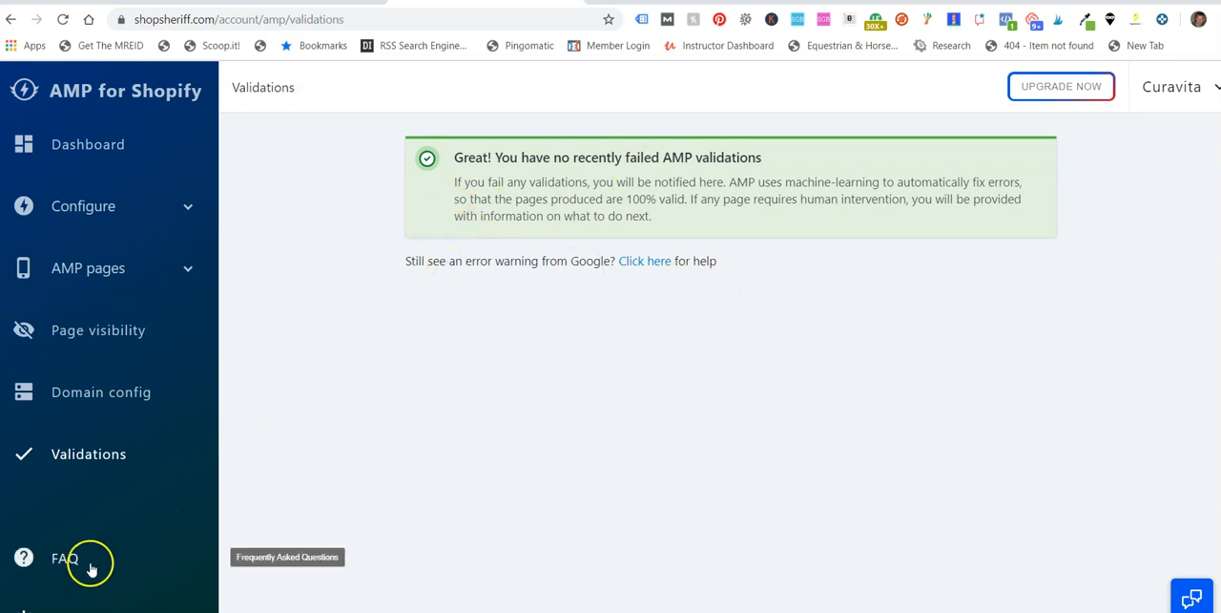
mouse_move(88, 144)
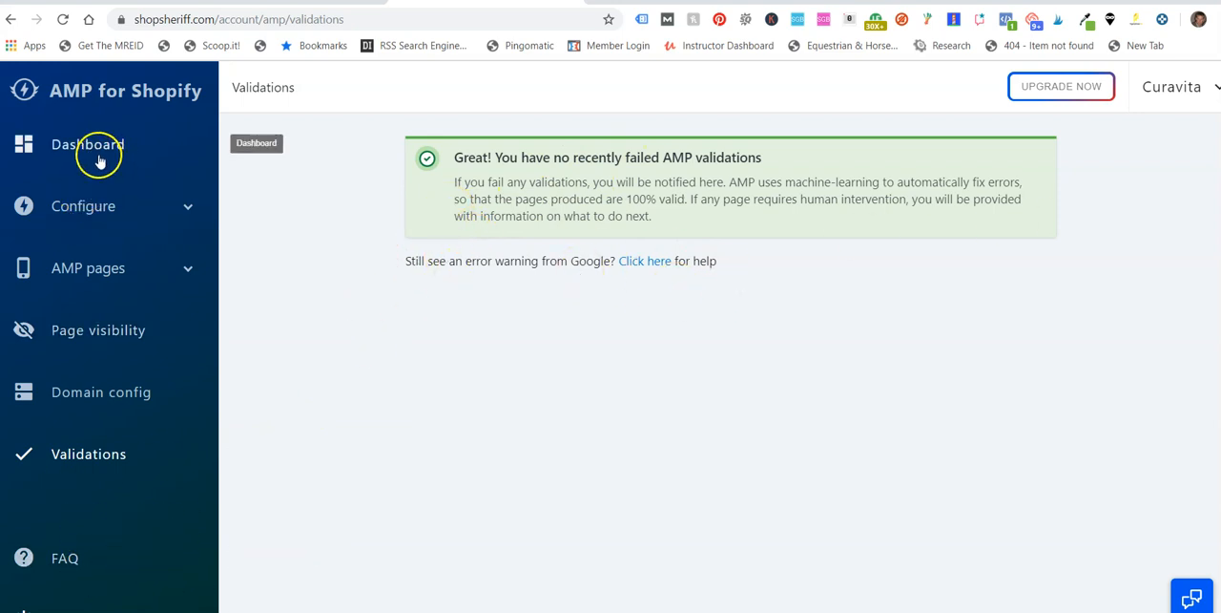
click(88, 144)
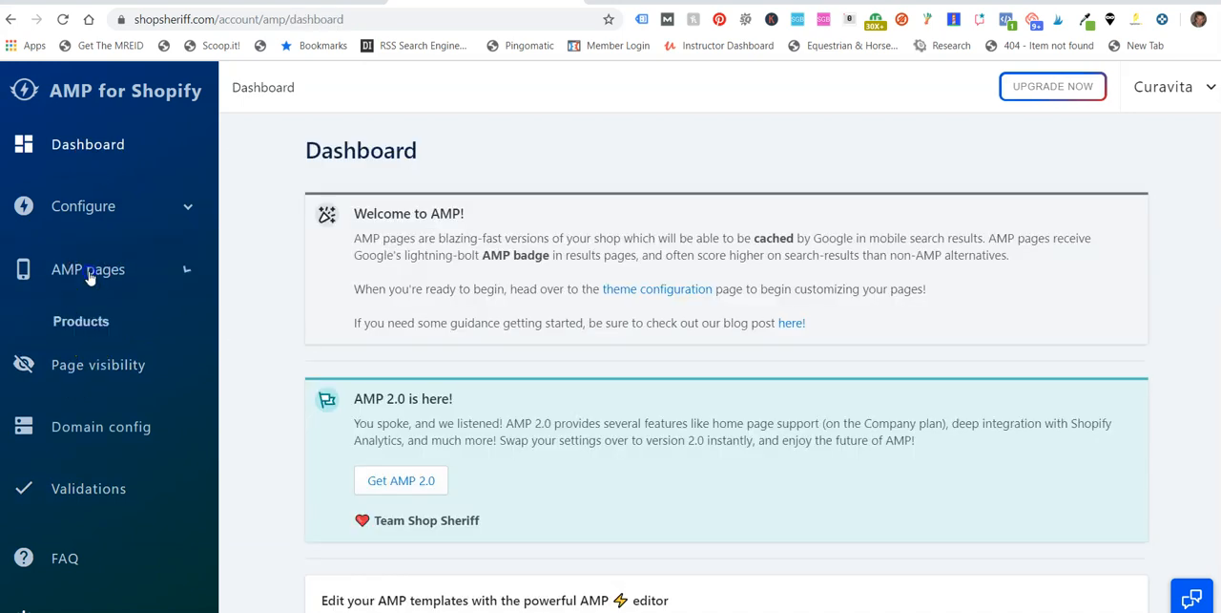
Step: Expand the Tumeric Latte product to show its AMP preview, URL and status
click(81, 321)
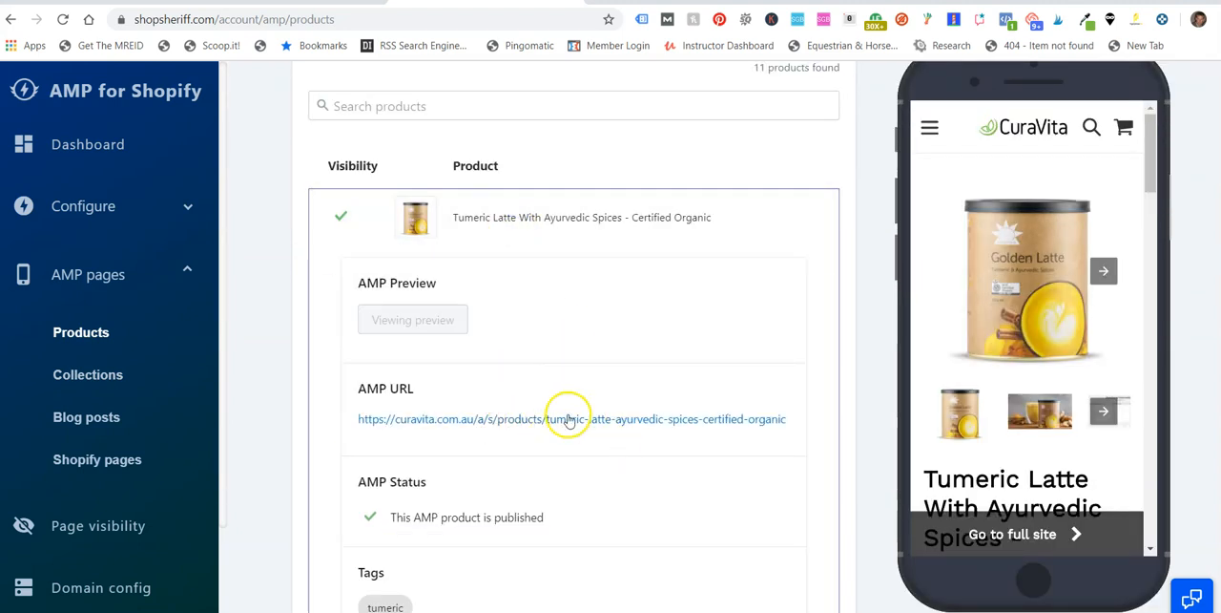
mouse_move(730, 432)
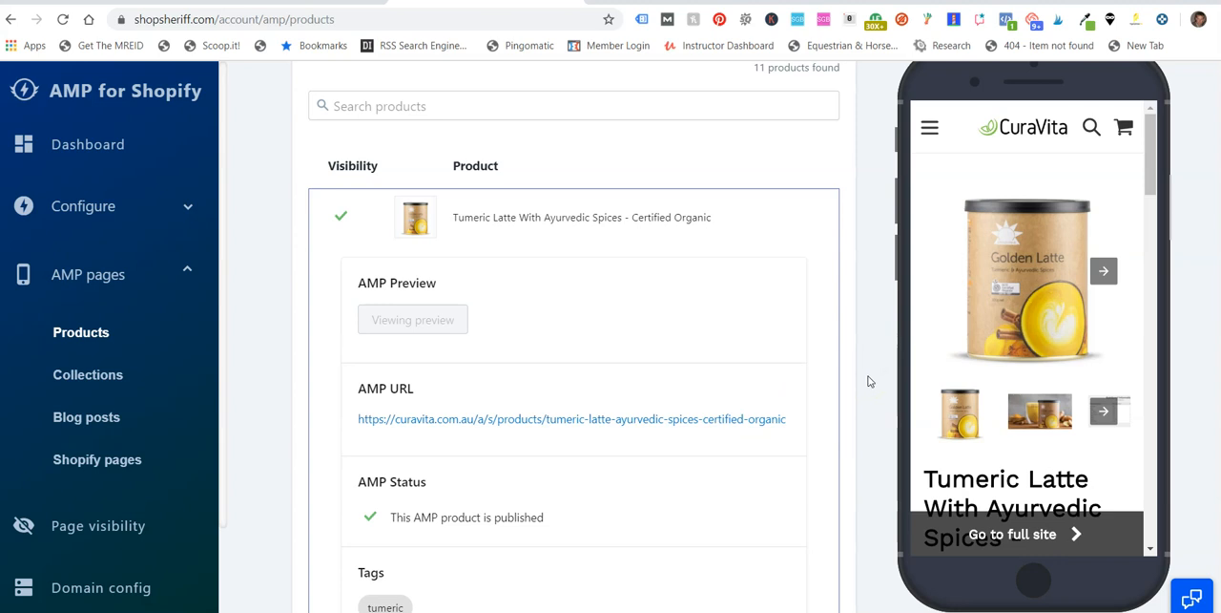
mouse_move(681, 419)
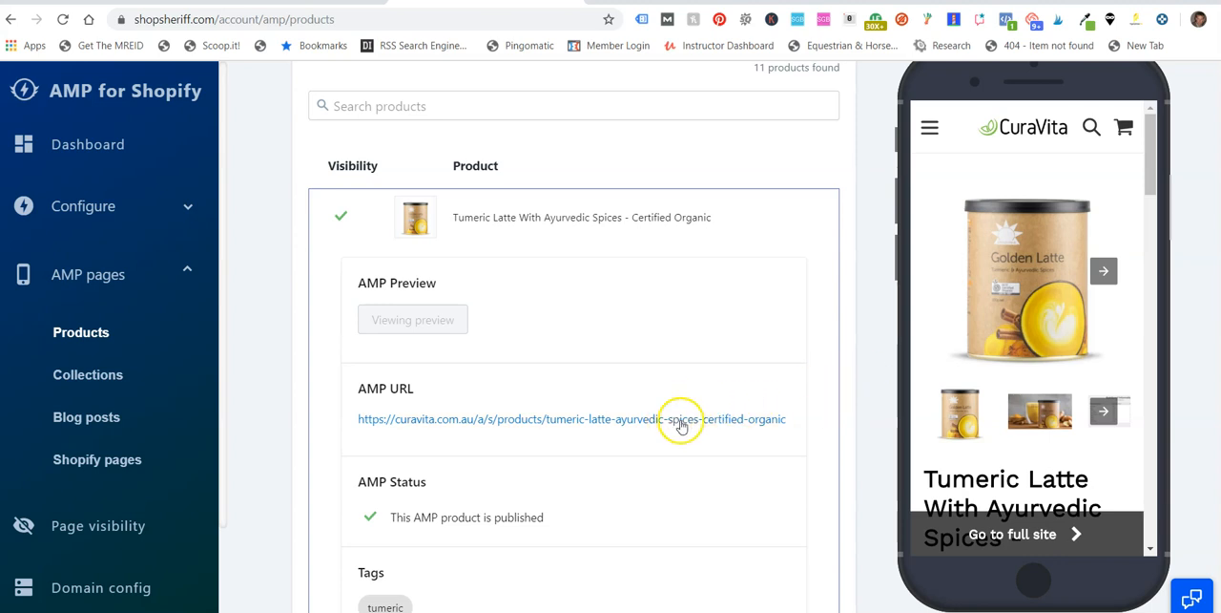
mouse_move(864, 401)
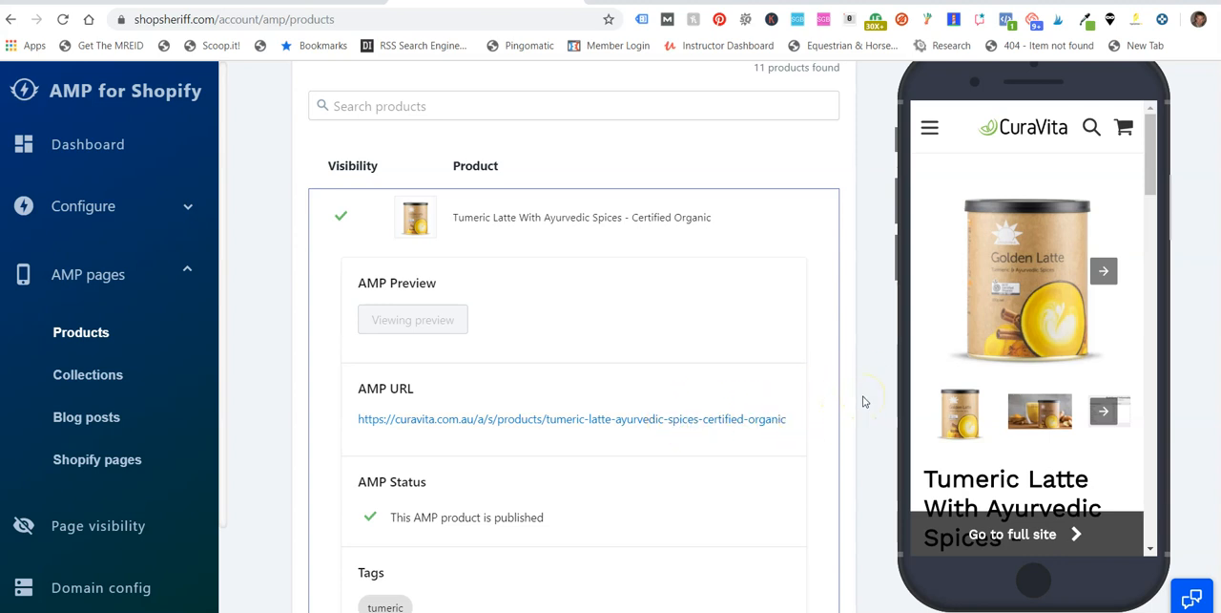
mouse_move(874, 426)
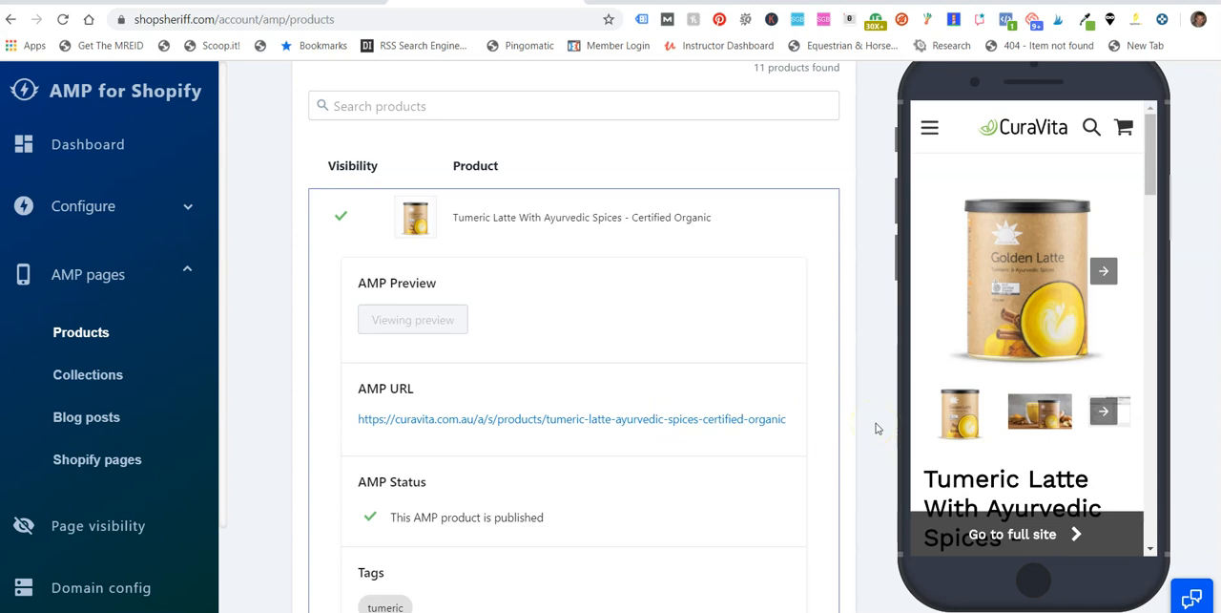
mouse_move(668, 451)
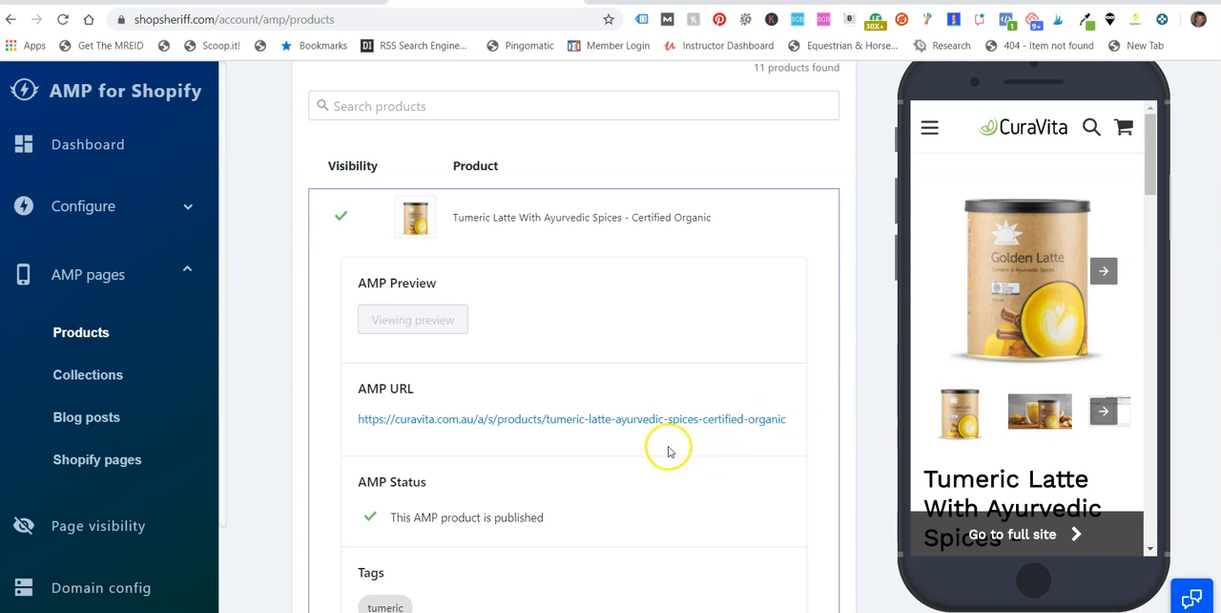
mouse_move(843, 410)
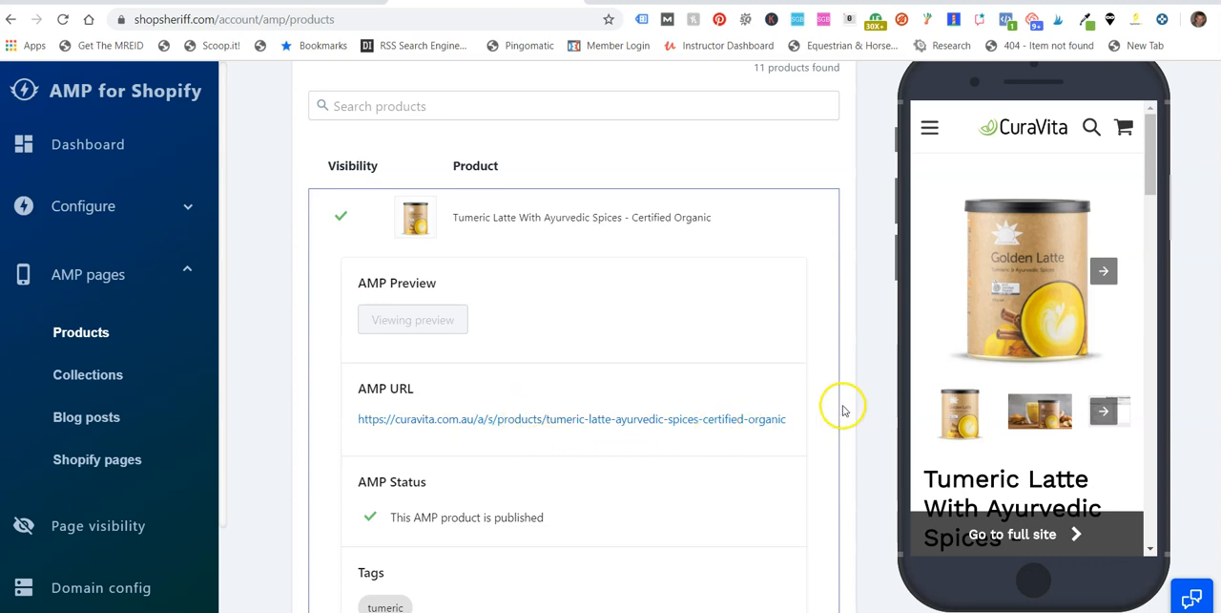
mouse_move(862, 374)
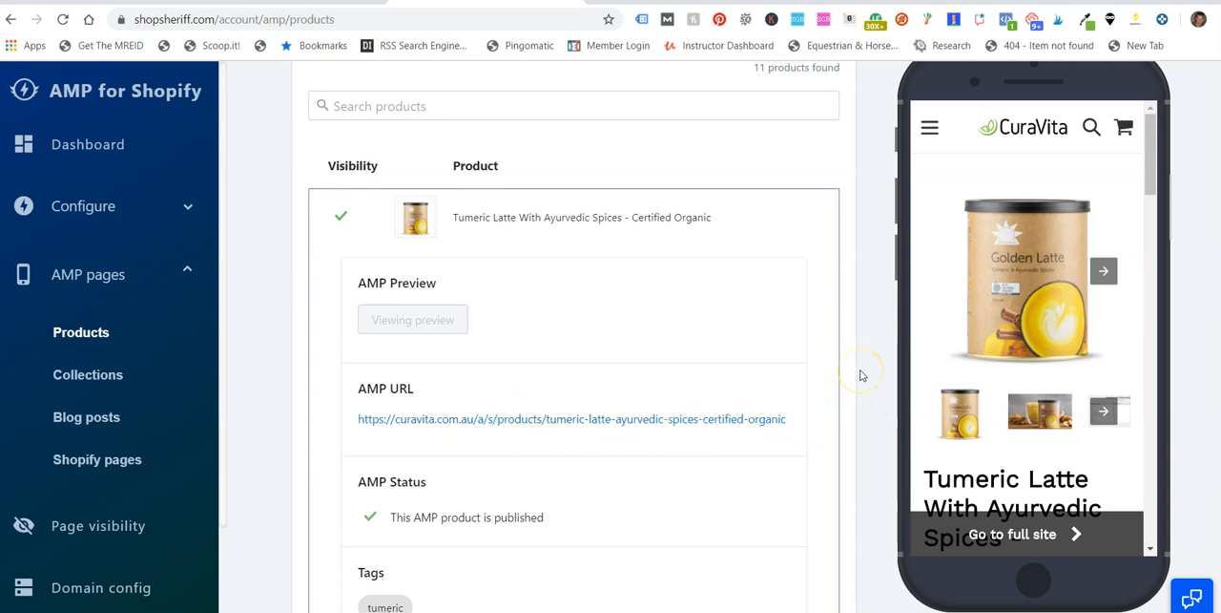
mouse_move(619, 419)
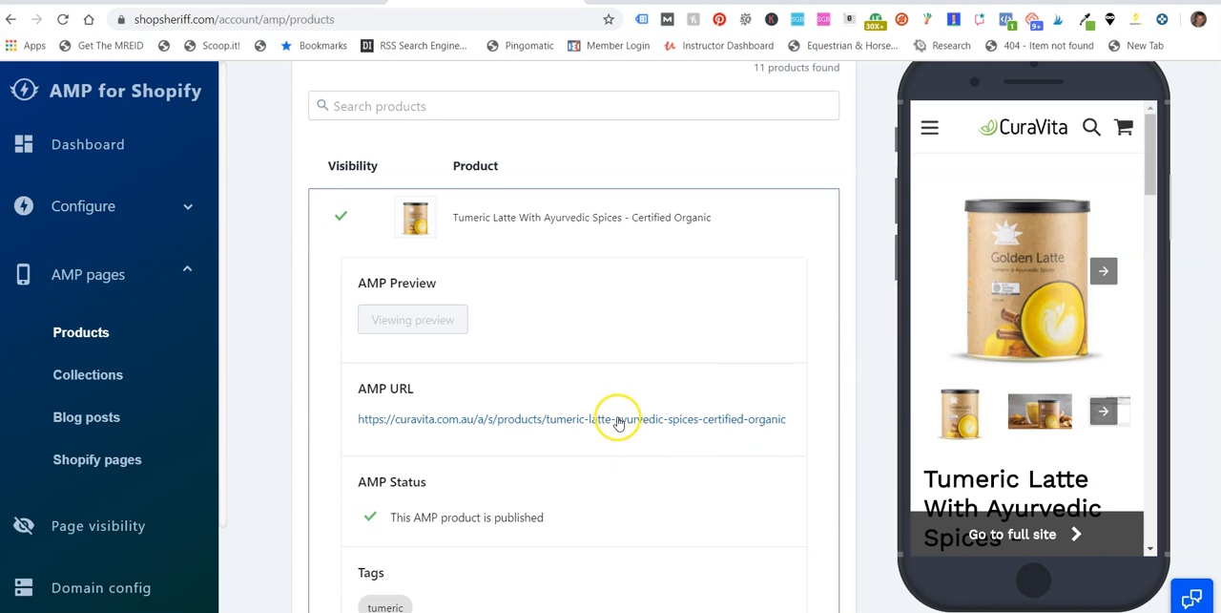
mouse_move(603, 423)
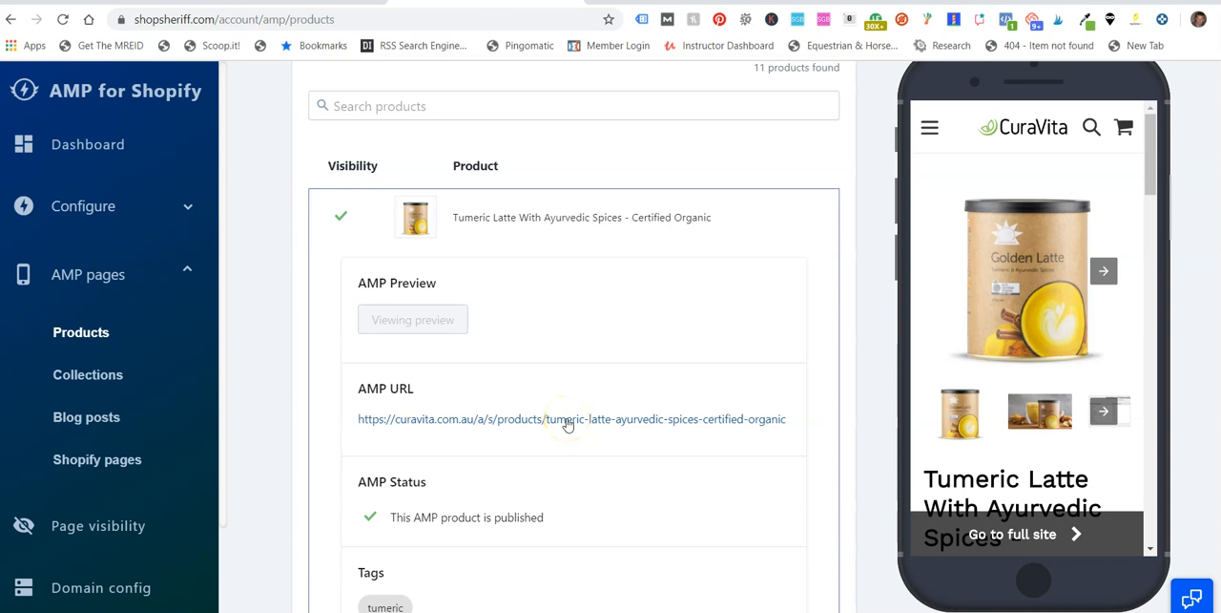
Step: Open the Tumeric Latte live AMP page and browse it at phone width
click(572, 419)
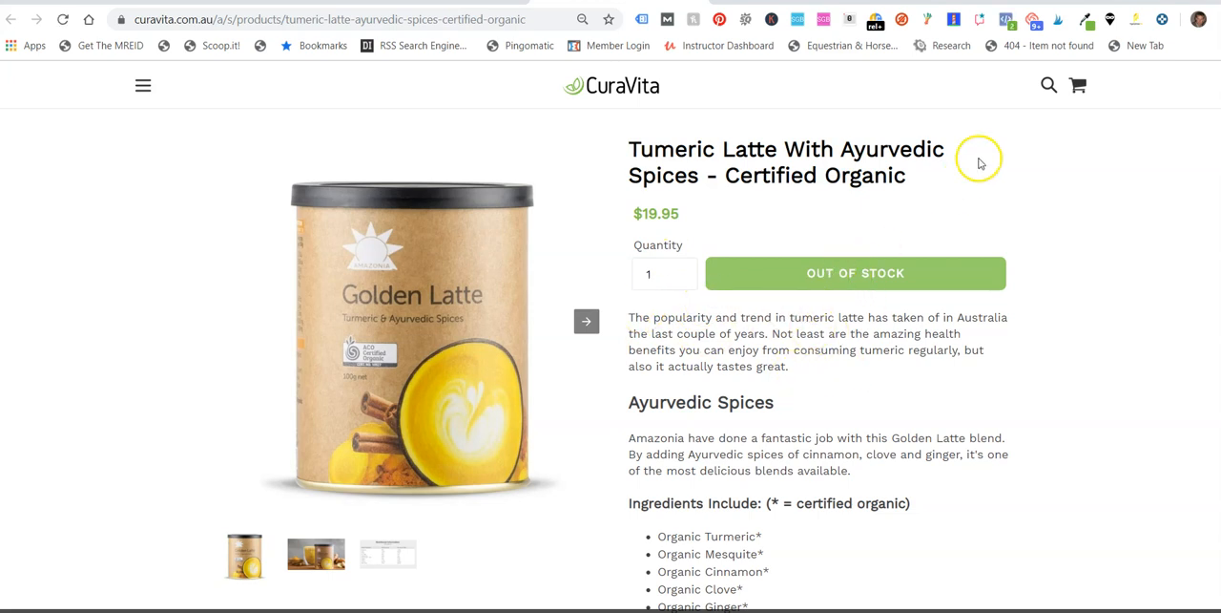
click(775, 23)
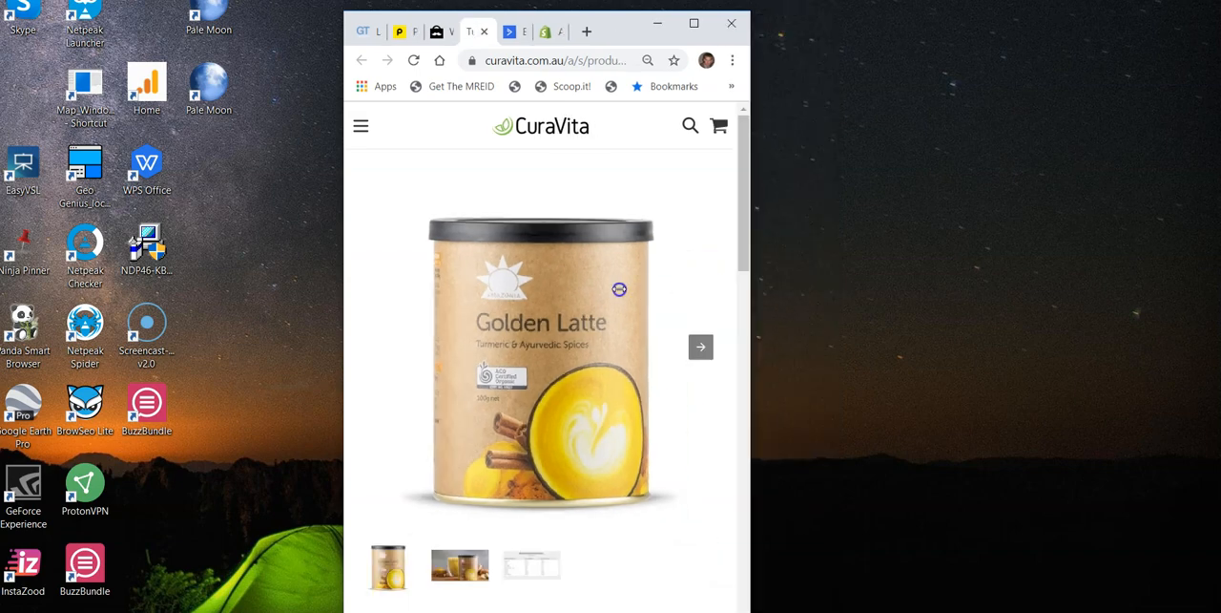
scroll(down, 3)
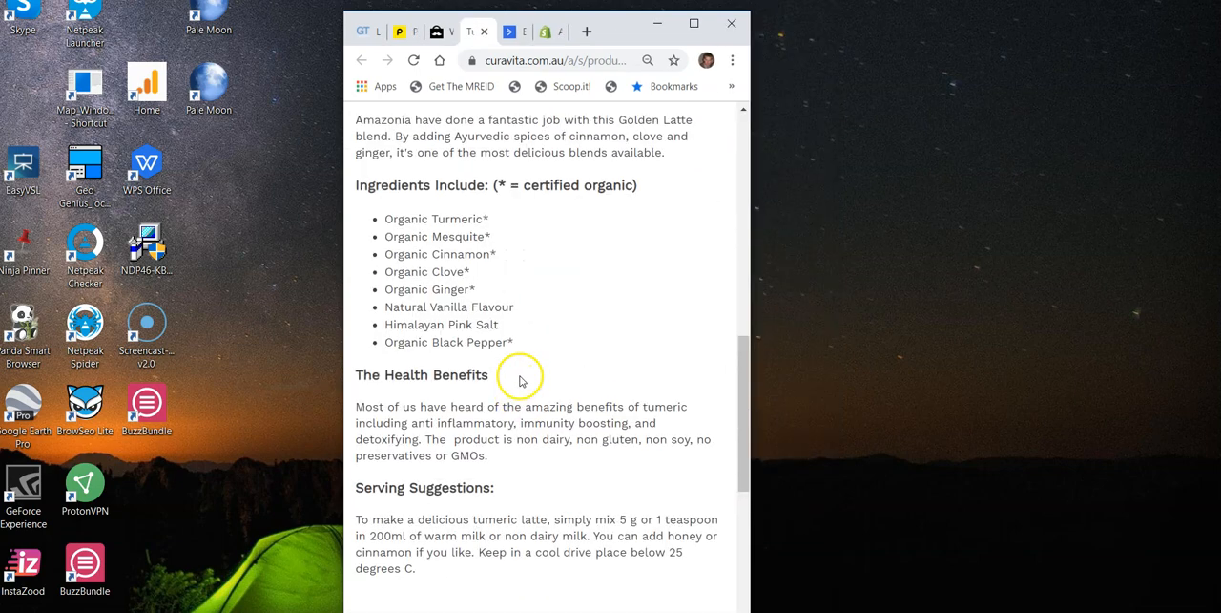
scroll(down, 3)
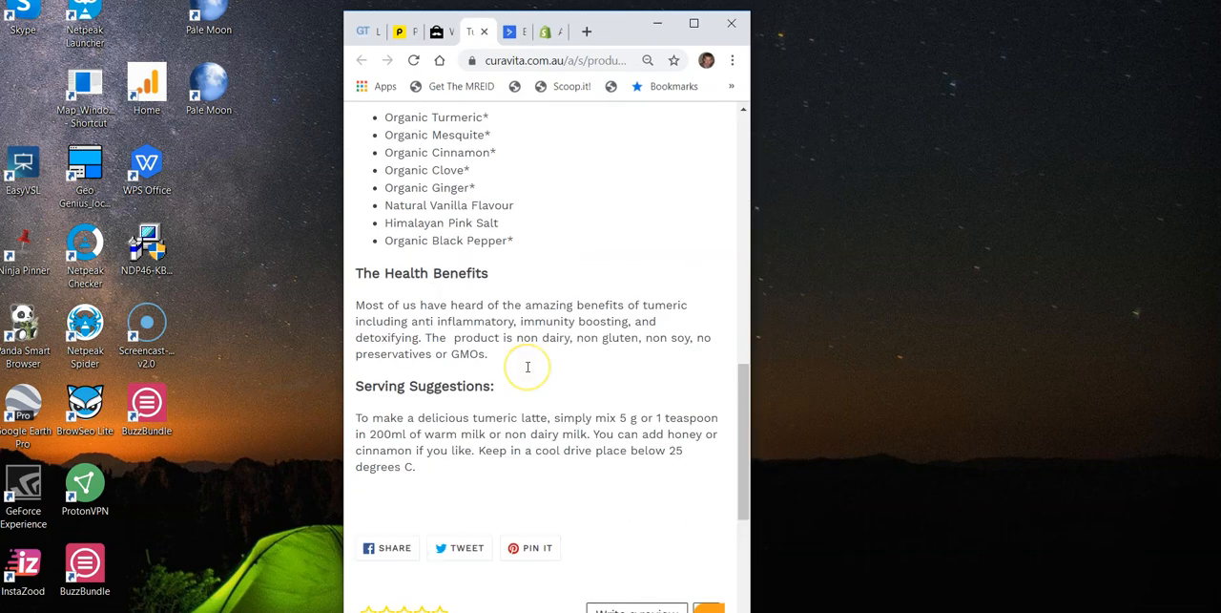
scroll(up, 3)
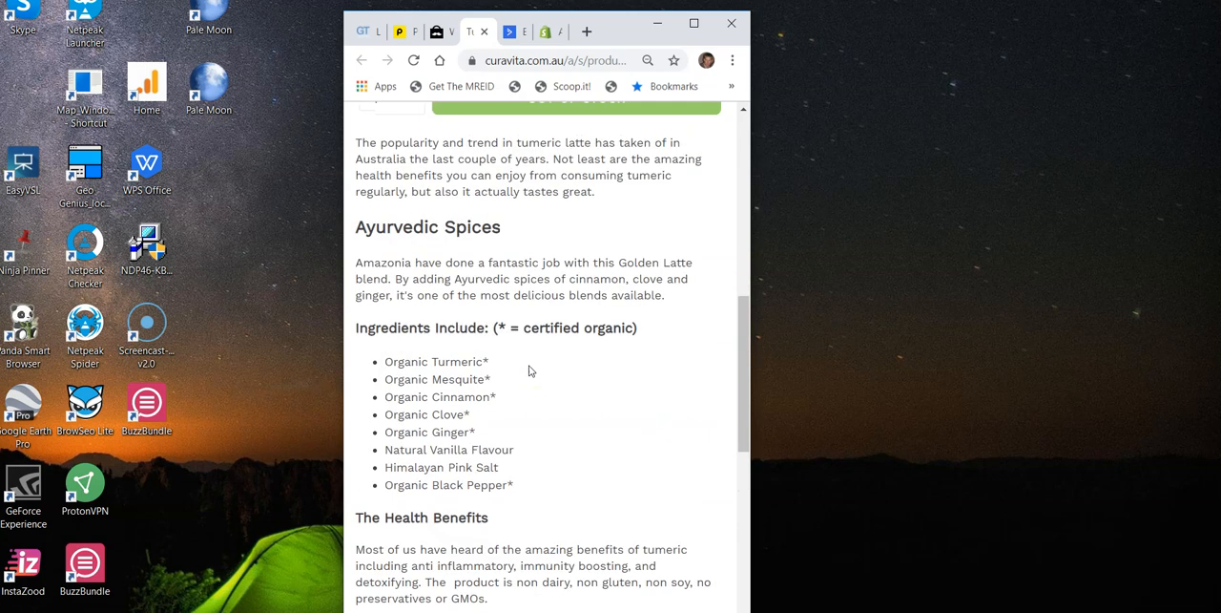
scroll(down, 3)
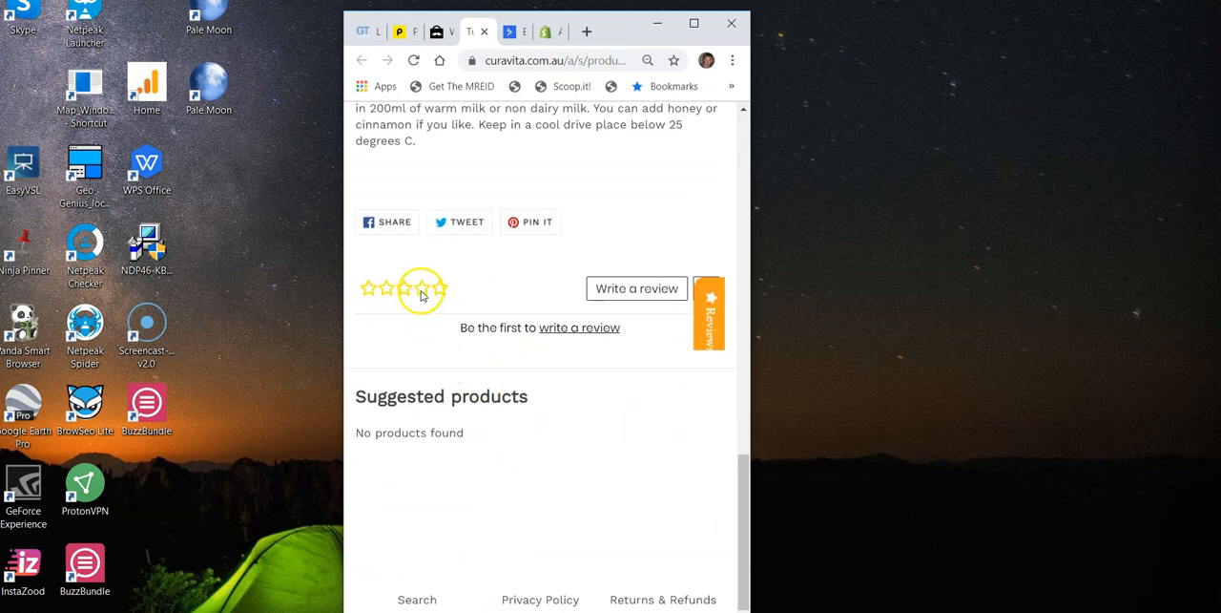
scroll(up, 3)
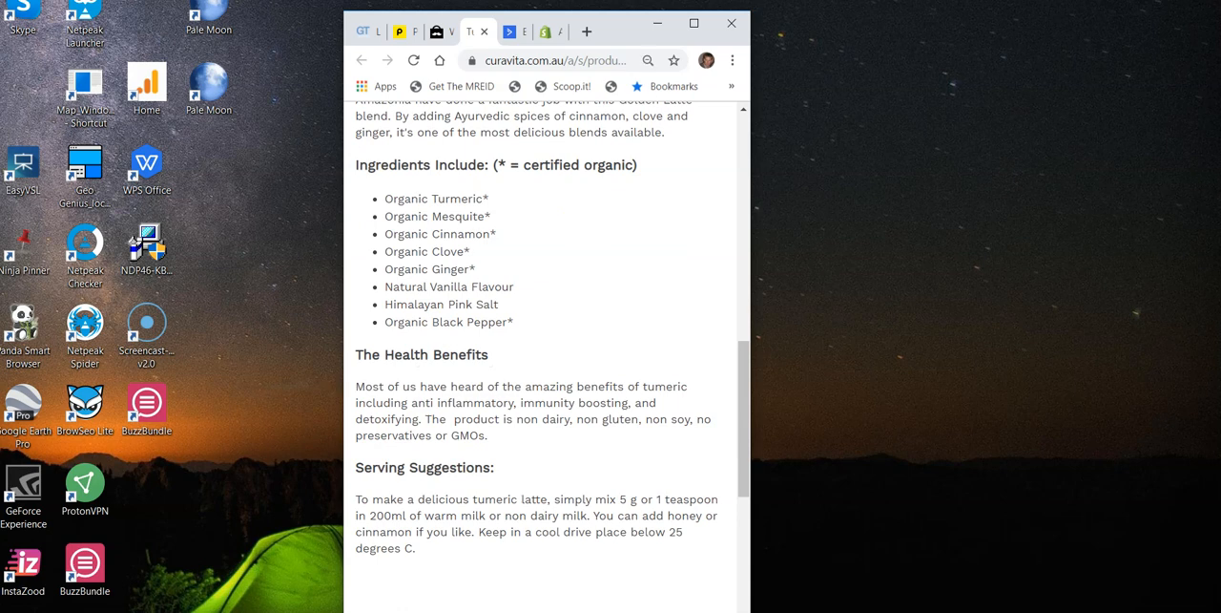
Step: Switch to the Shop Sheriff tab showing the expanded Tumeric Latte AMP entry
click(694, 23)
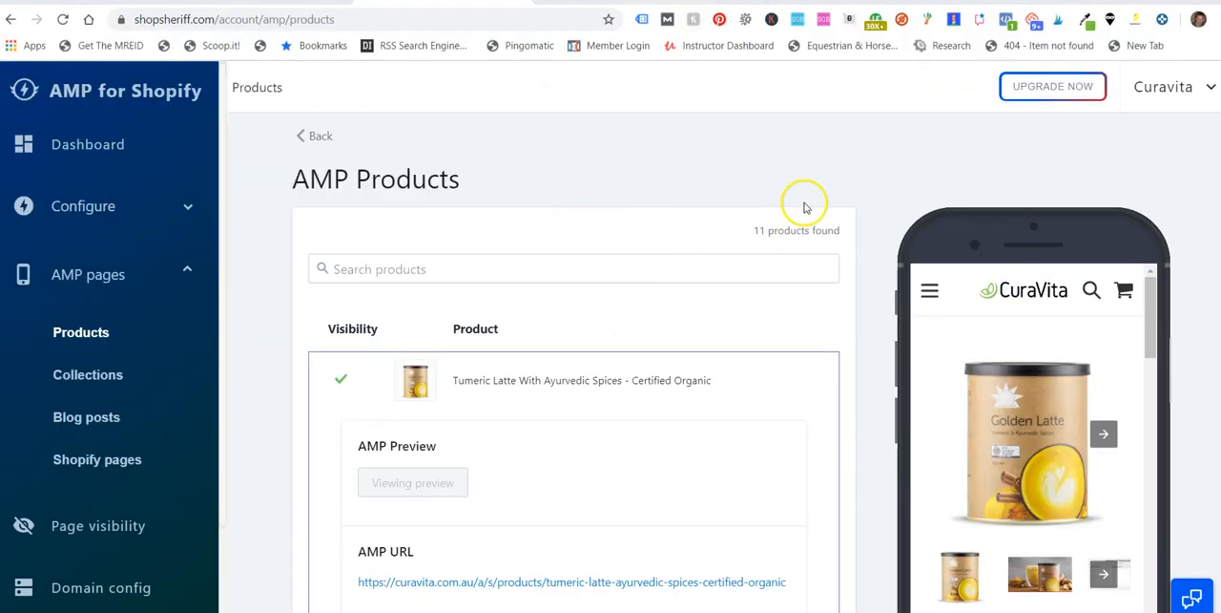
mouse_move(849, 154)
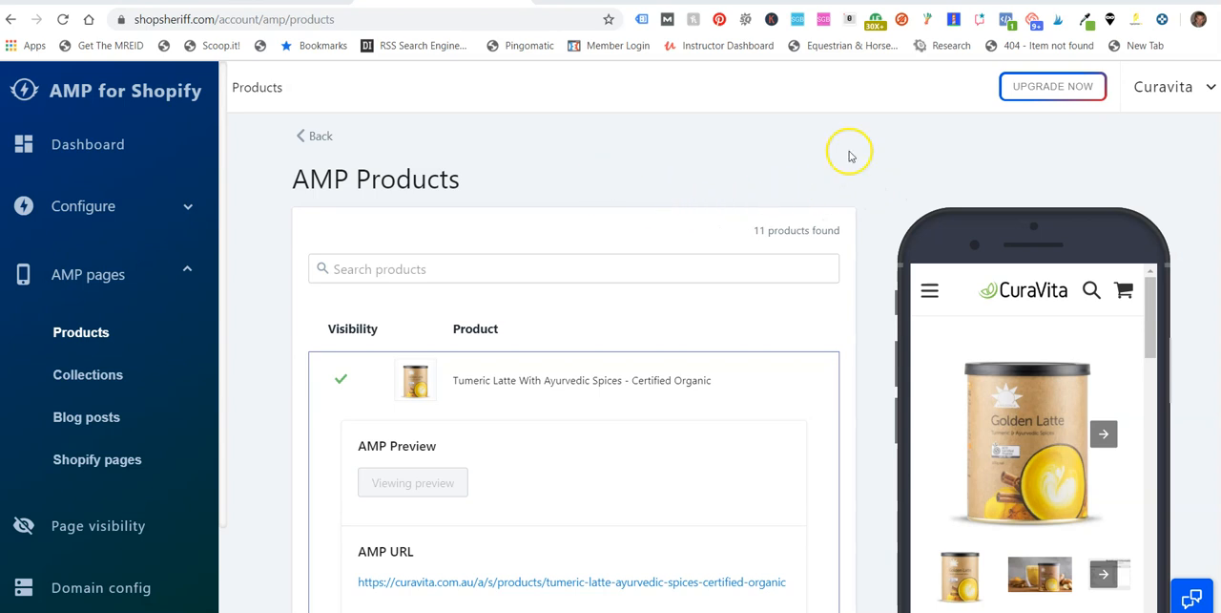
mouse_move(695, 188)
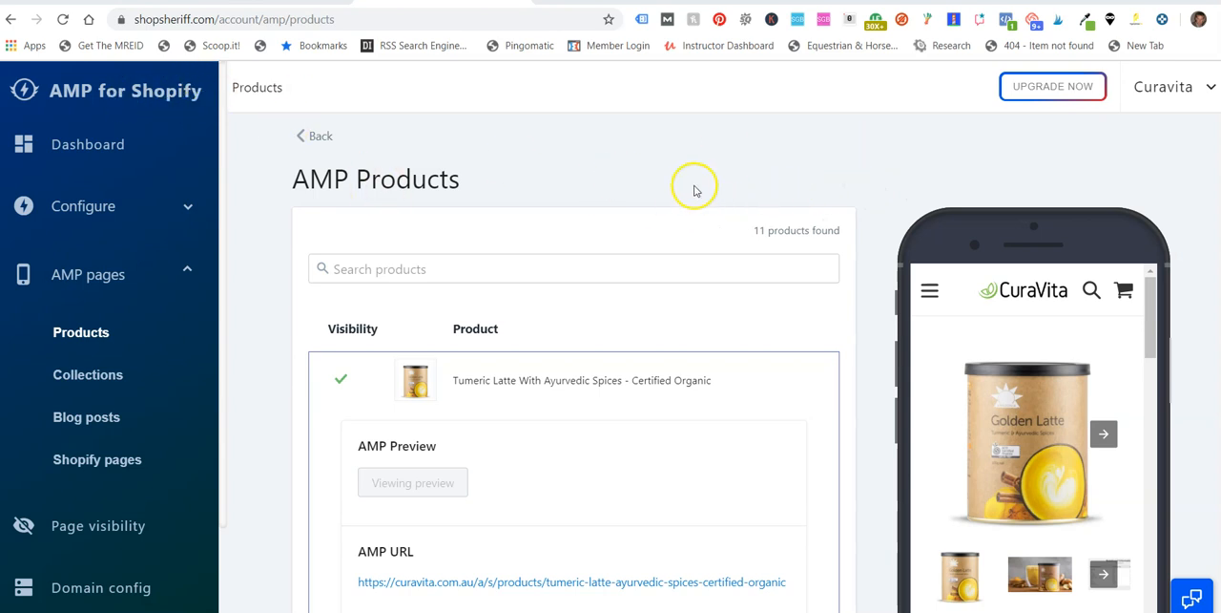
mouse_move(879, 202)
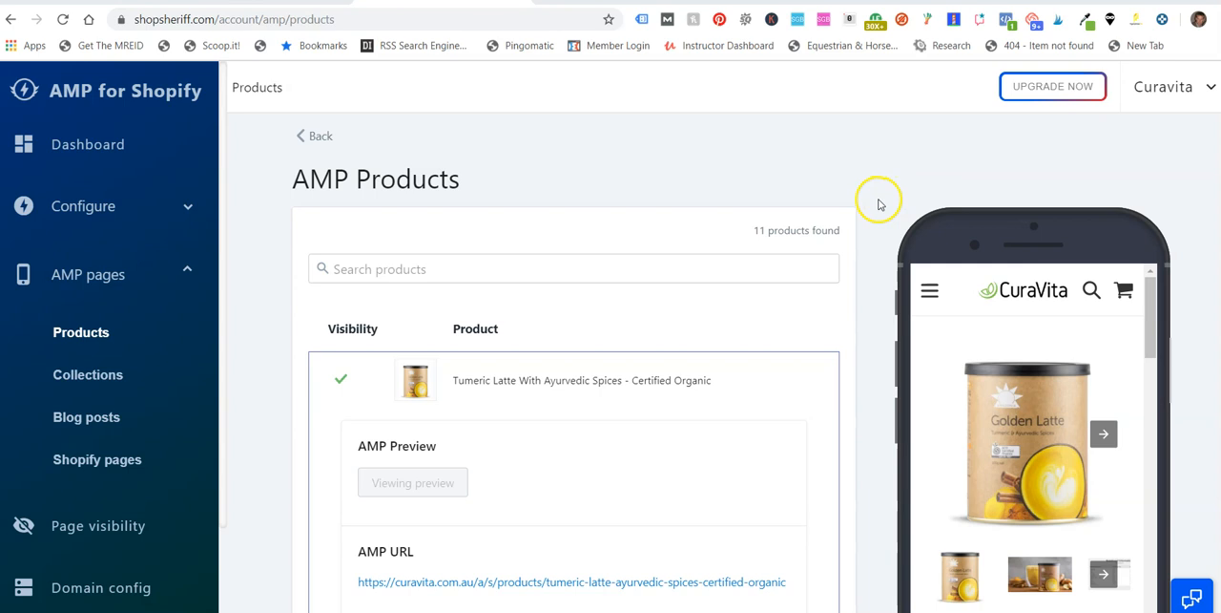
mouse_move(120, 113)
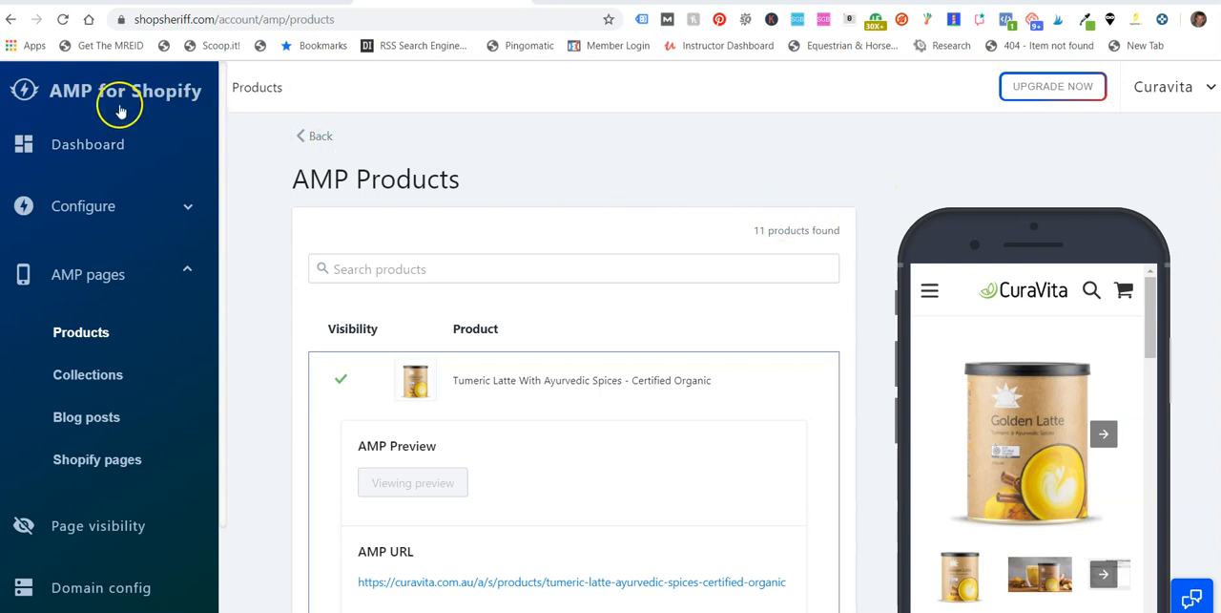
mouse_move(518, 238)
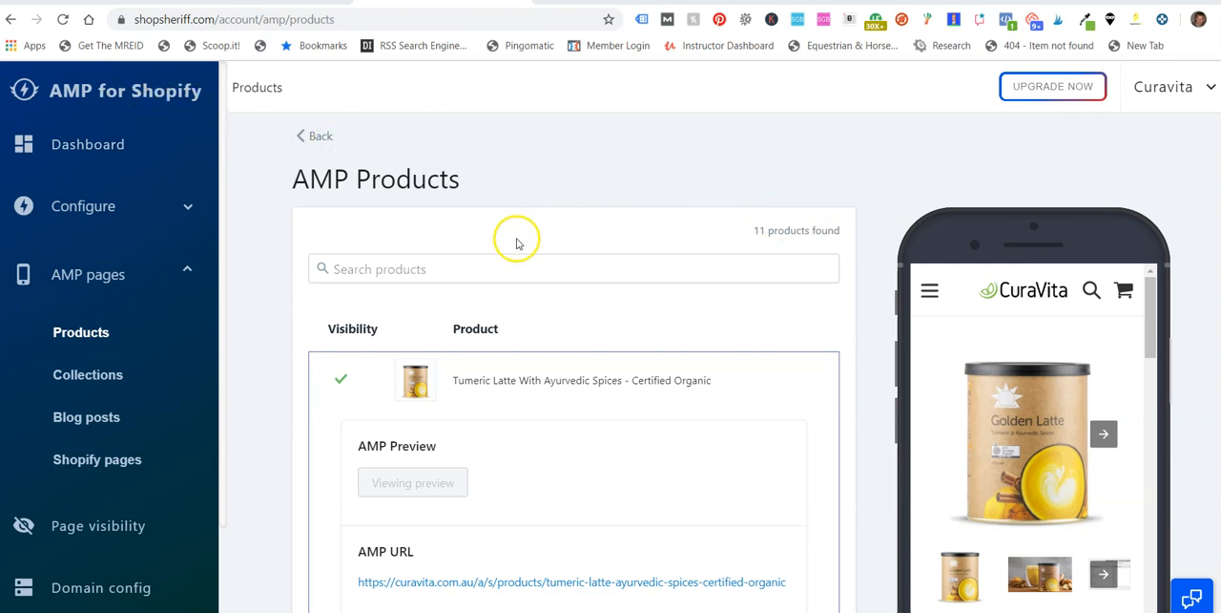
mouse_move(541, 236)
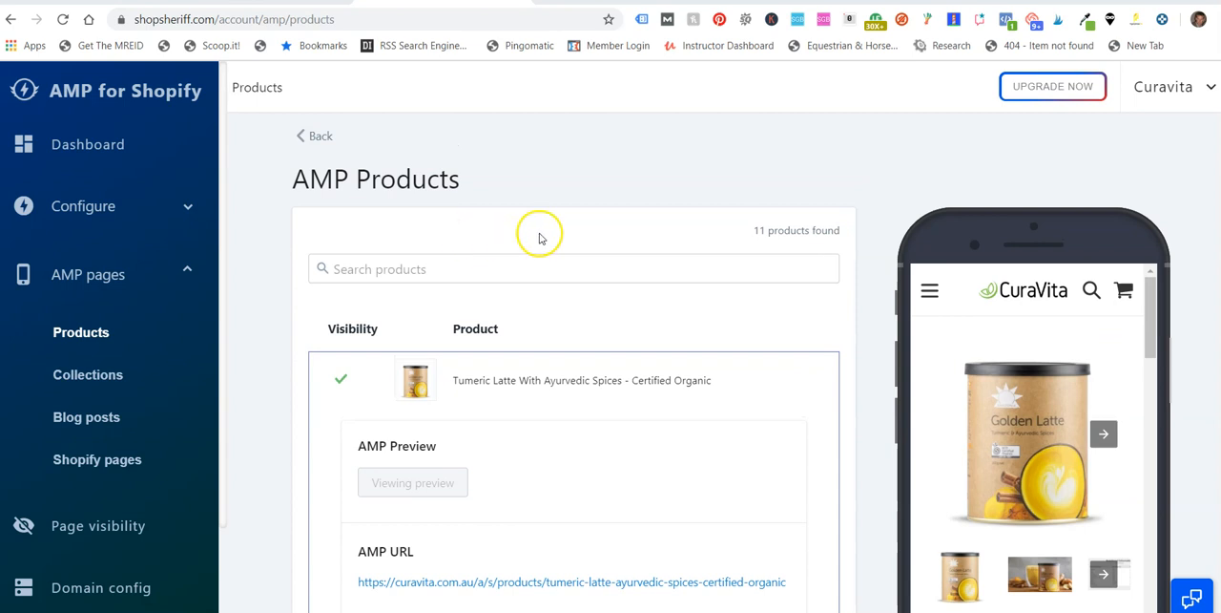
mouse_move(530, 190)
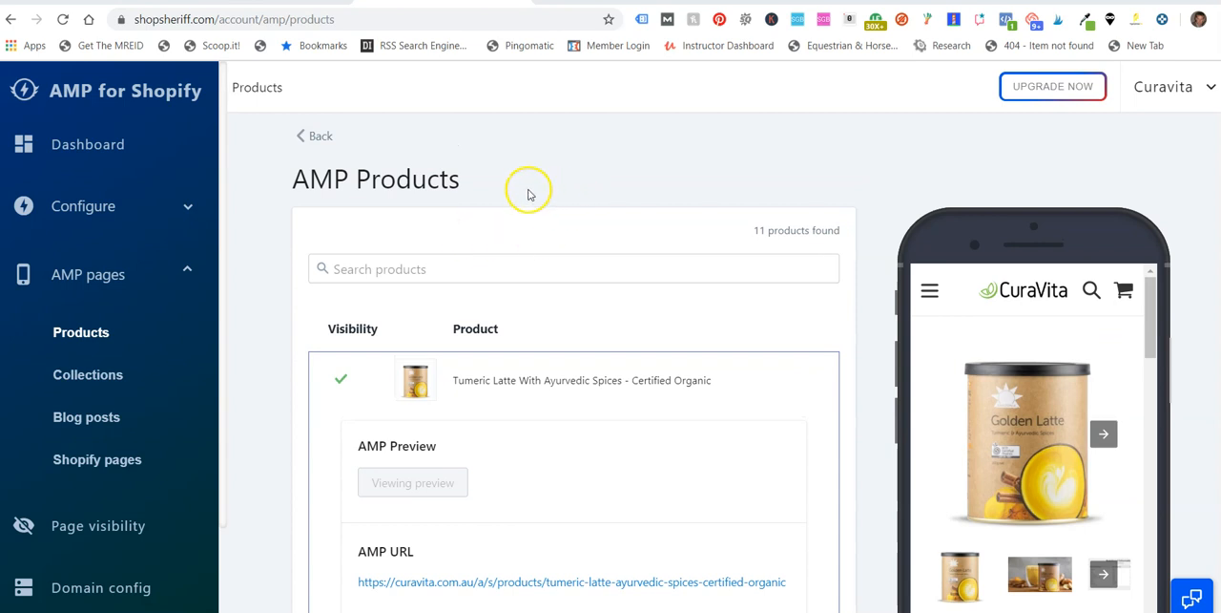
mouse_move(830, 363)
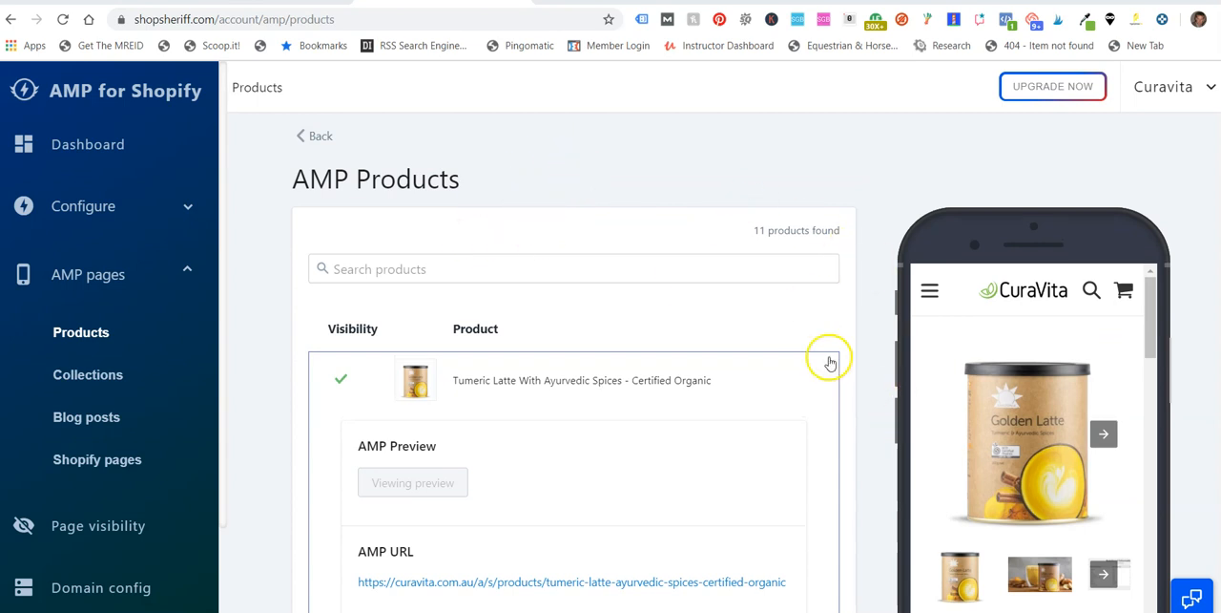
mouse_move(509, 204)
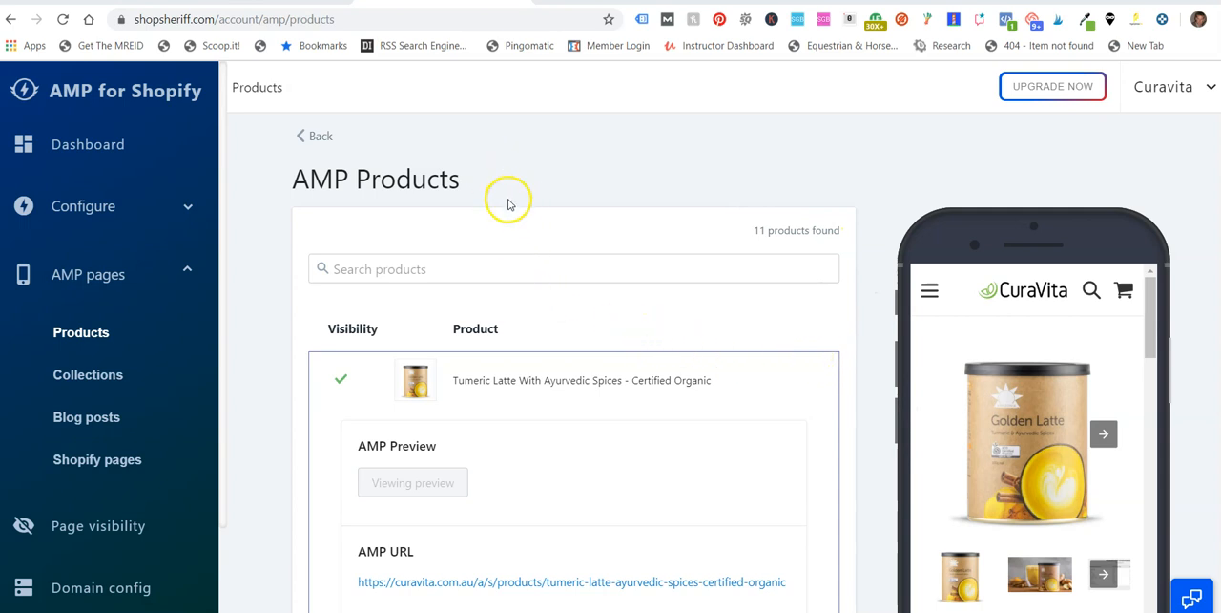
mouse_move(227, 276)
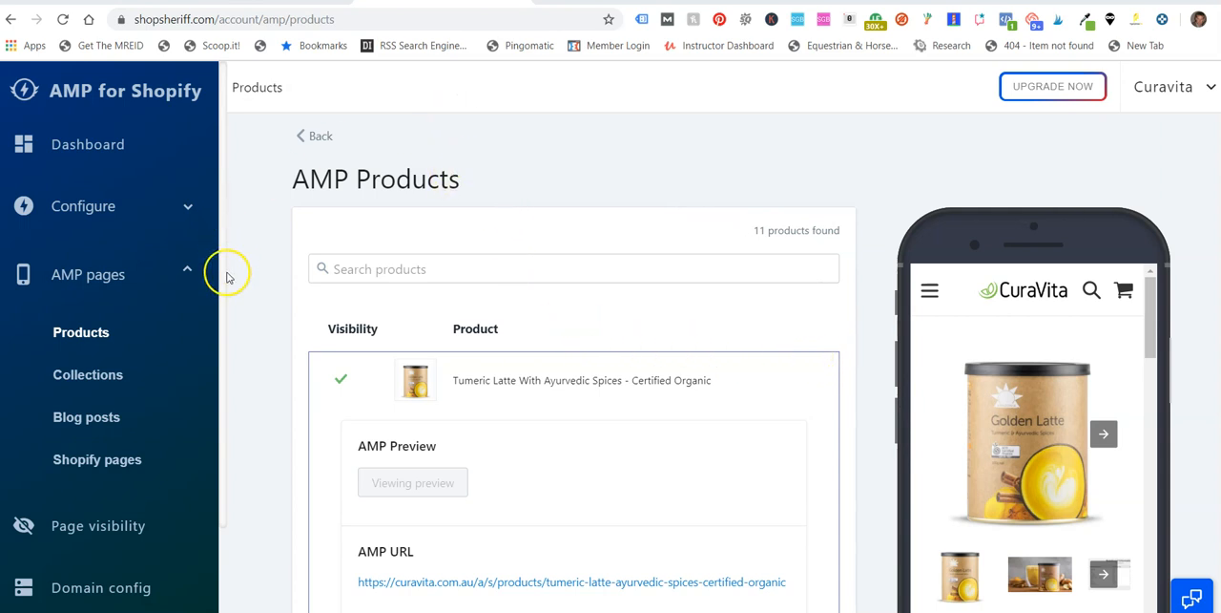
mouse_move(553, 170)
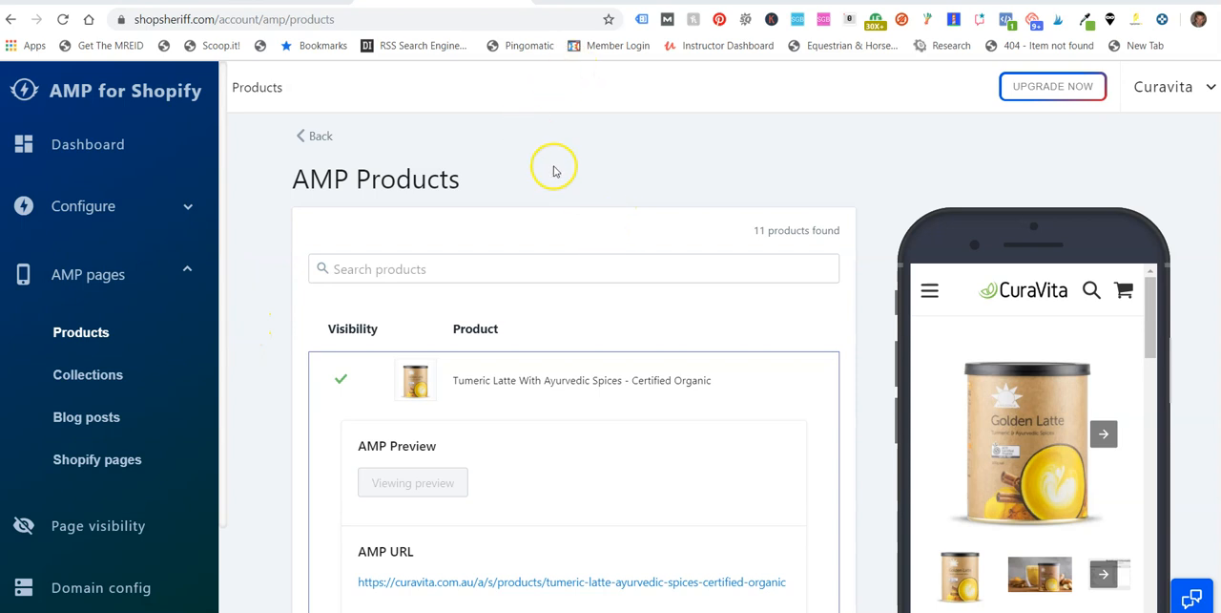
mouse_move(335, 310)
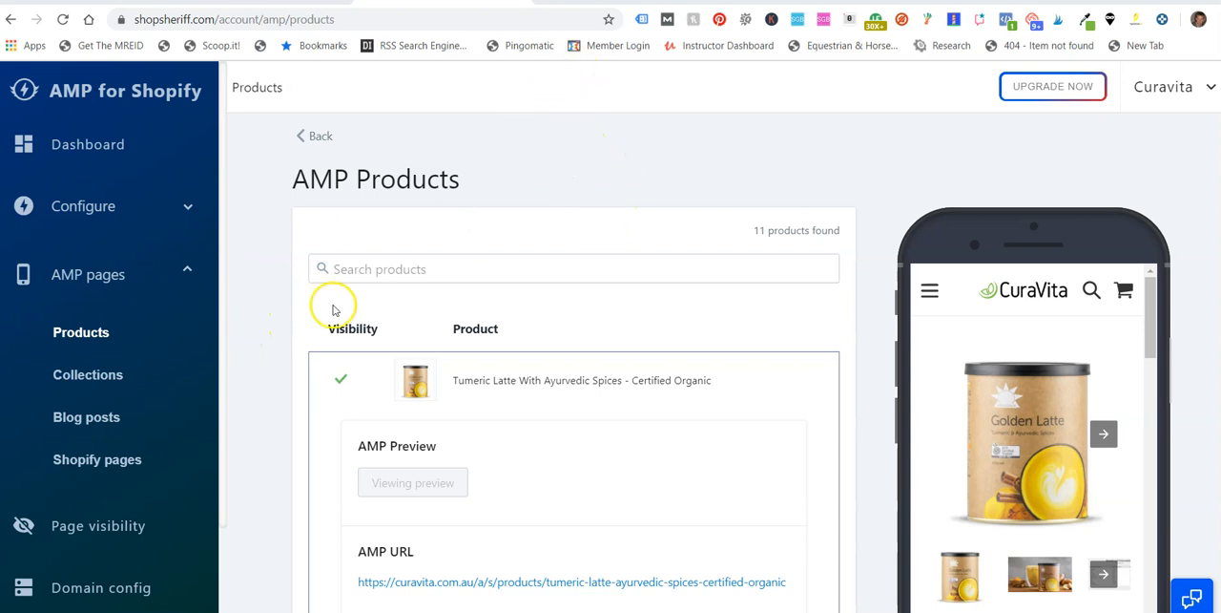
mouse_move(239, 353)
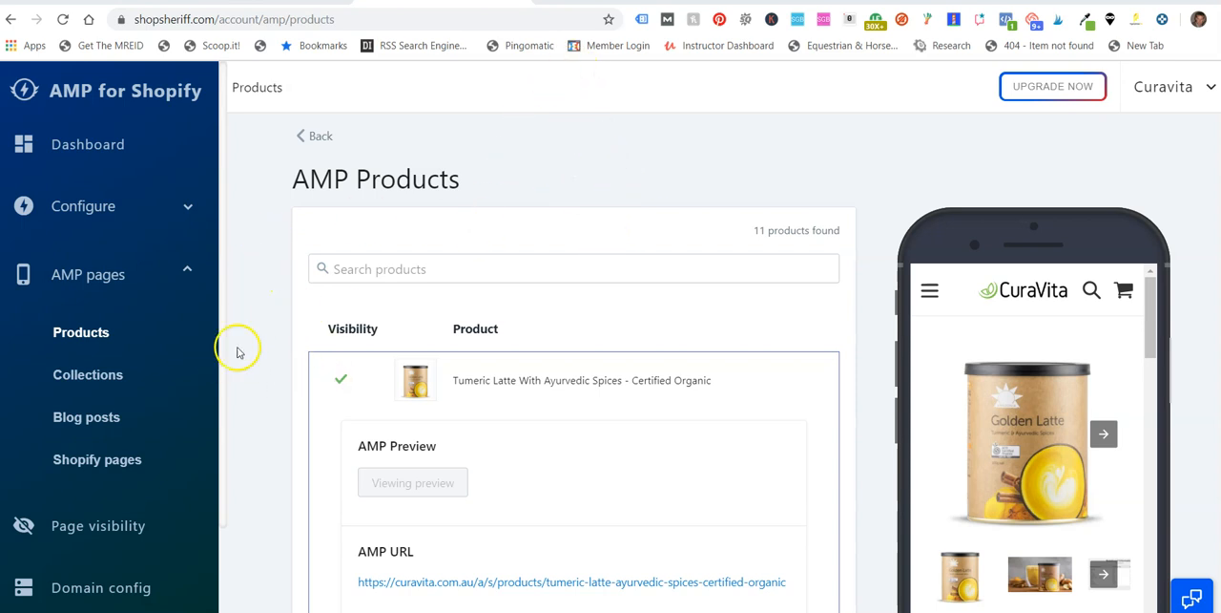
Step: Open the Dashboard showing the Welcome to AMP and AMP 2.0 announcements
click(87, 144)
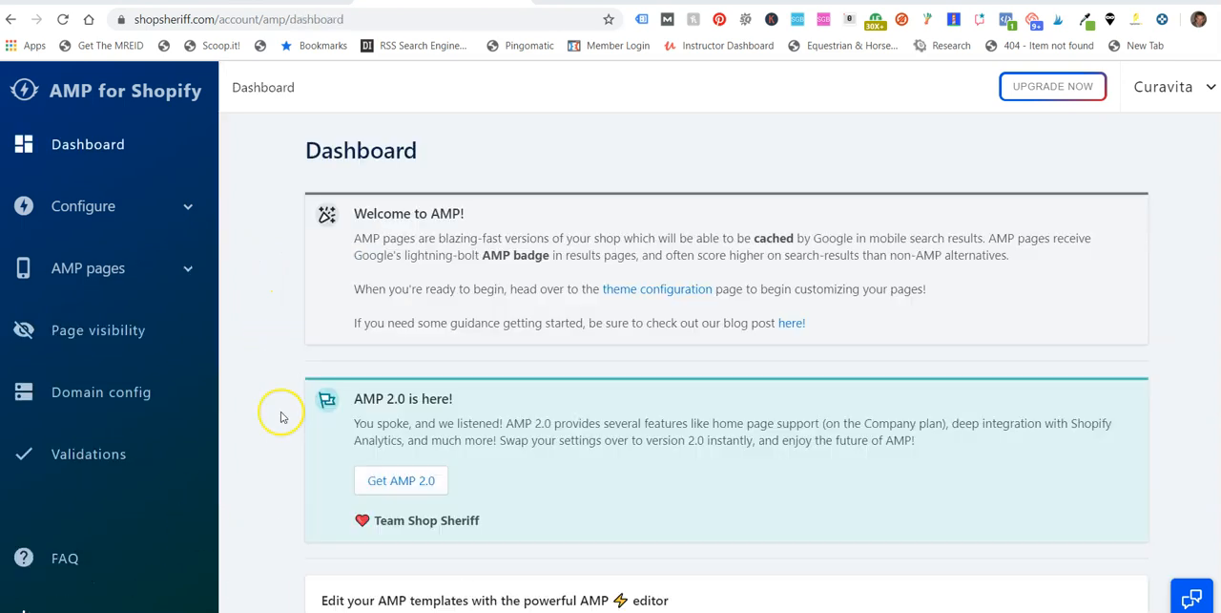
mouse_move(270, 291)
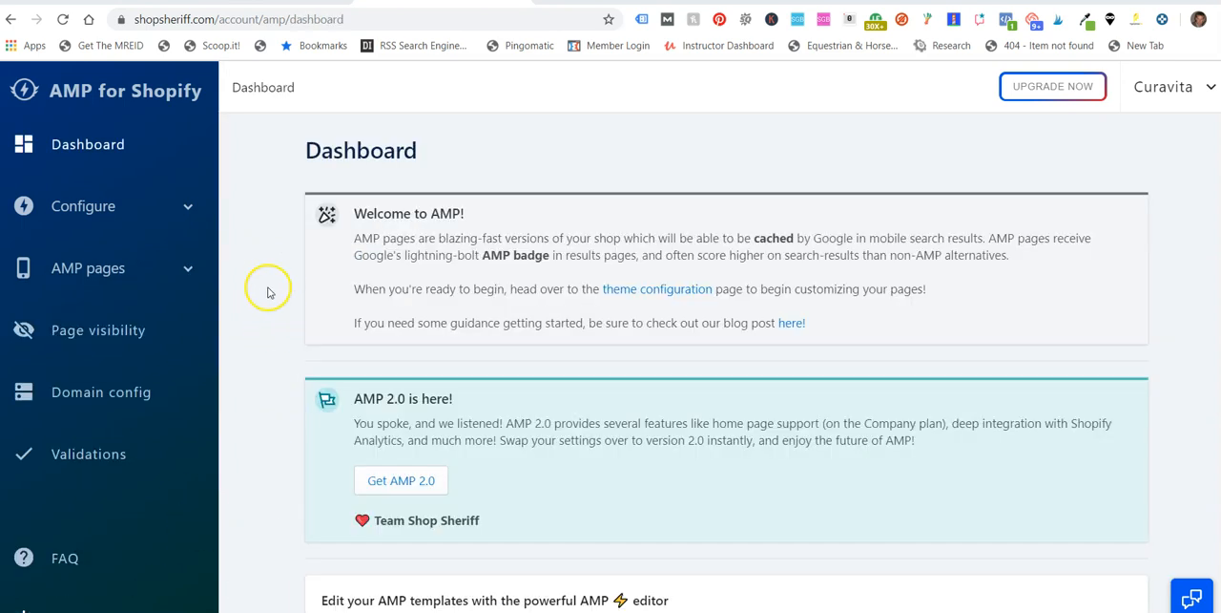
mouse_move(437, 179)
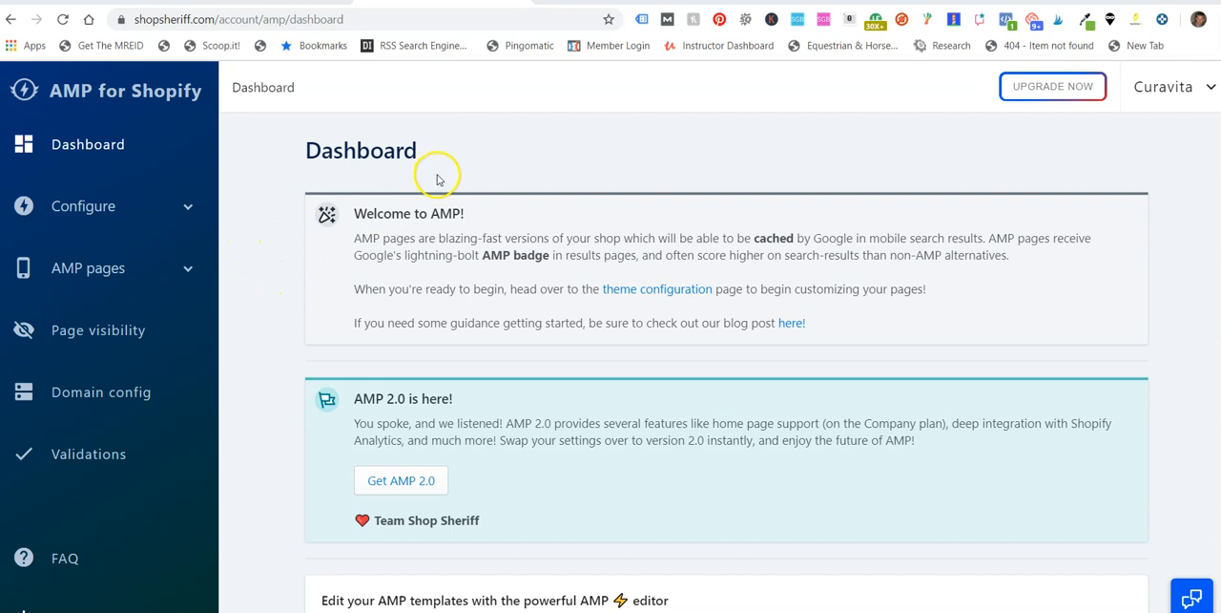
mouse_move(298, 146)
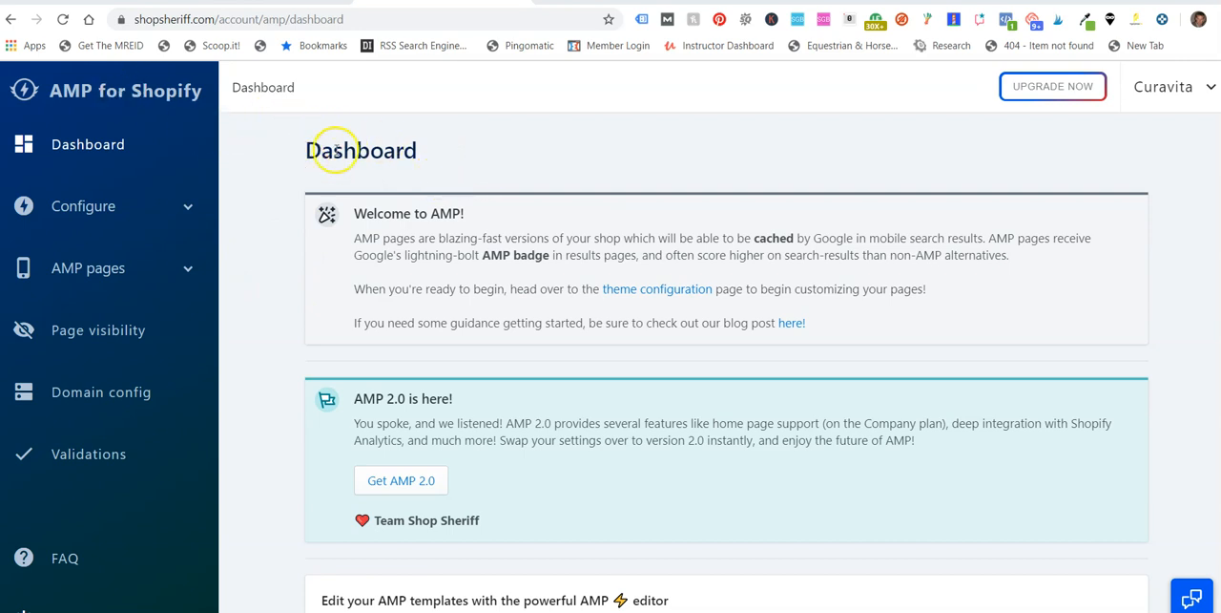
mouse_move(390, 144)
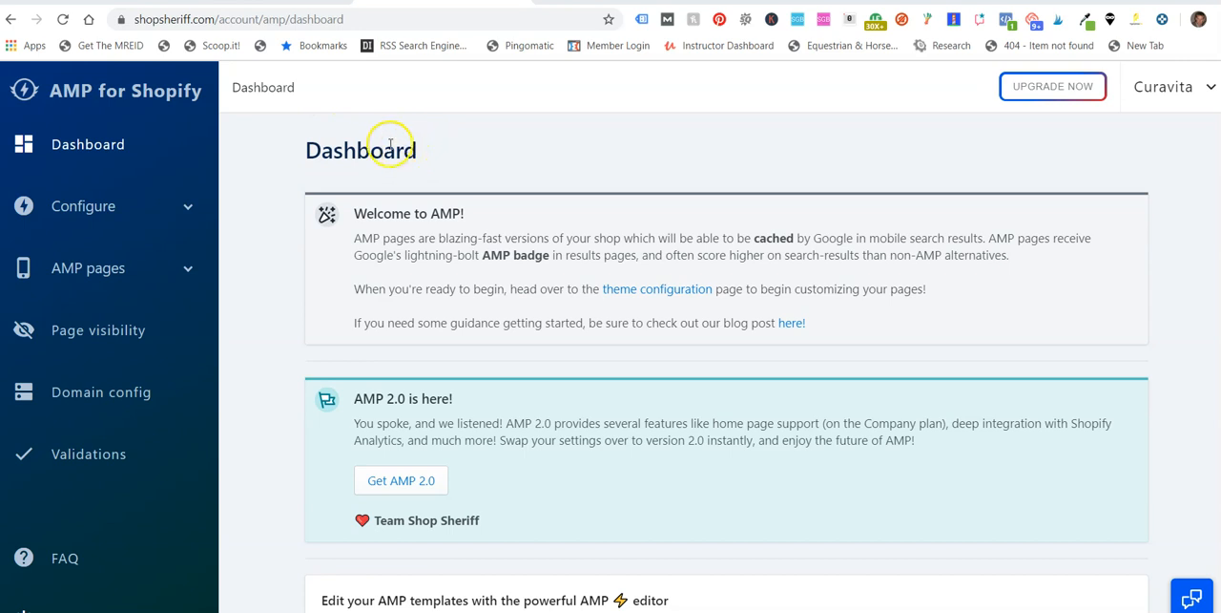
mouse_move(280, 333)
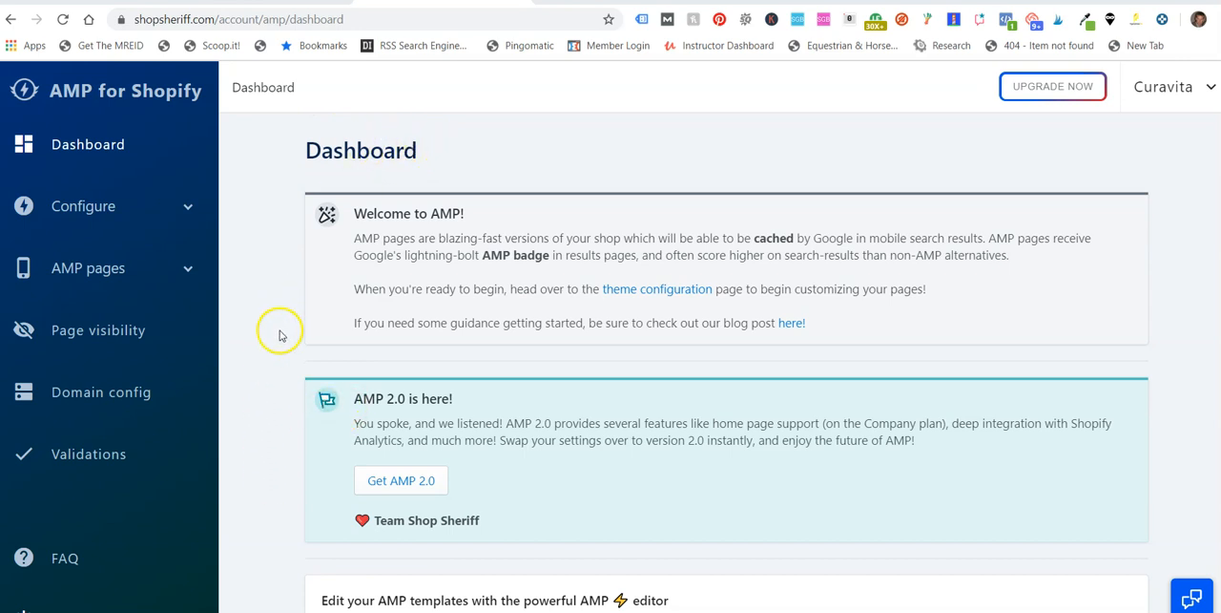
mouse_move(281, 334)
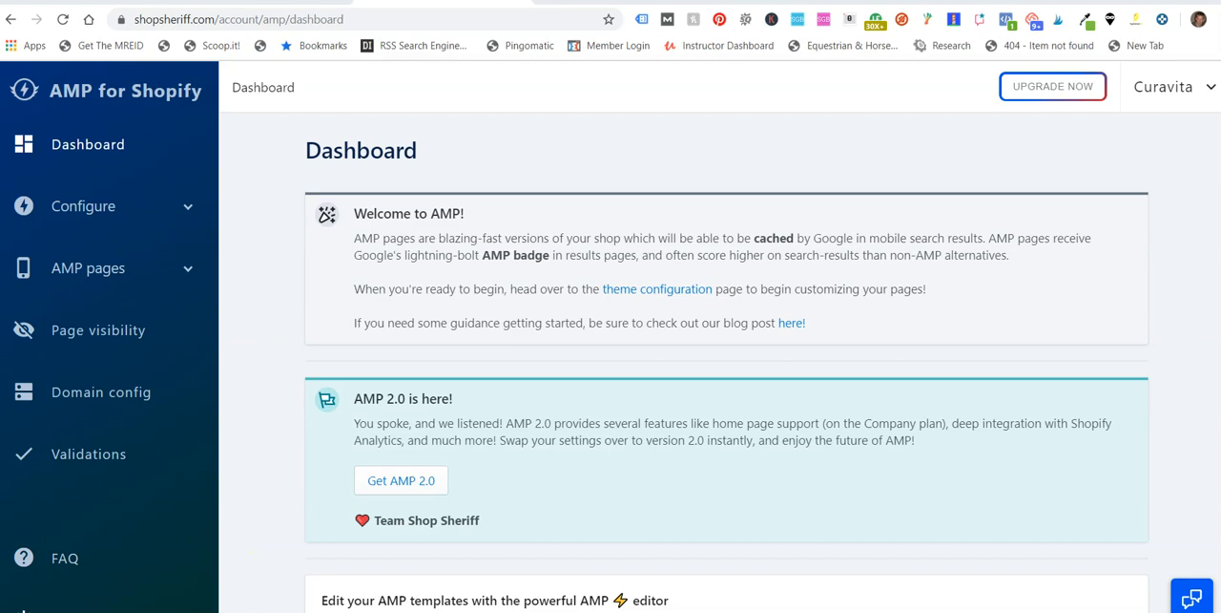